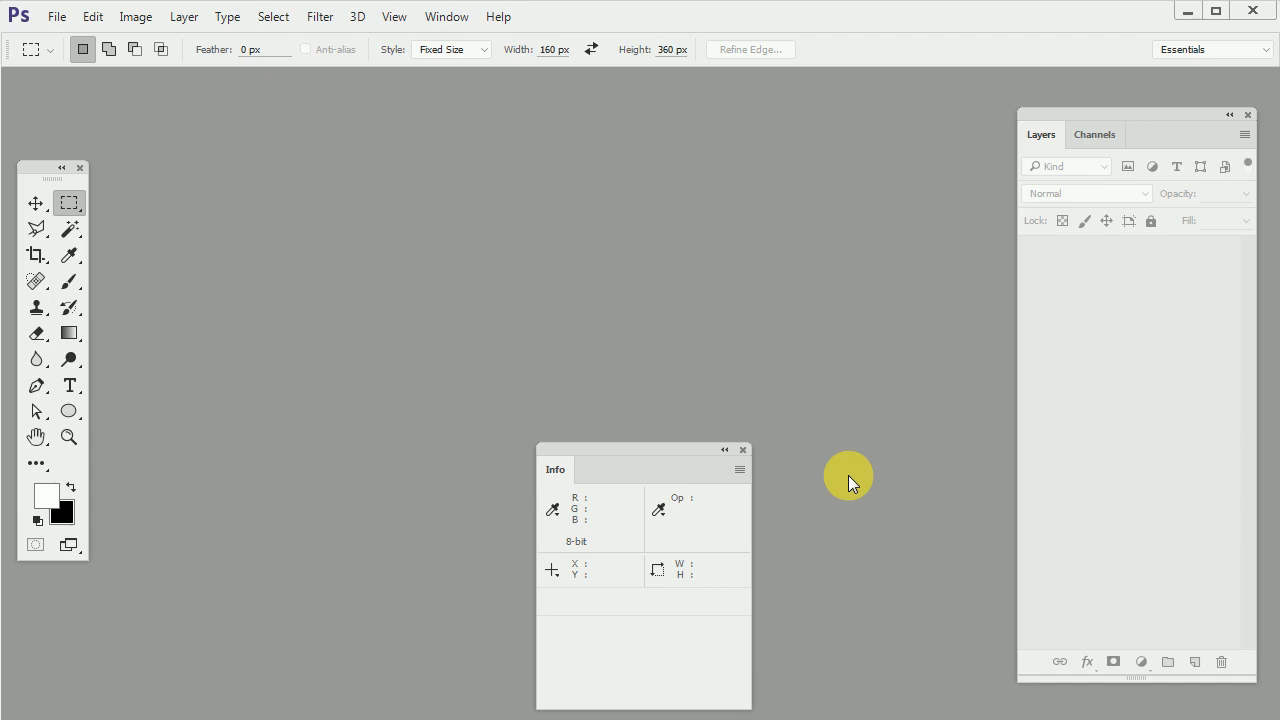
mouse_move(860, 468)
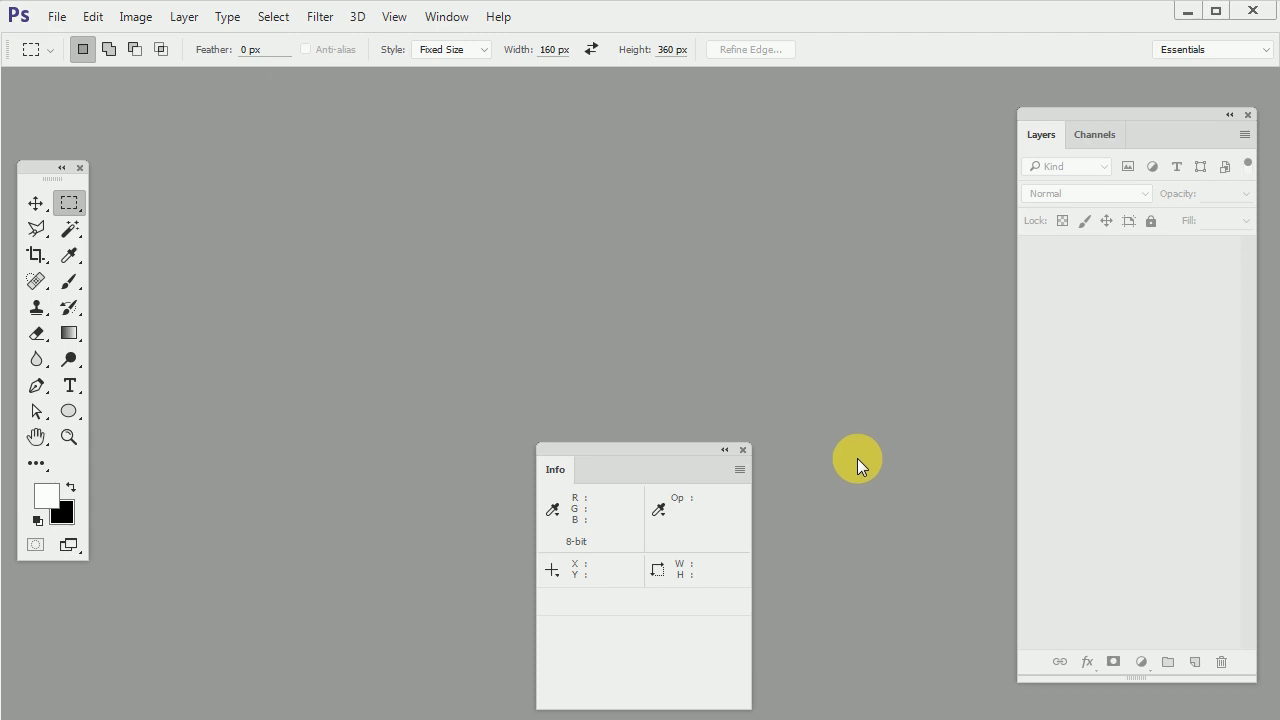
mouse_move(842, 442)
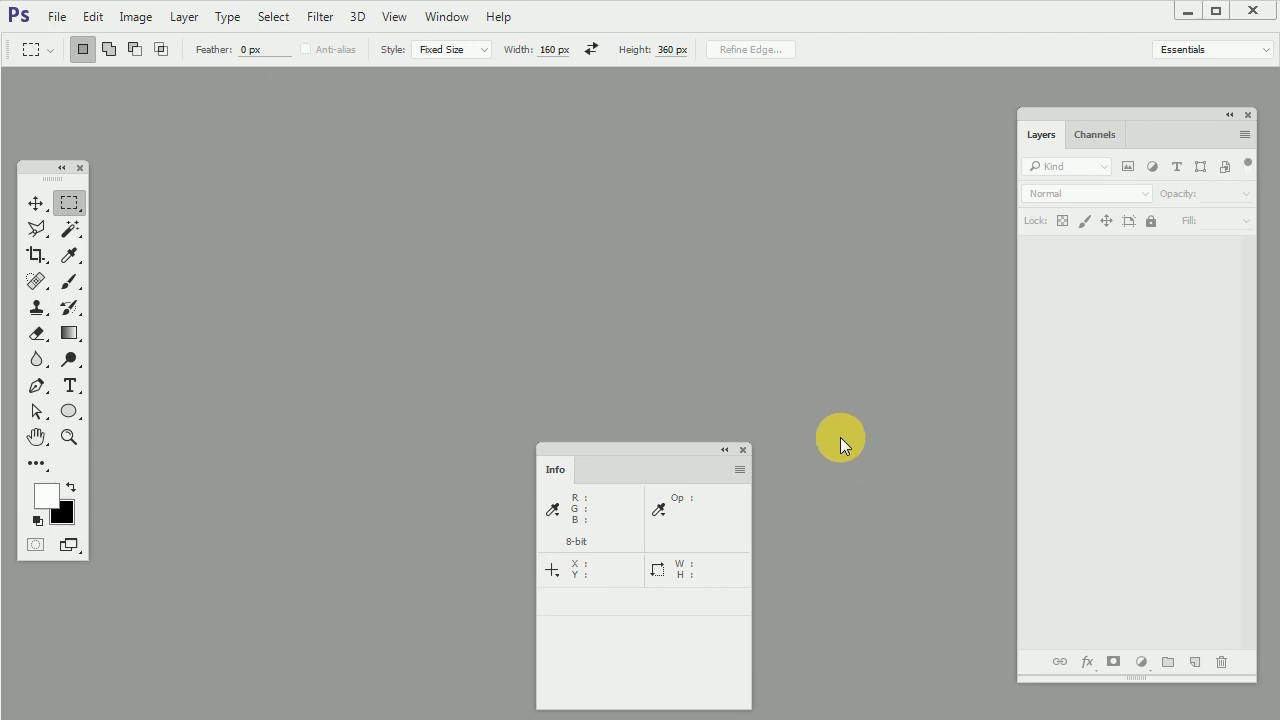
Create a new 640×360 px document with a white background
click(56, 16)
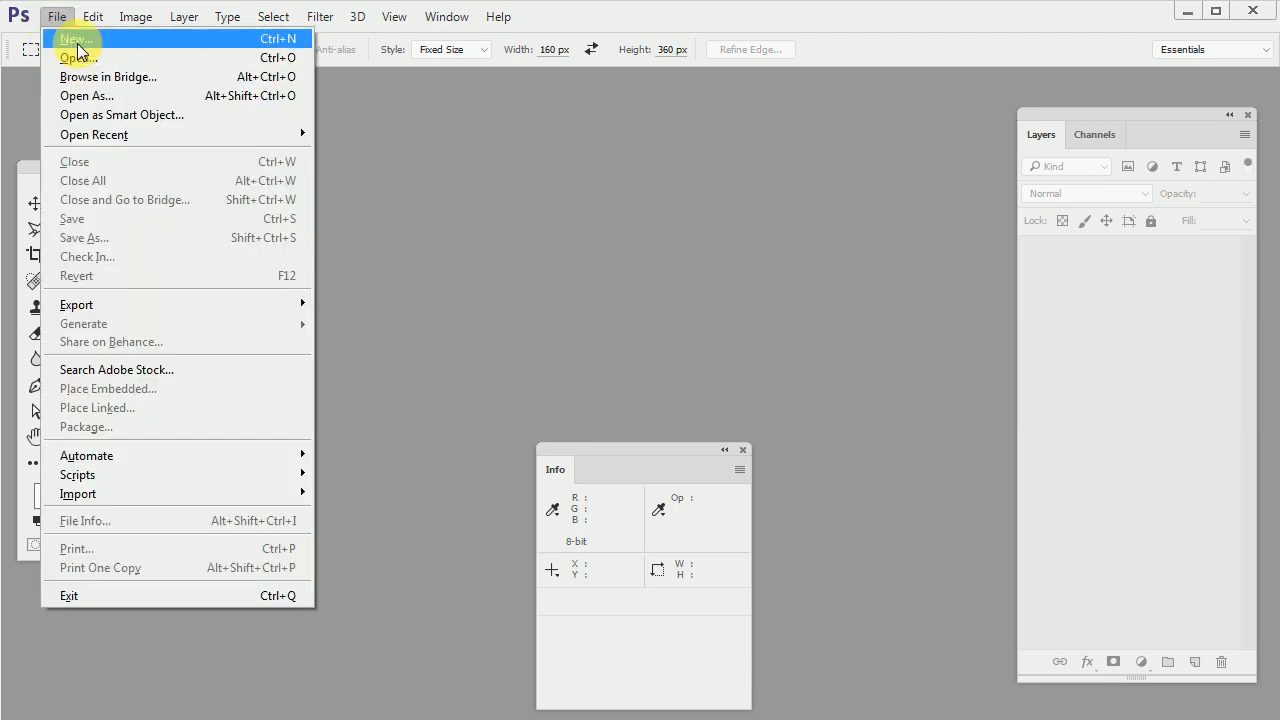
click(76, 40)
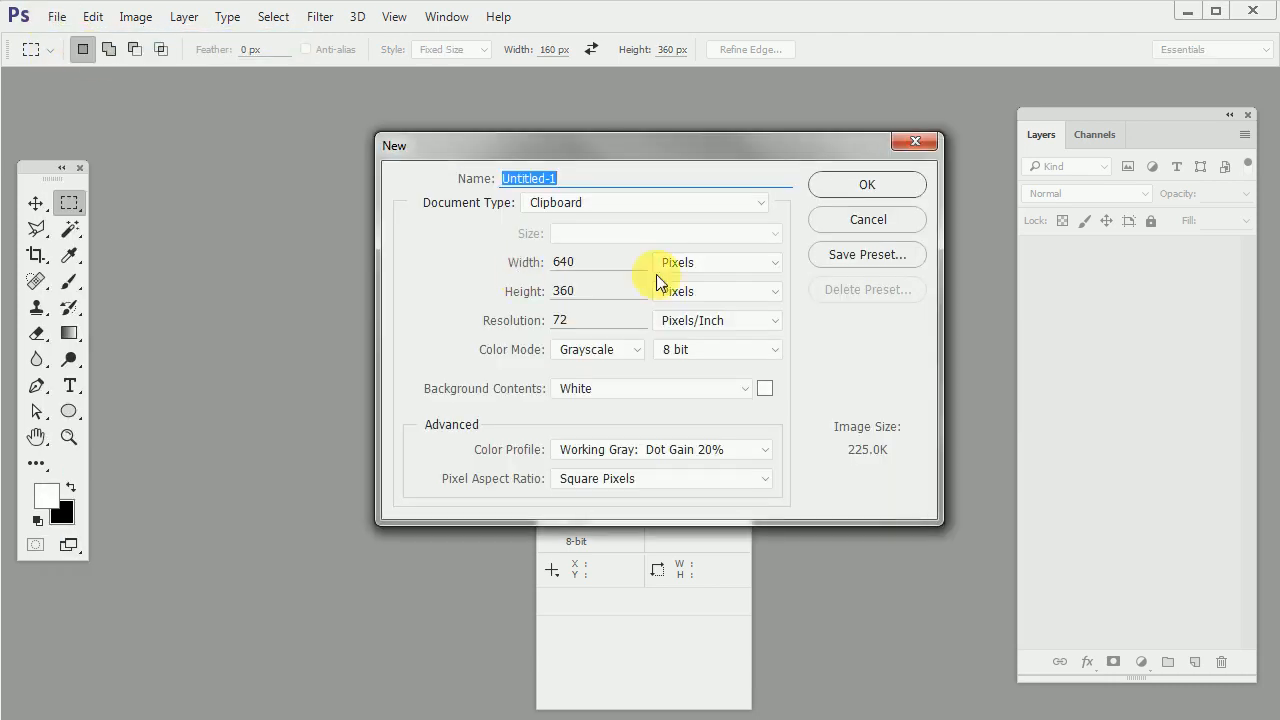
click(596, 348)
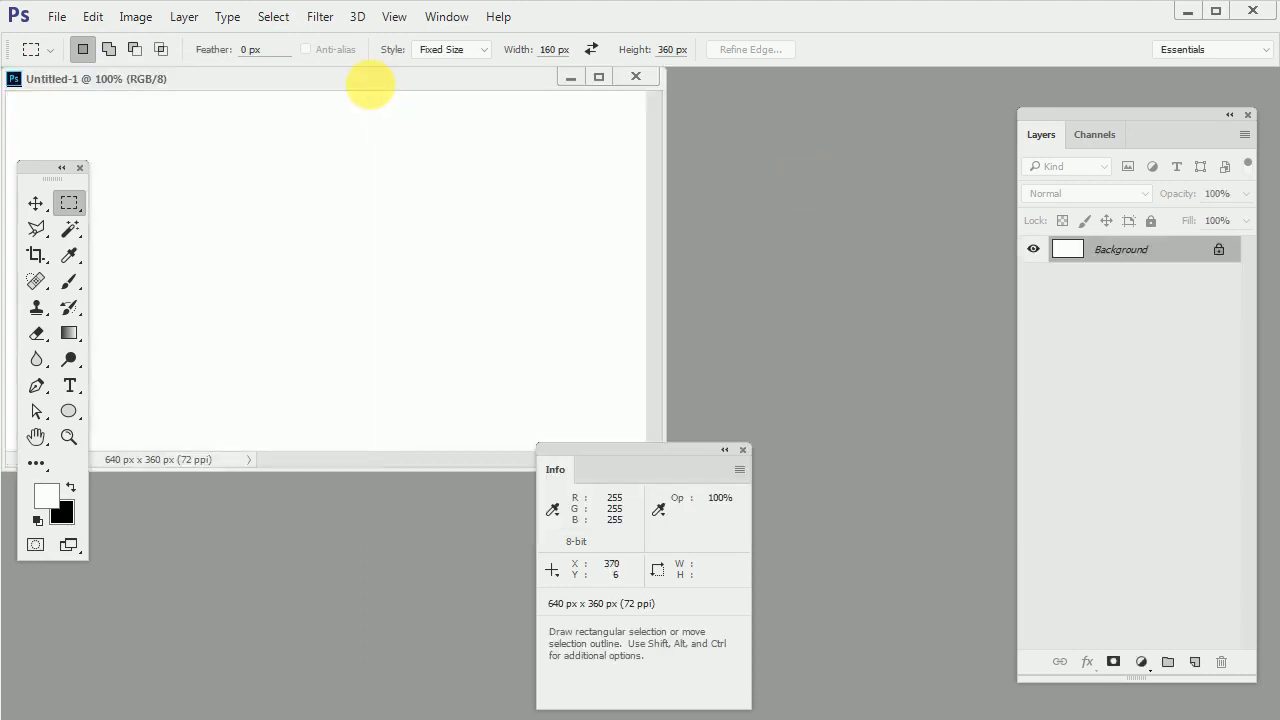
Fill the canvas with a horizontal black-to-white linear gradient using the Gradient tool
click(68, 332)
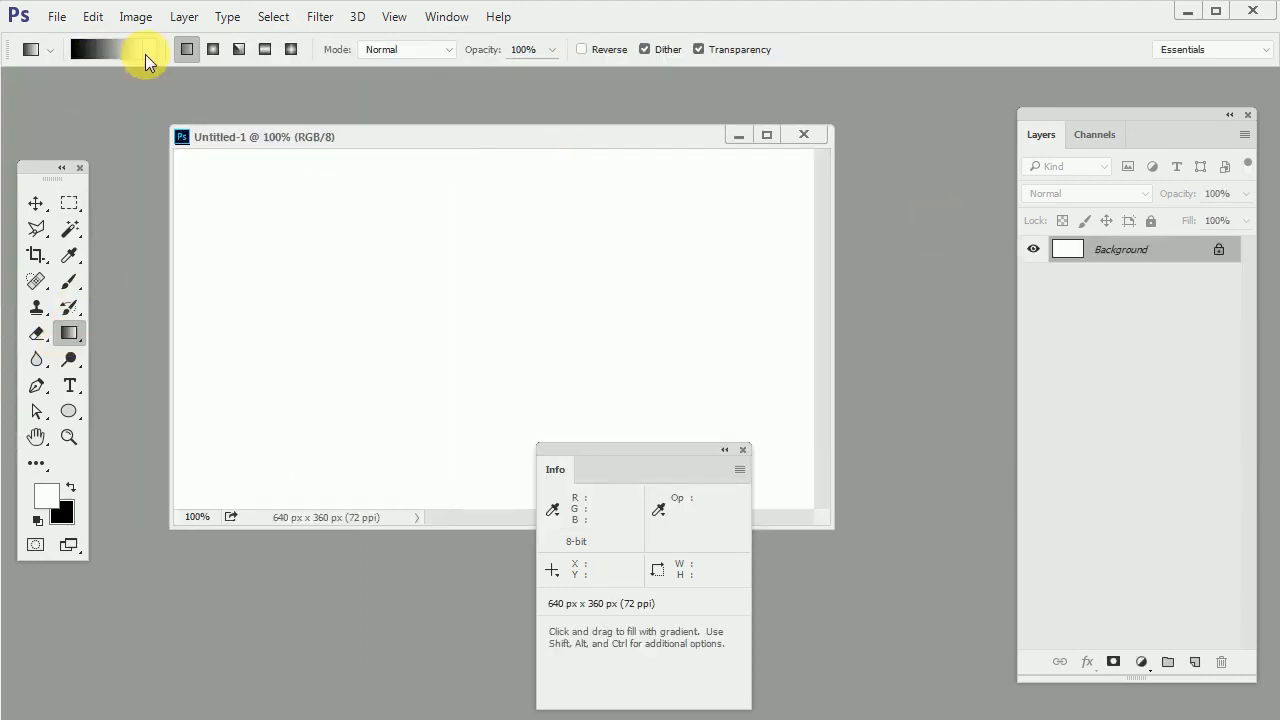
mouse_move(268, 270)
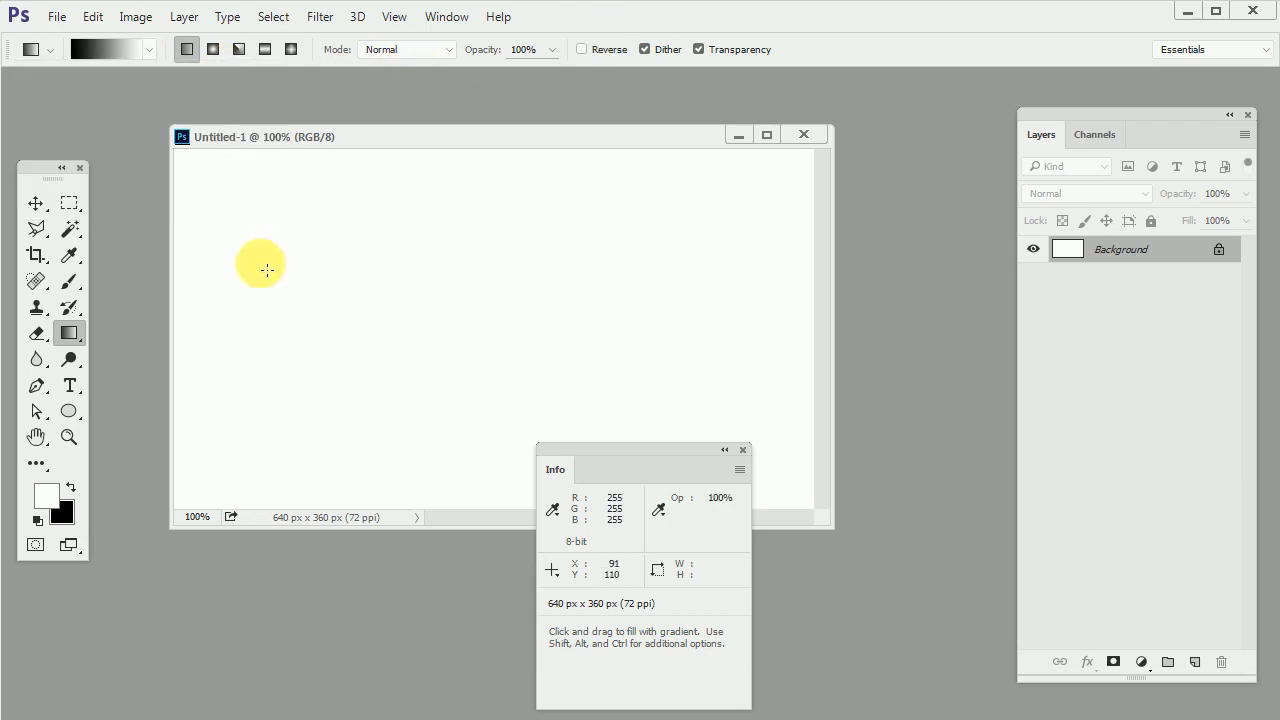
drag(260, 272, 808, 288)
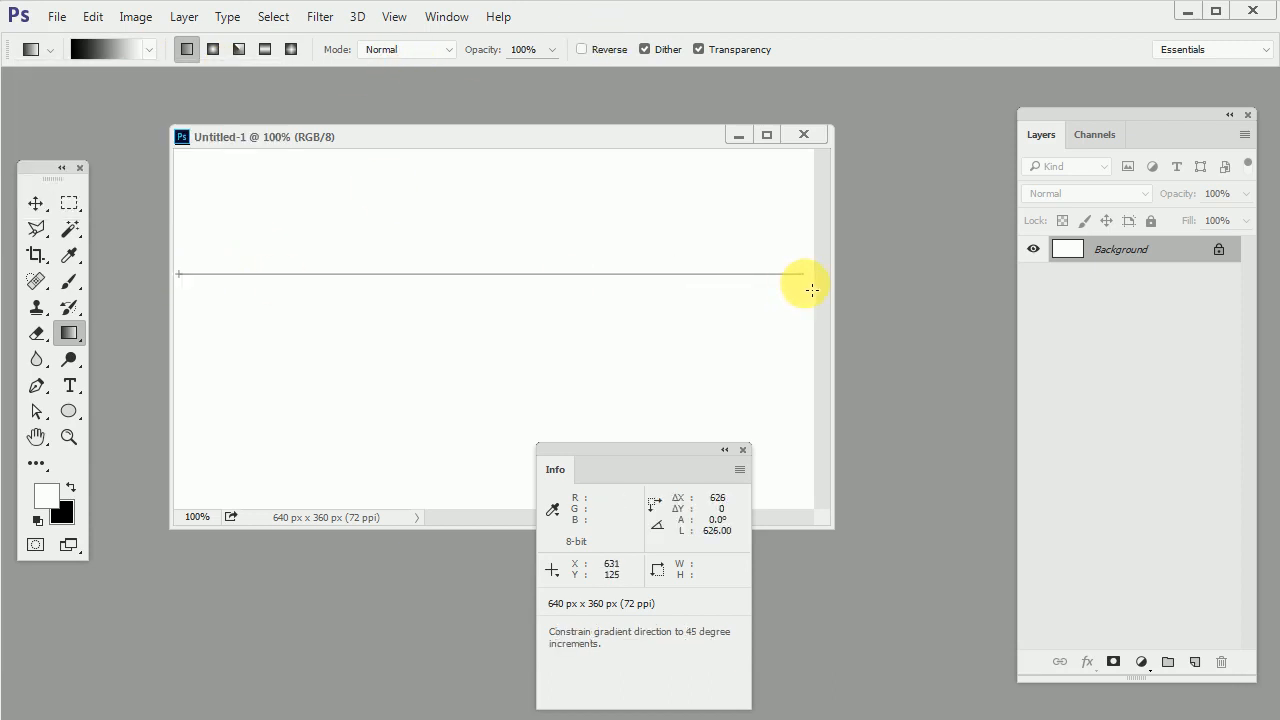
drag(804, 284, 184, 288)
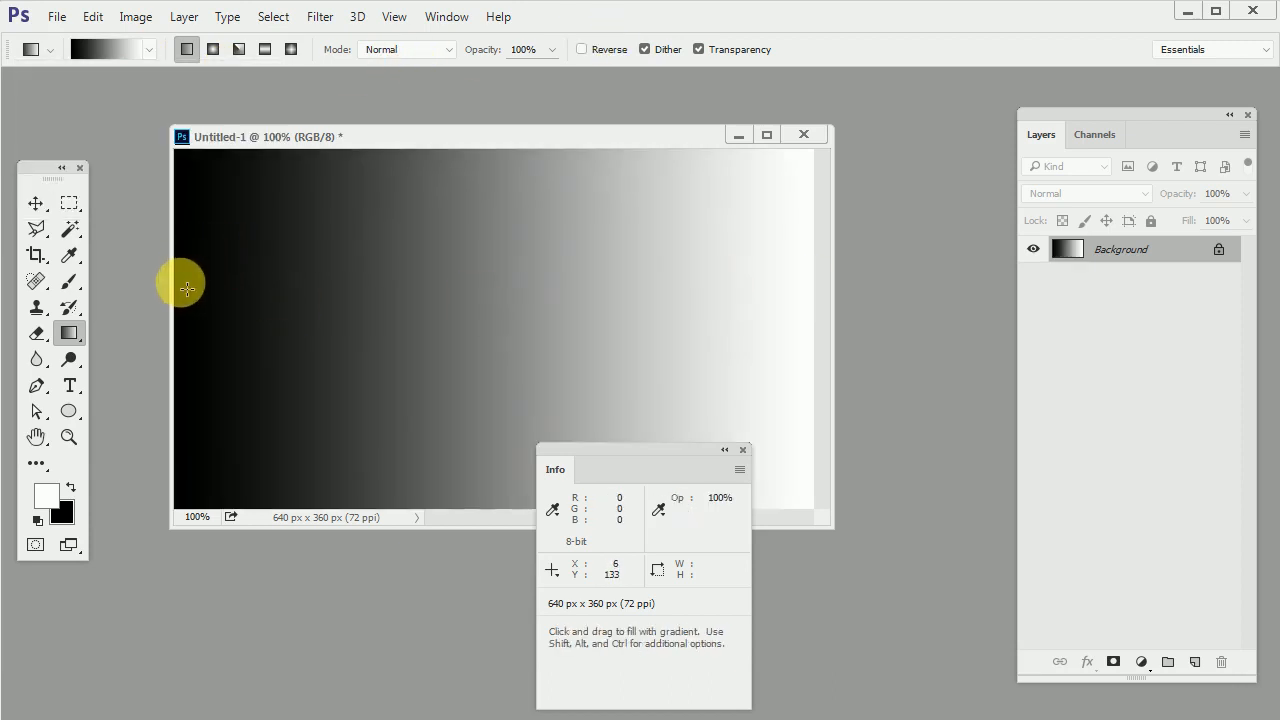
mouse_move(816, 304)
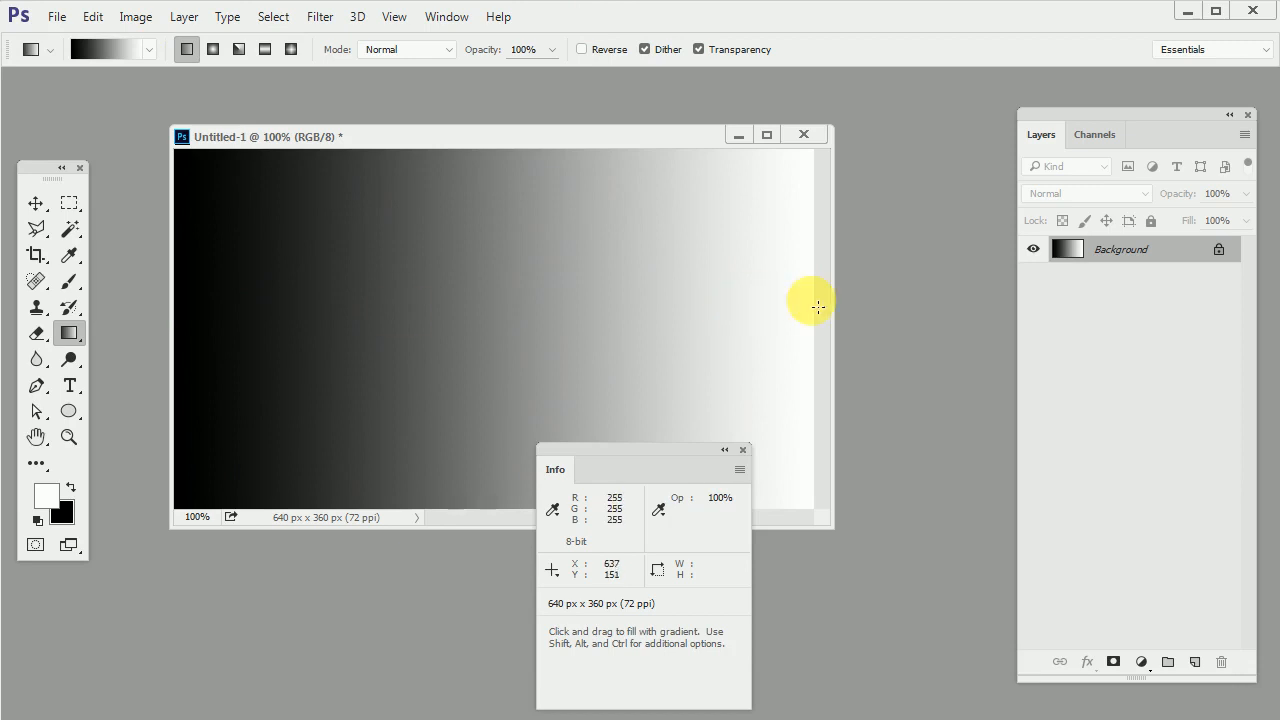
mouse_move(818, 300)
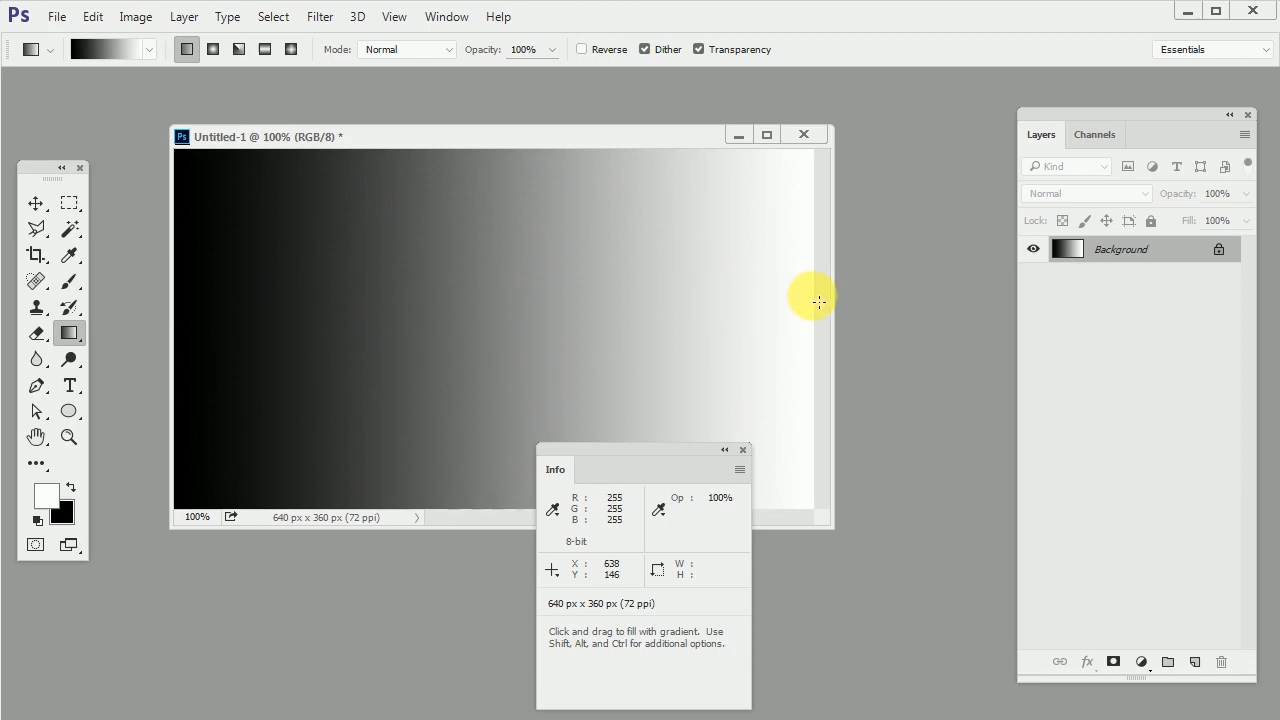
mouse_move(812, 304)
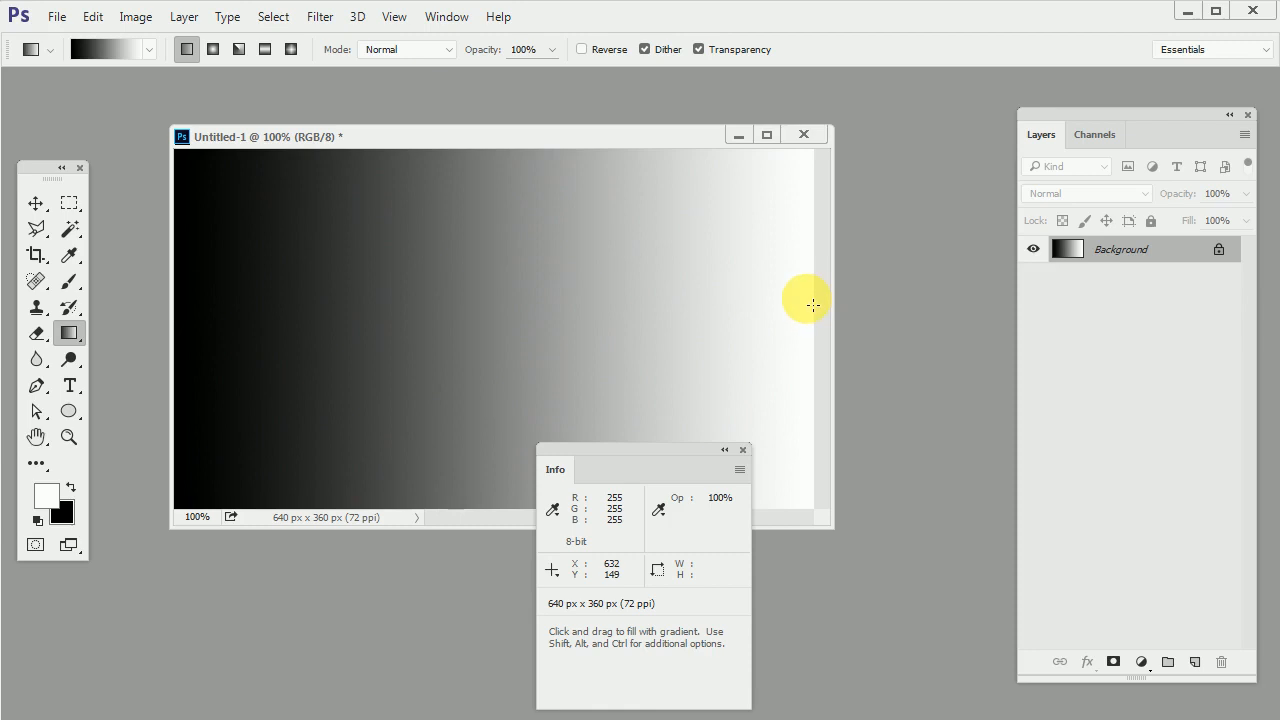
mouse_move(452, 324)
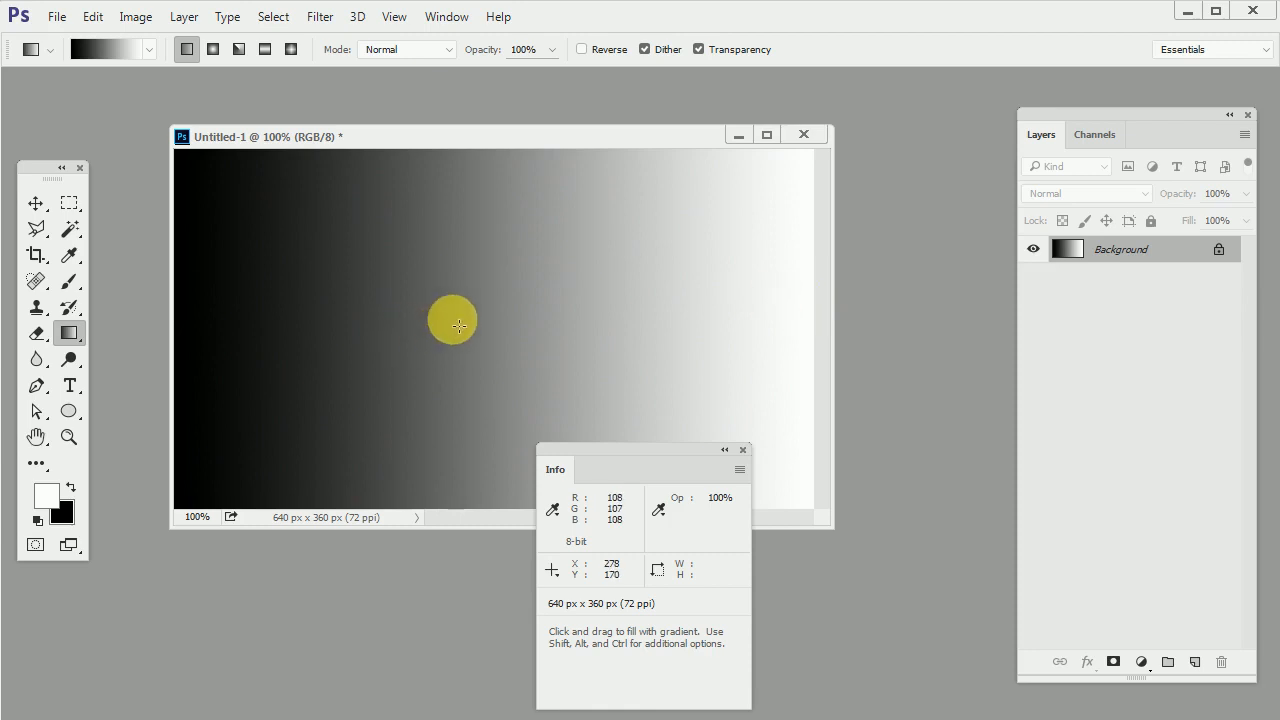
mouse_move(466, 318)
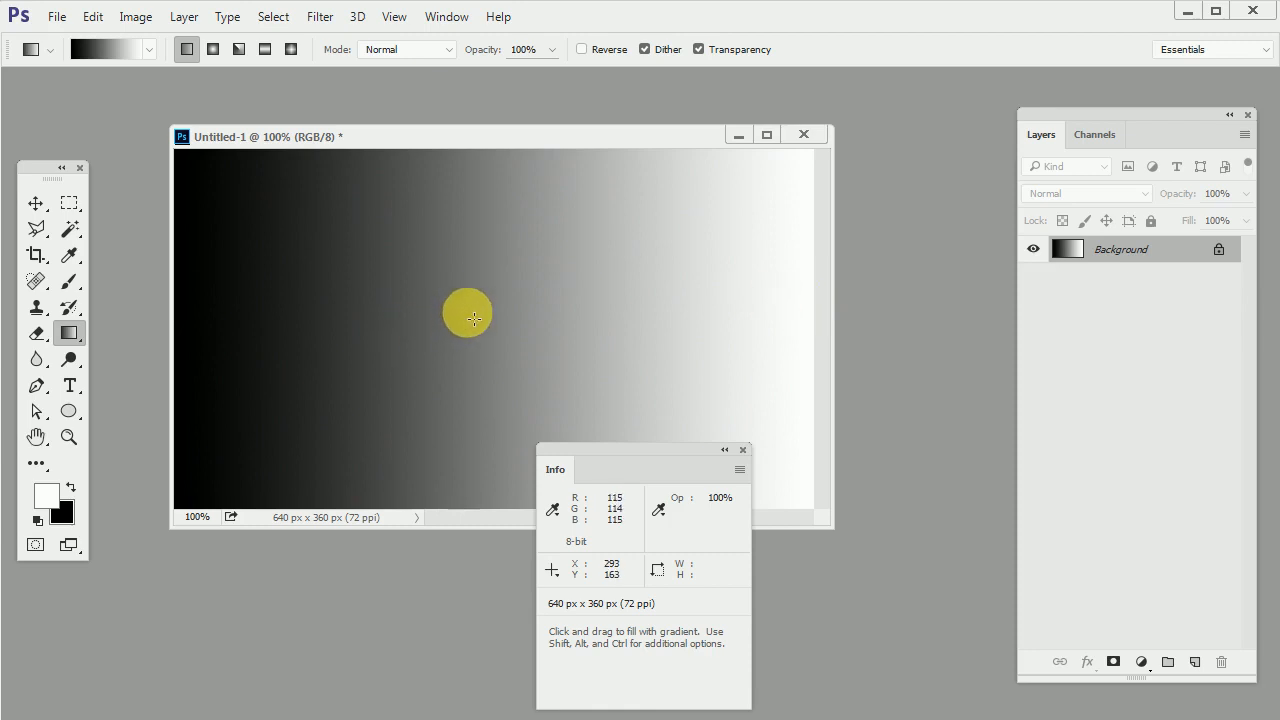
mouse_move(498, 322)
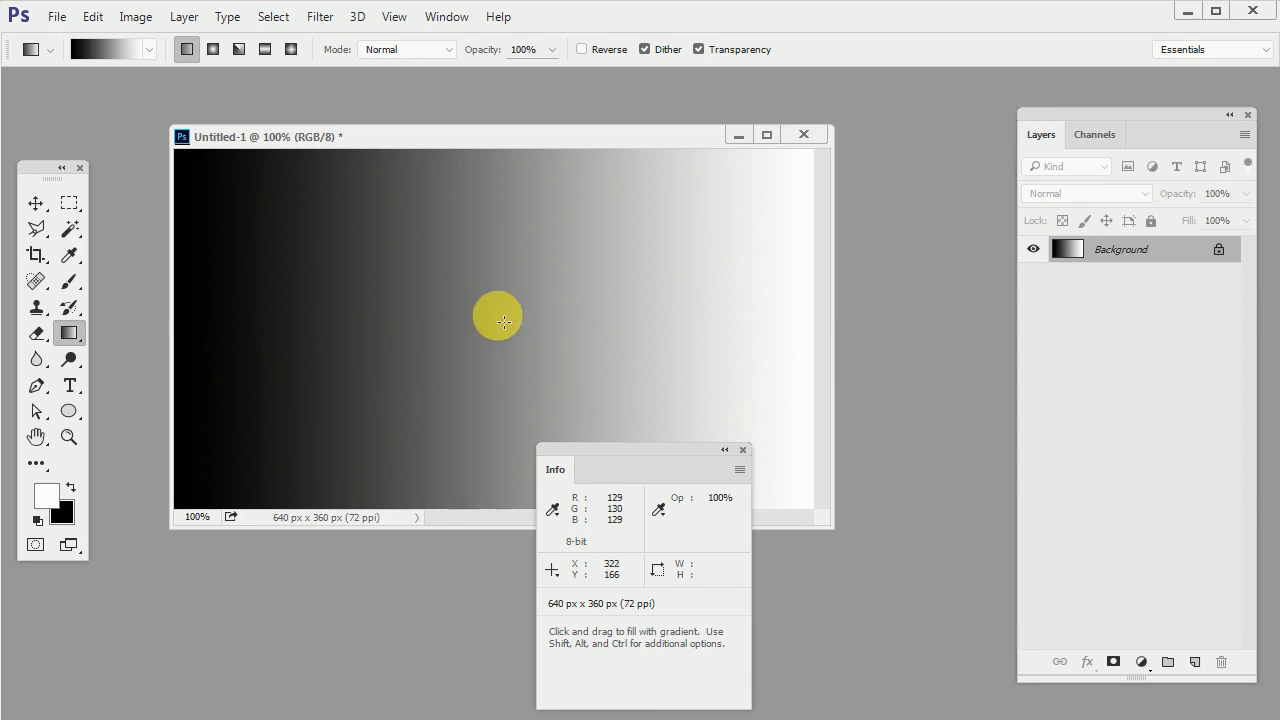
mouse_move(492, 312)
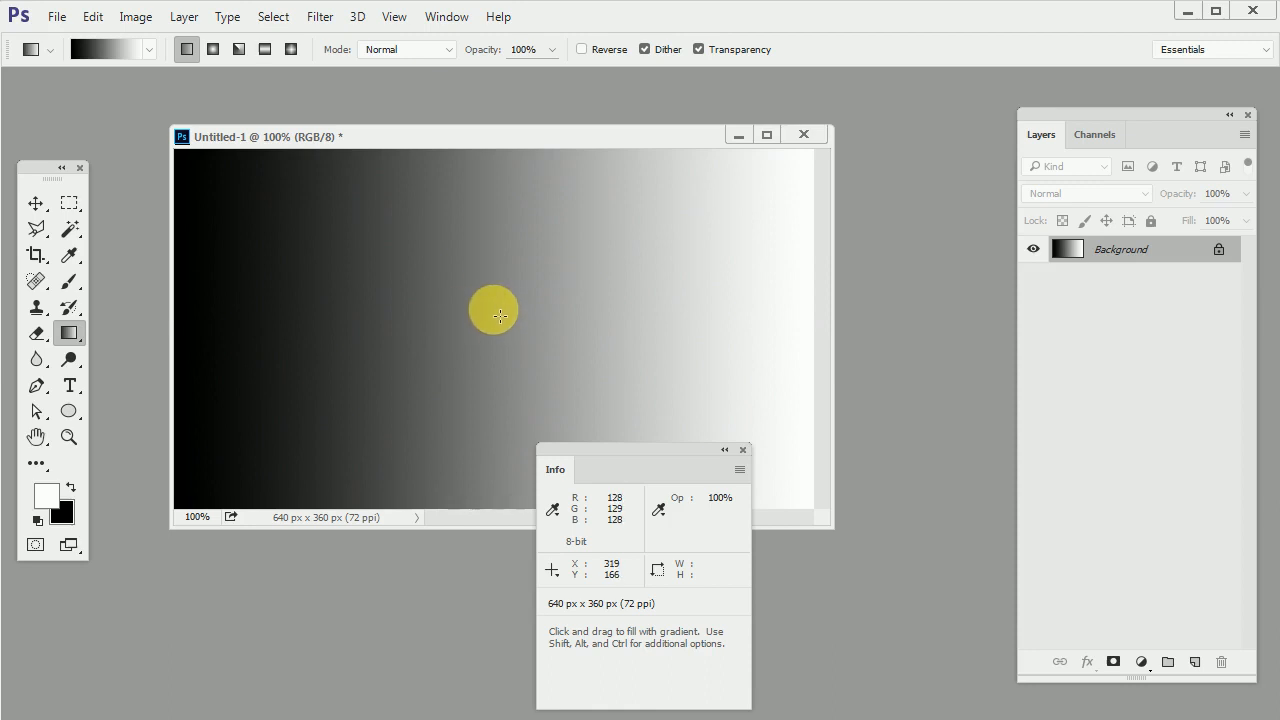
mouse_move(492, 304)
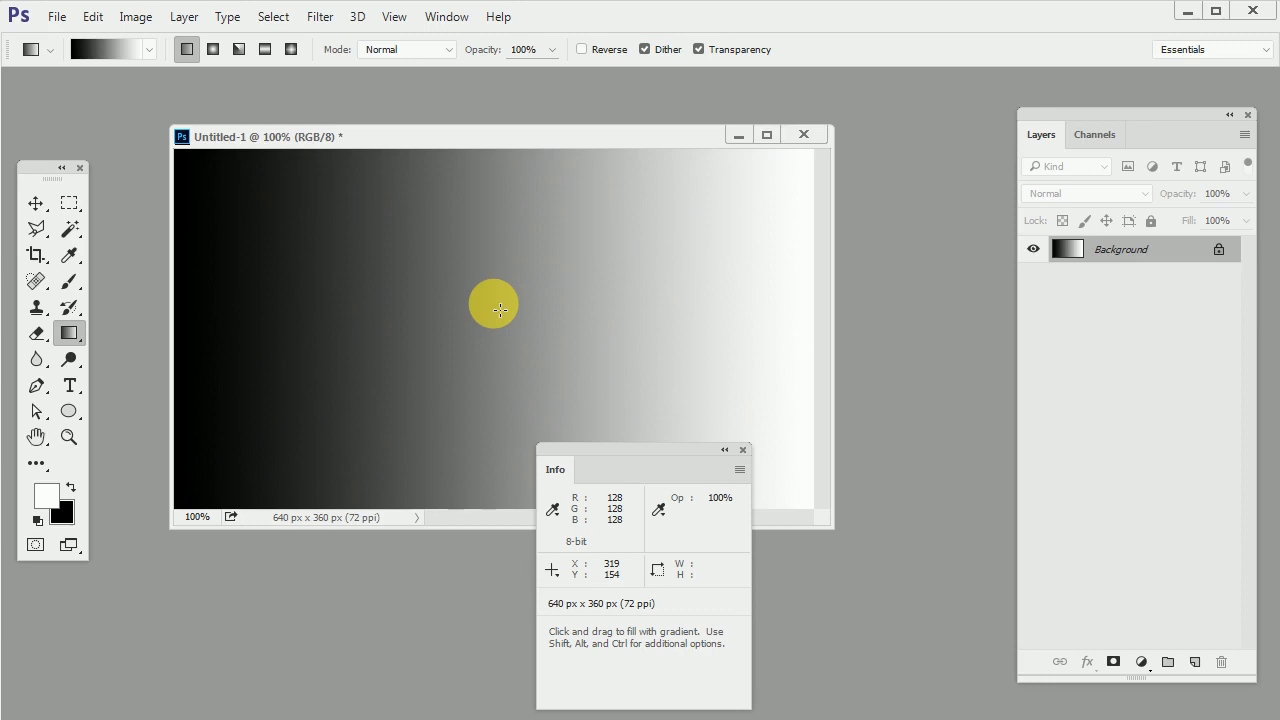
mouse_move(332, 316)
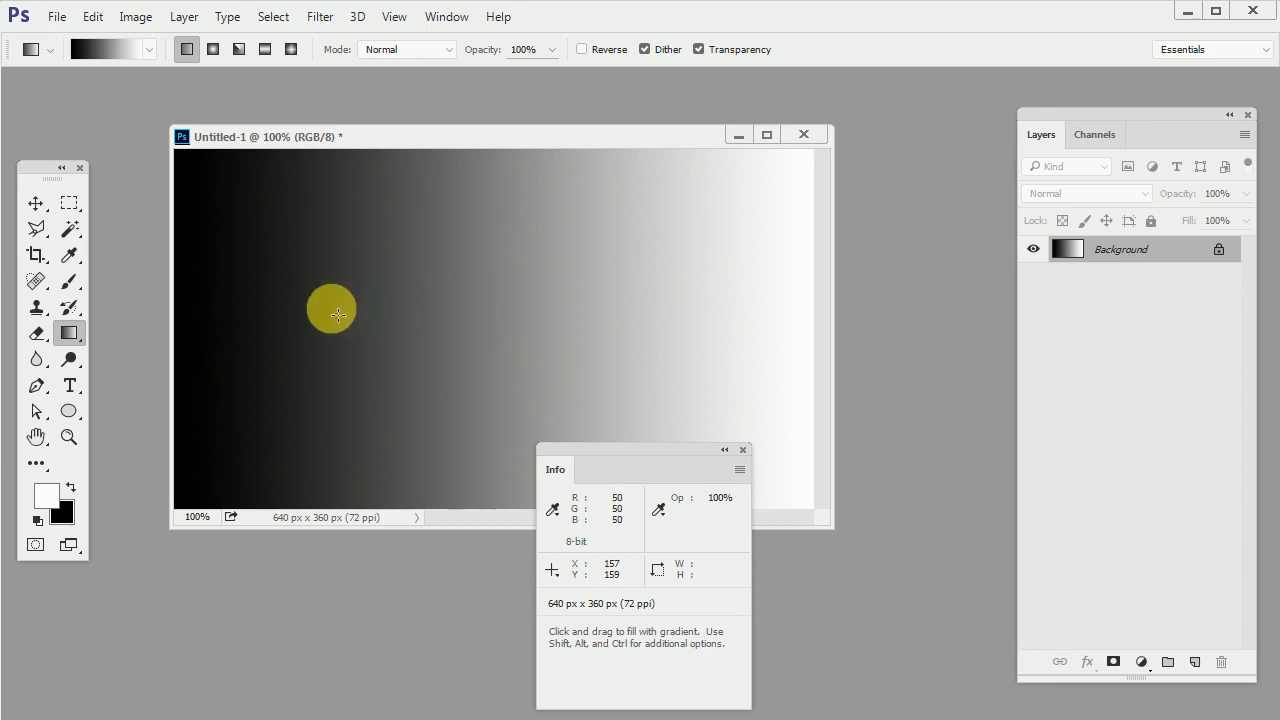
mouse_move(324, 308)
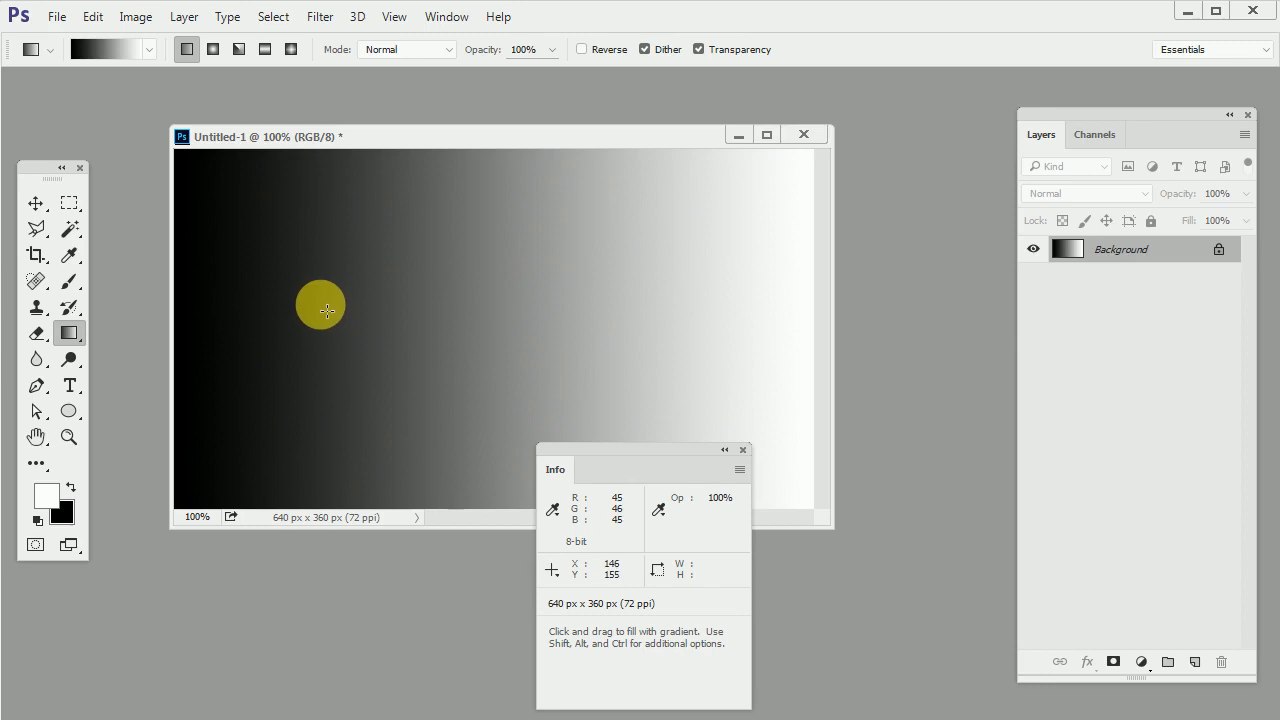
mouse_move(316, 308)
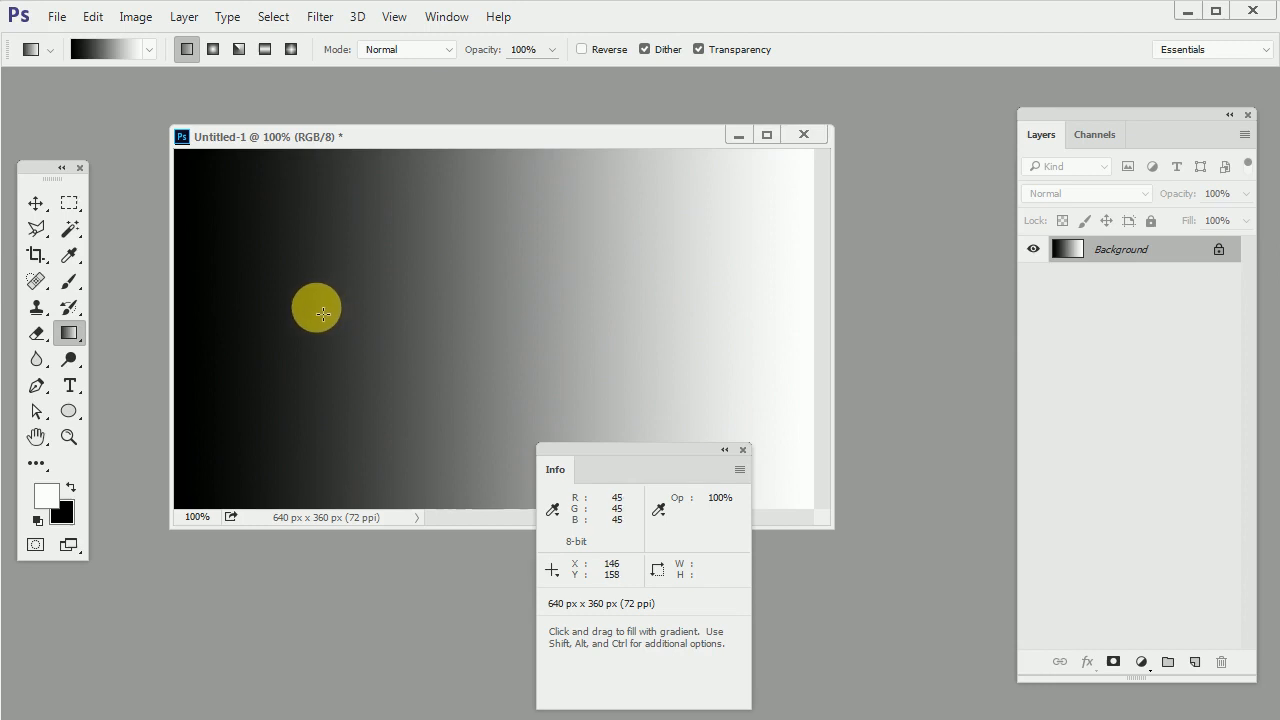
mouse_move(356, 308)
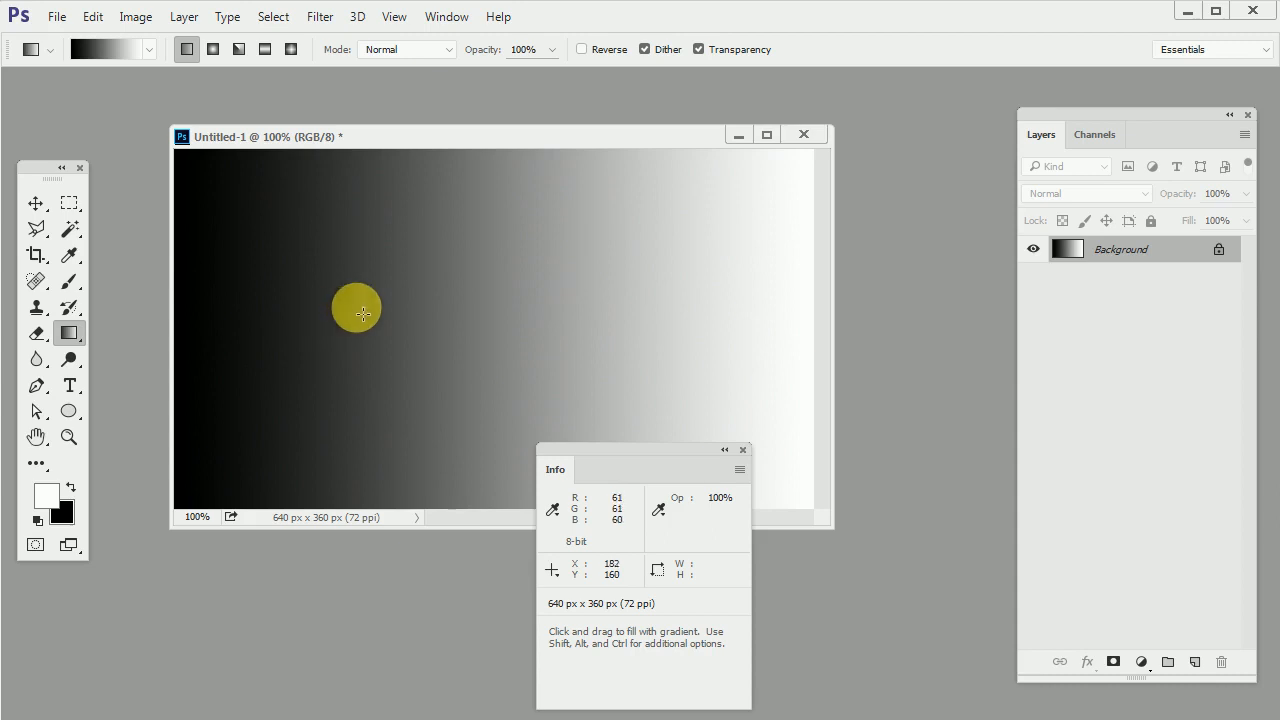
mouse_move(312, 296)
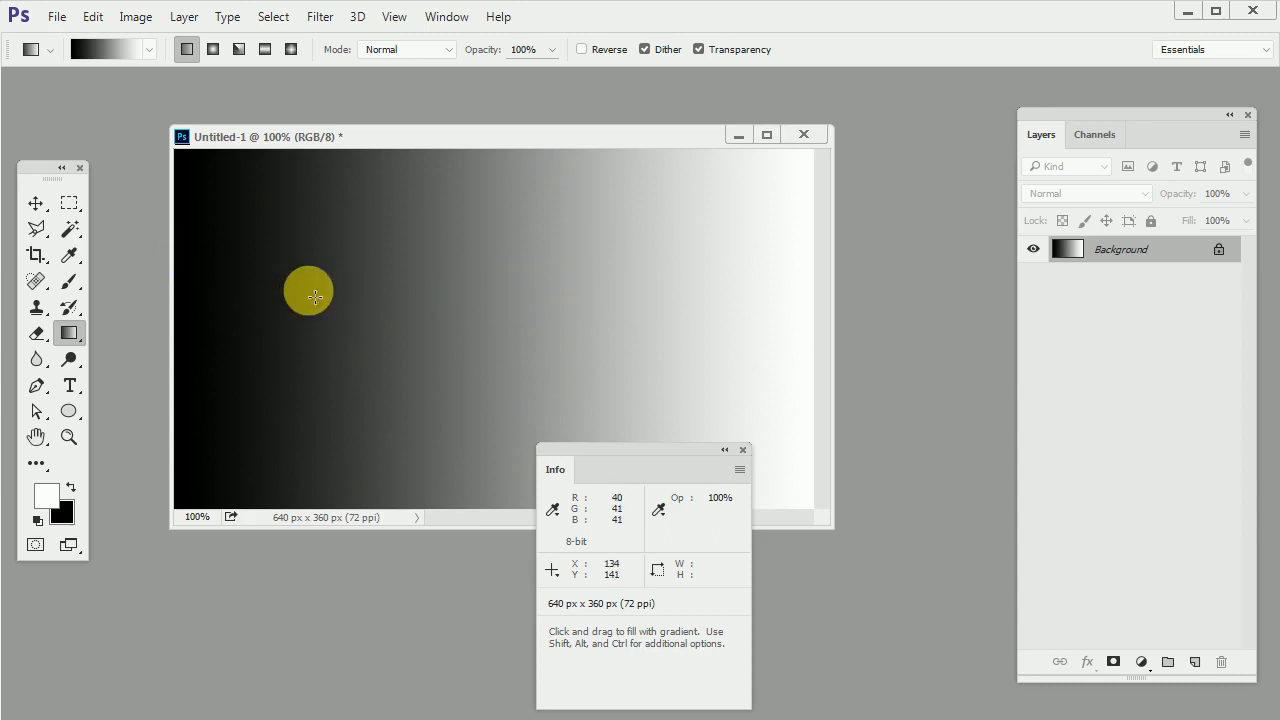
mouse_move(344, 296)
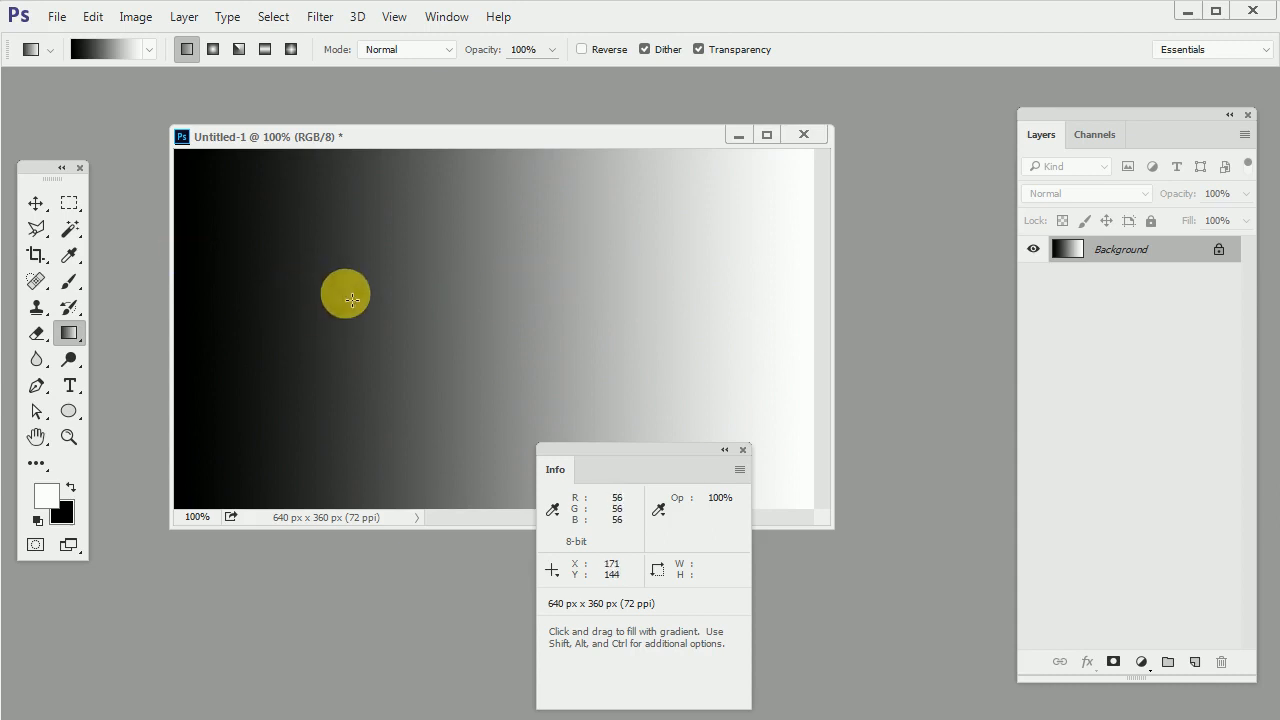
mouse_move(632, 296)
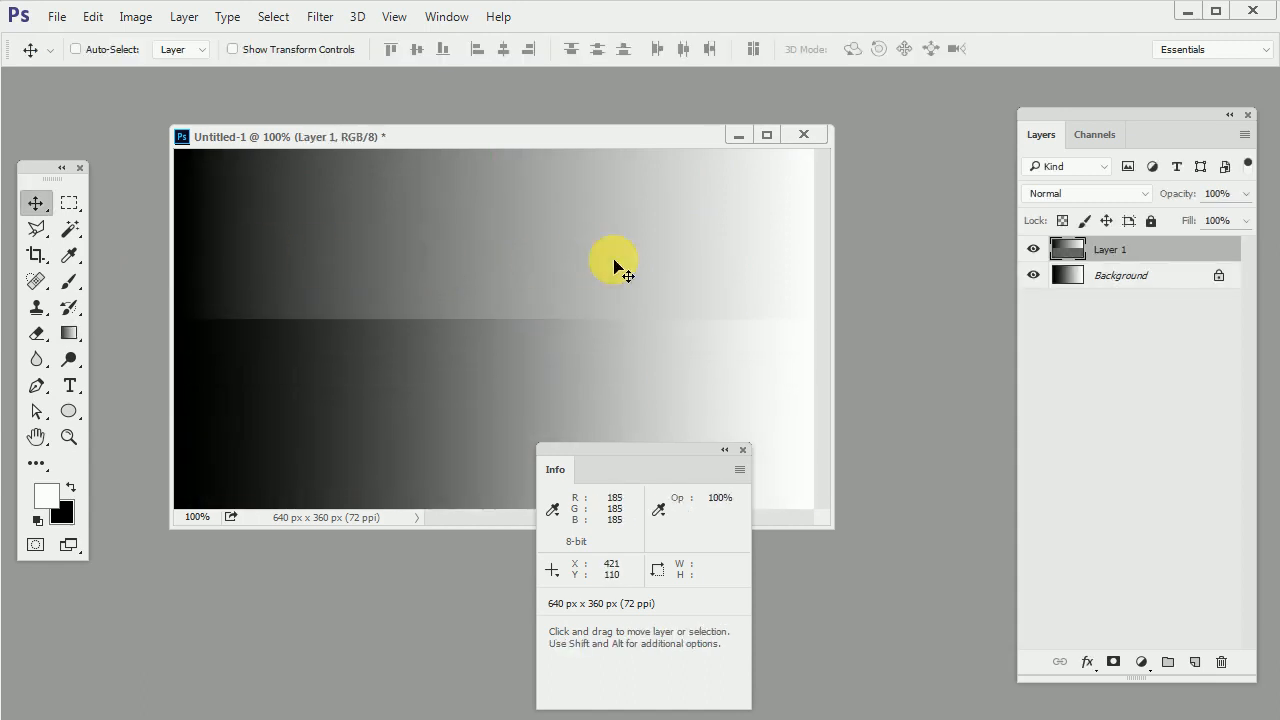
mouse_move(330, 276)
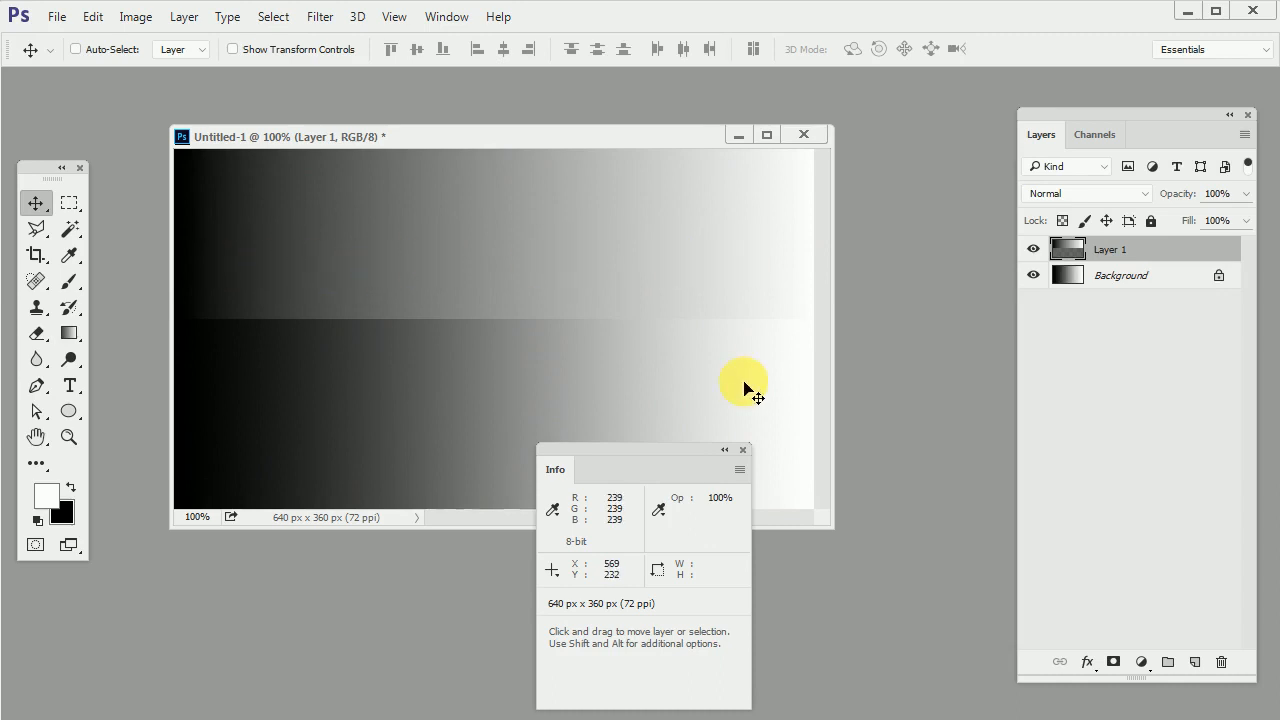
mouse_move(296, 420)
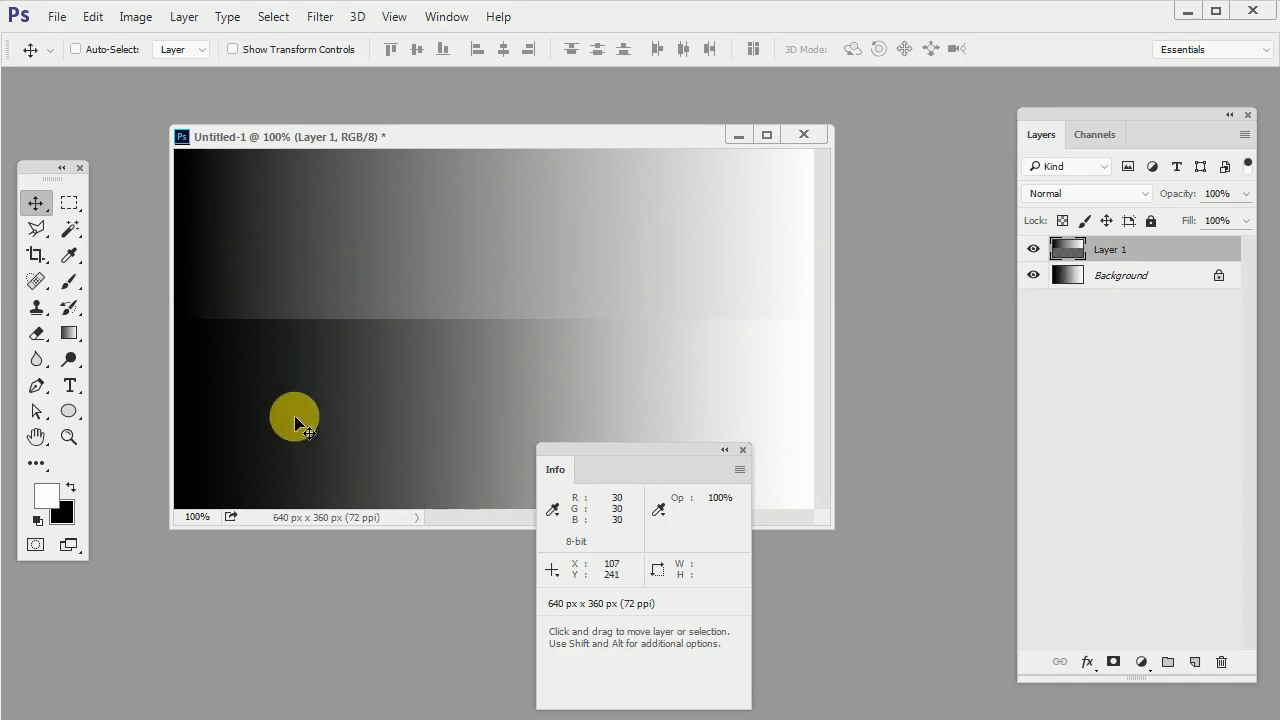
Drag over the gradient to read its tone values in the Info panel
drag(296, 418, 336, 392)
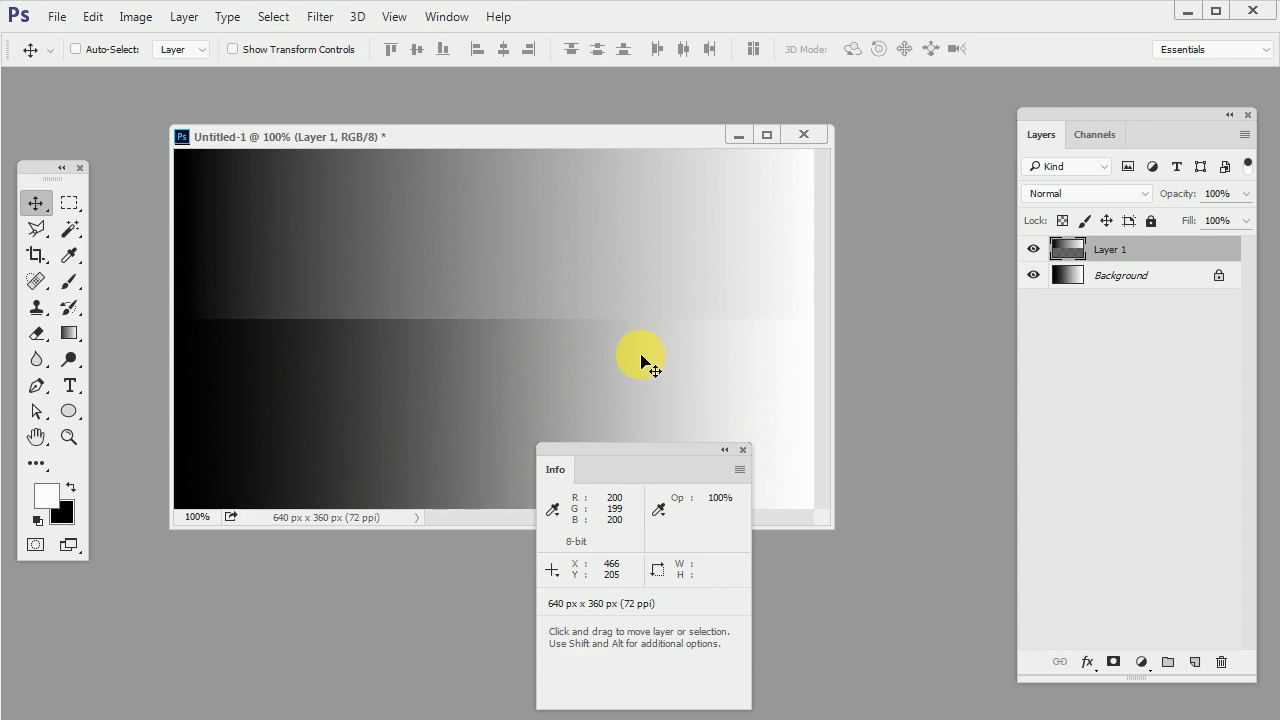
mouse_move(656, 344)
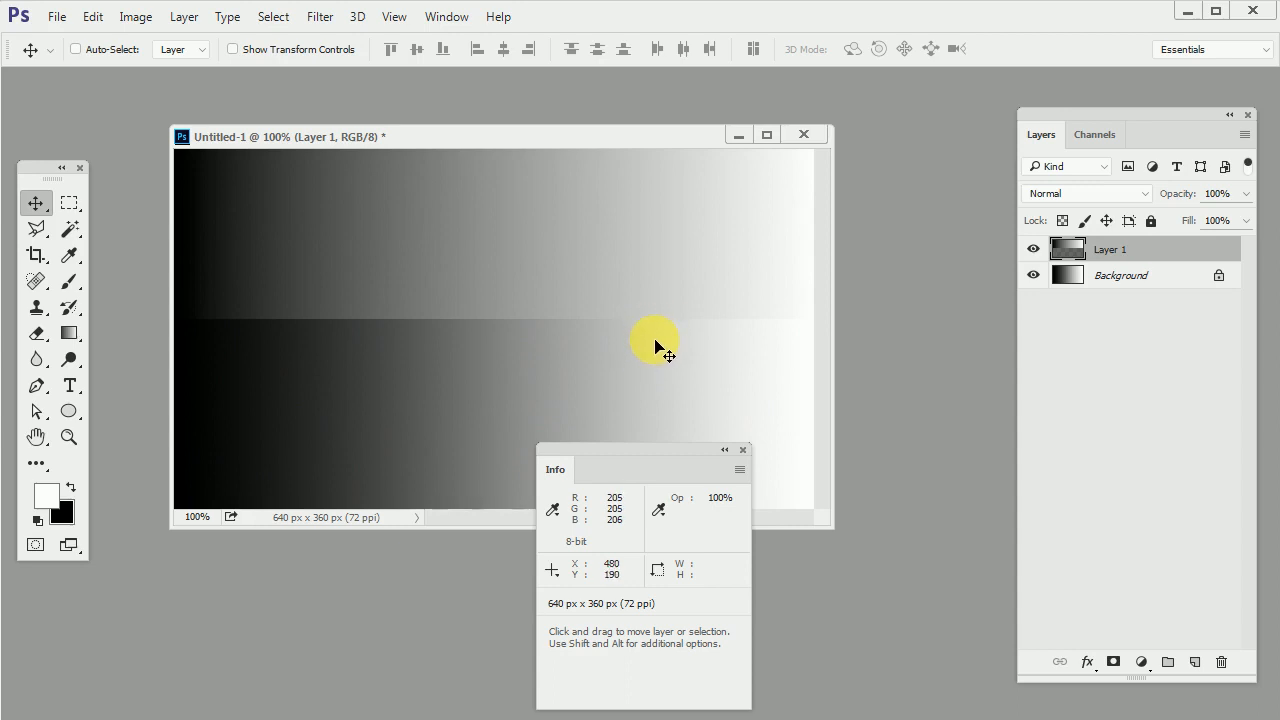
mouse_move(448, 348)
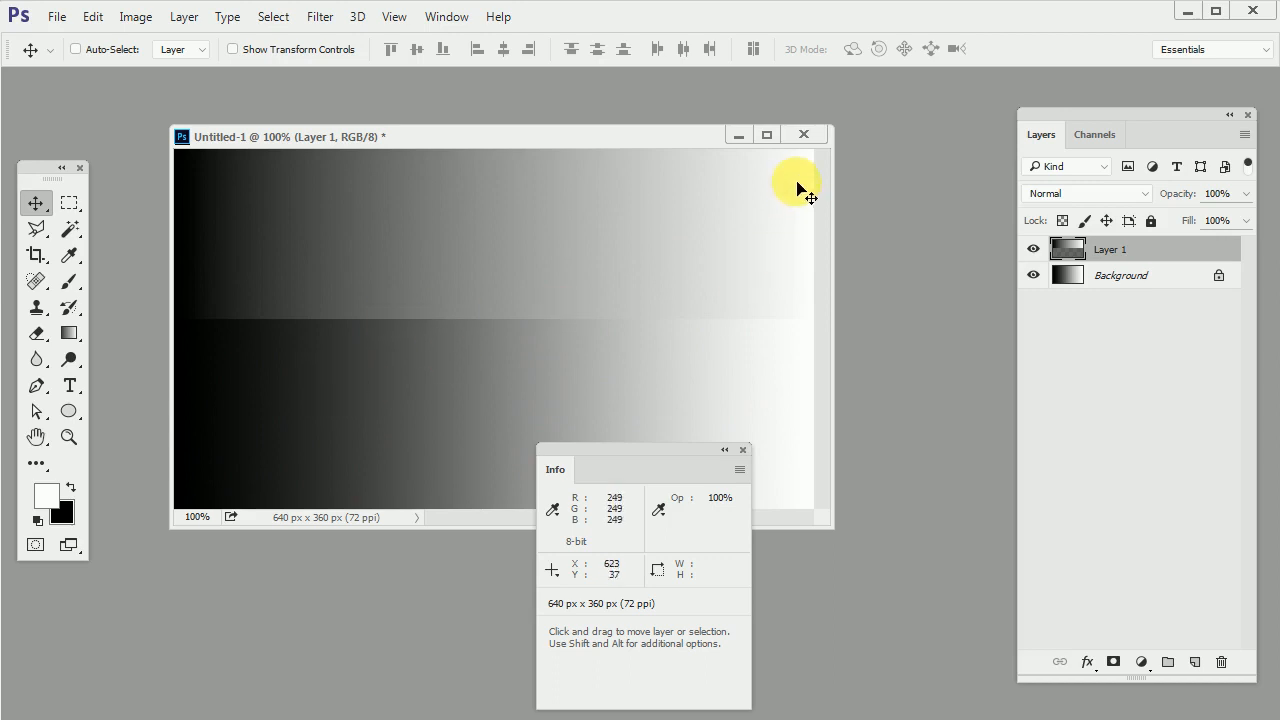
Close the test document, create a white 800×480 px 16-bit RGB document, and close the Info panel
click(56, 16)
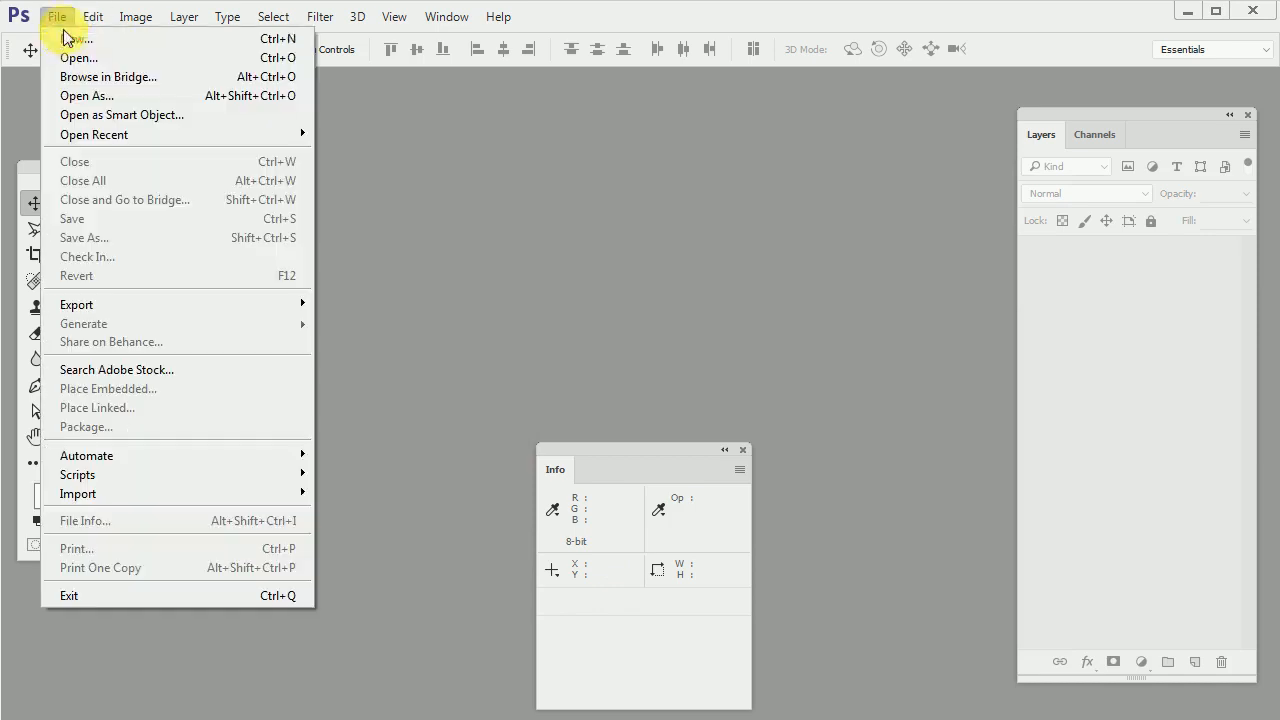
click(76, 38)
text(480)
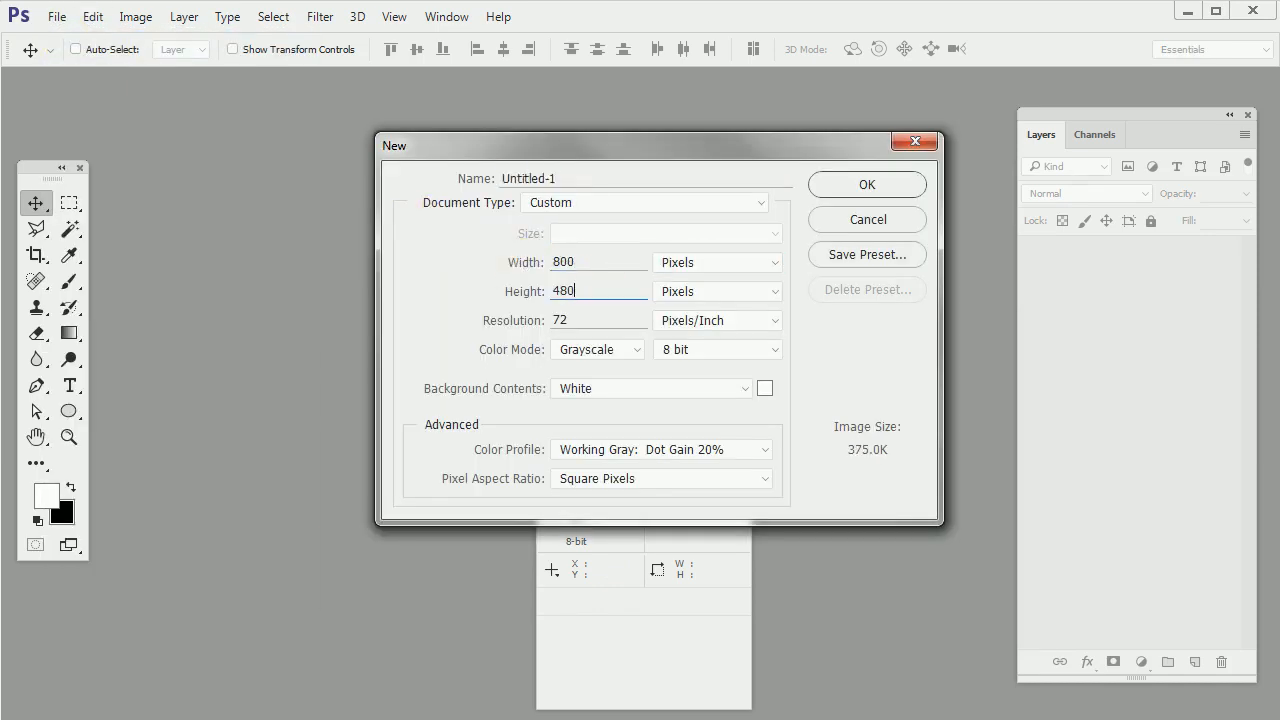
click(596, 348)
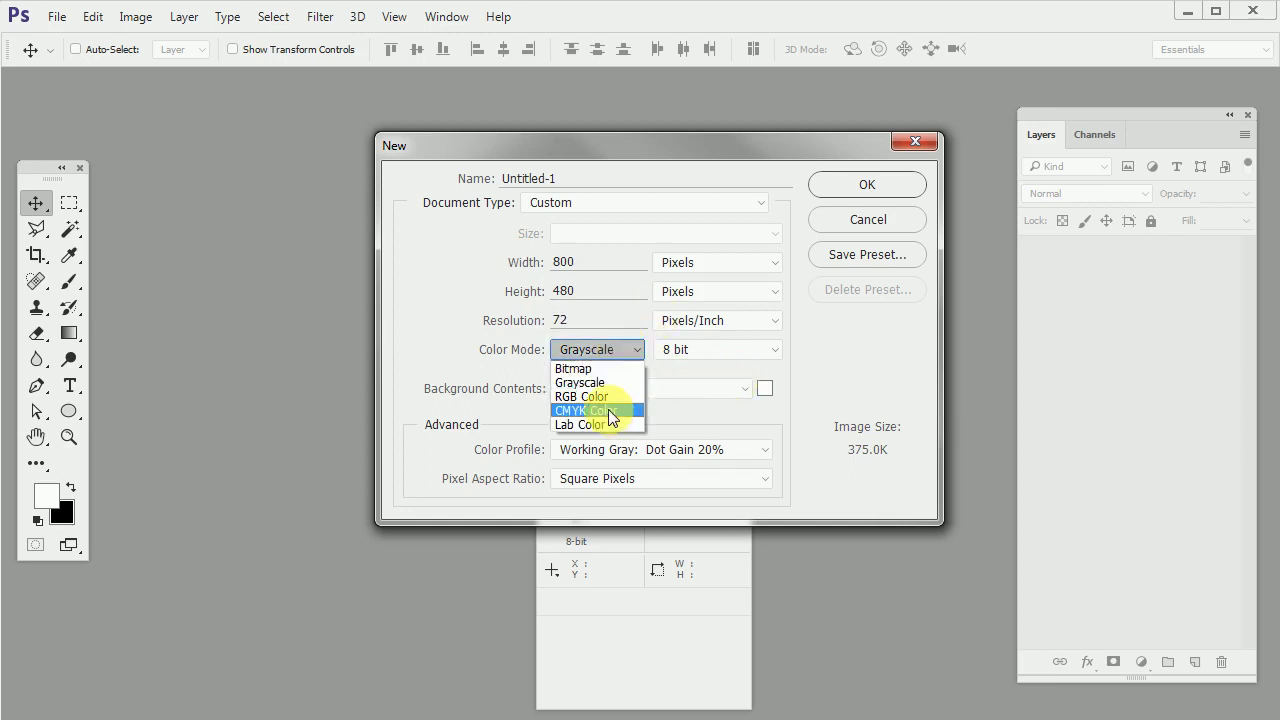
click(584, 396)
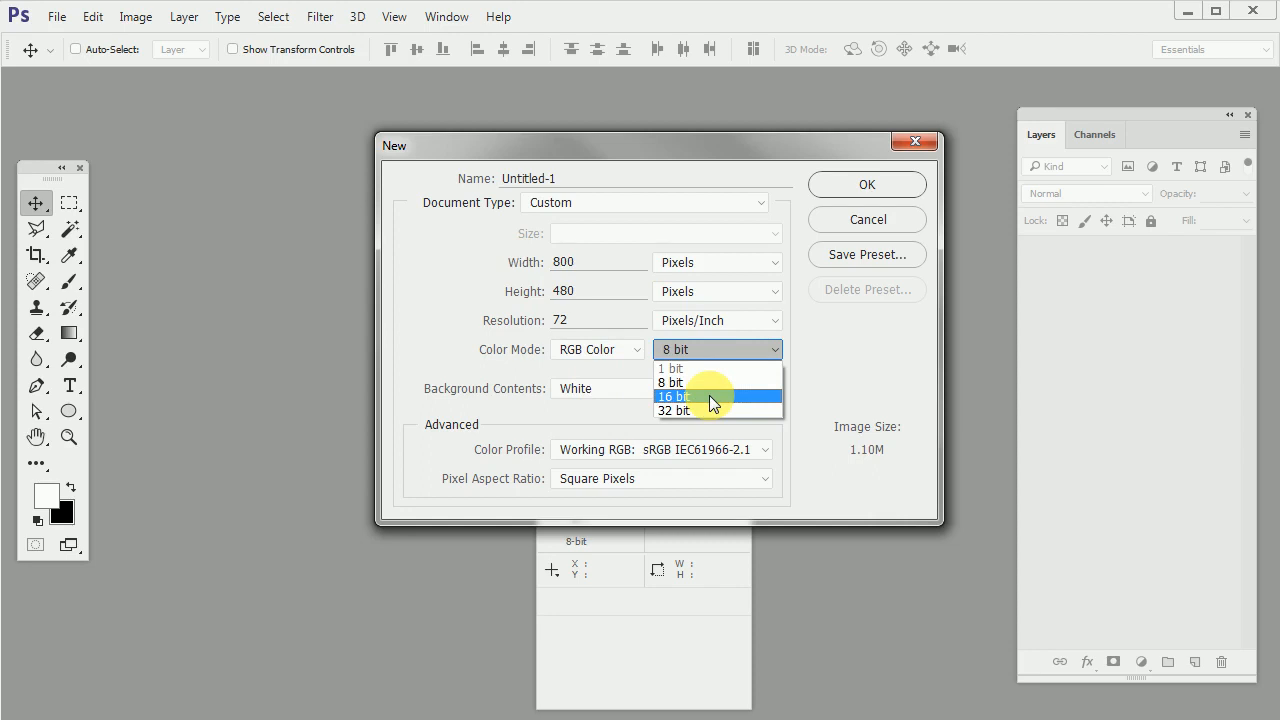
click(676, 396)
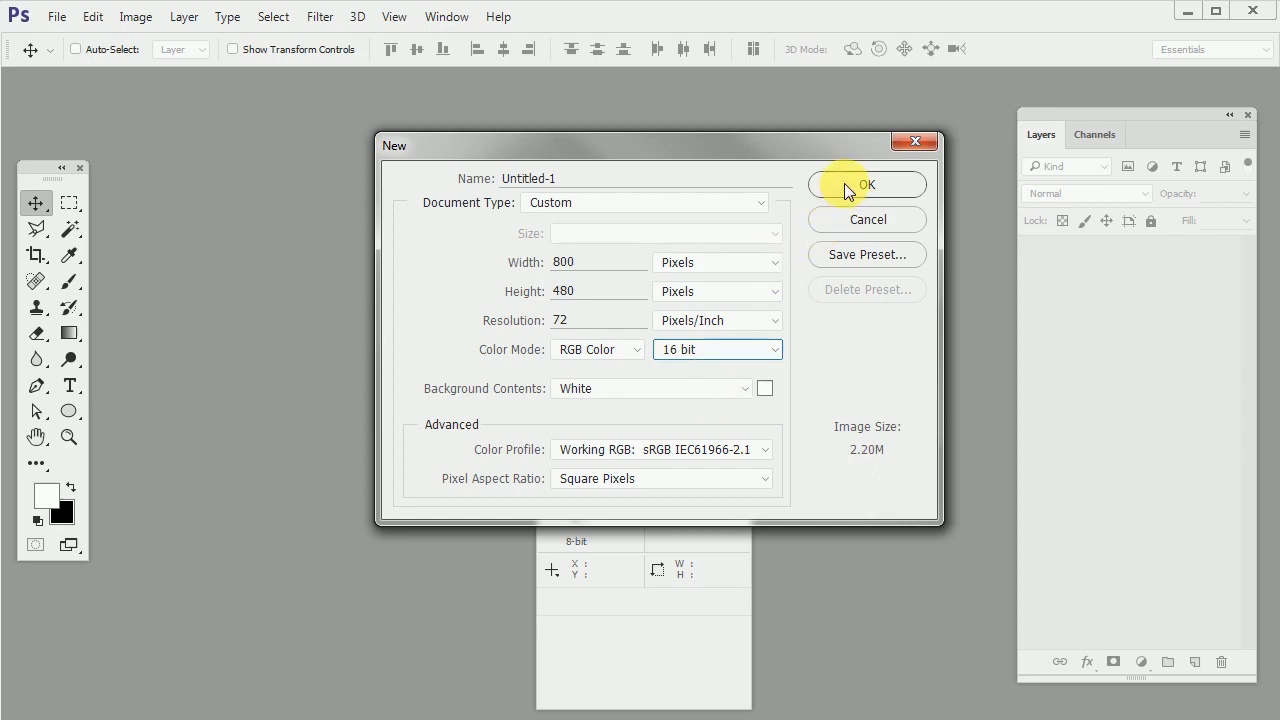
mouse_move(860, 190)
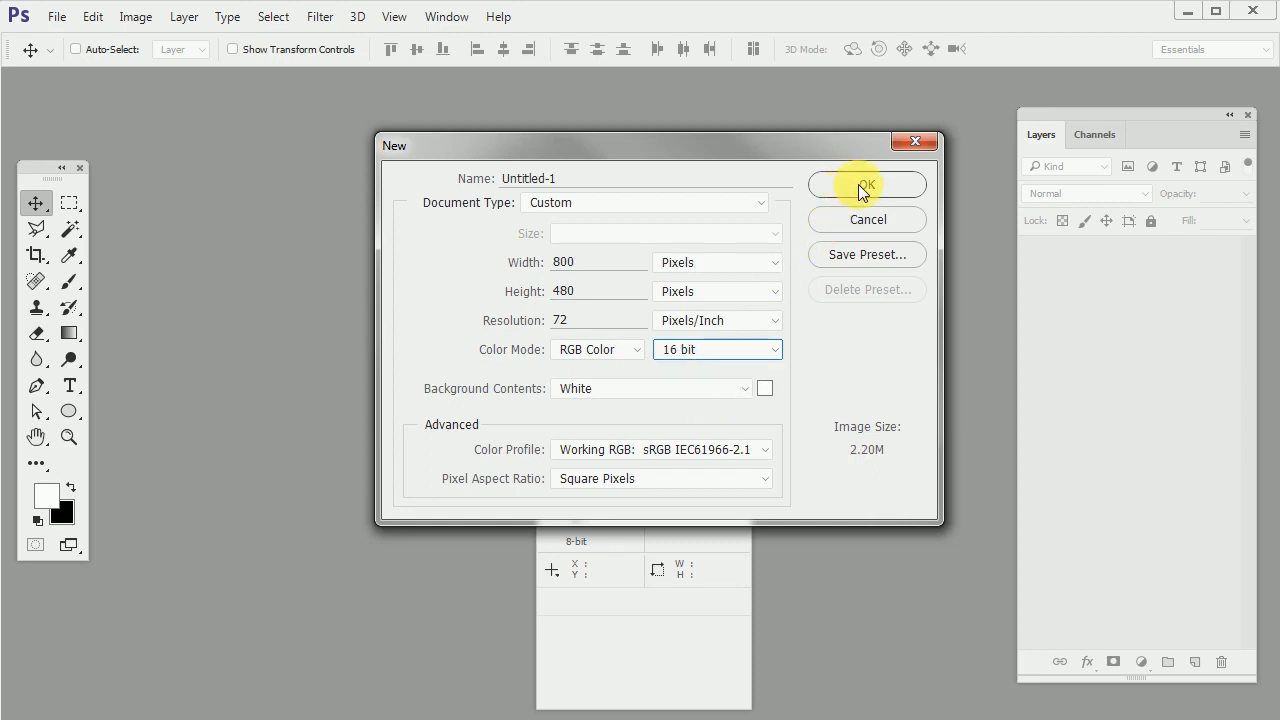
click(866, 184)
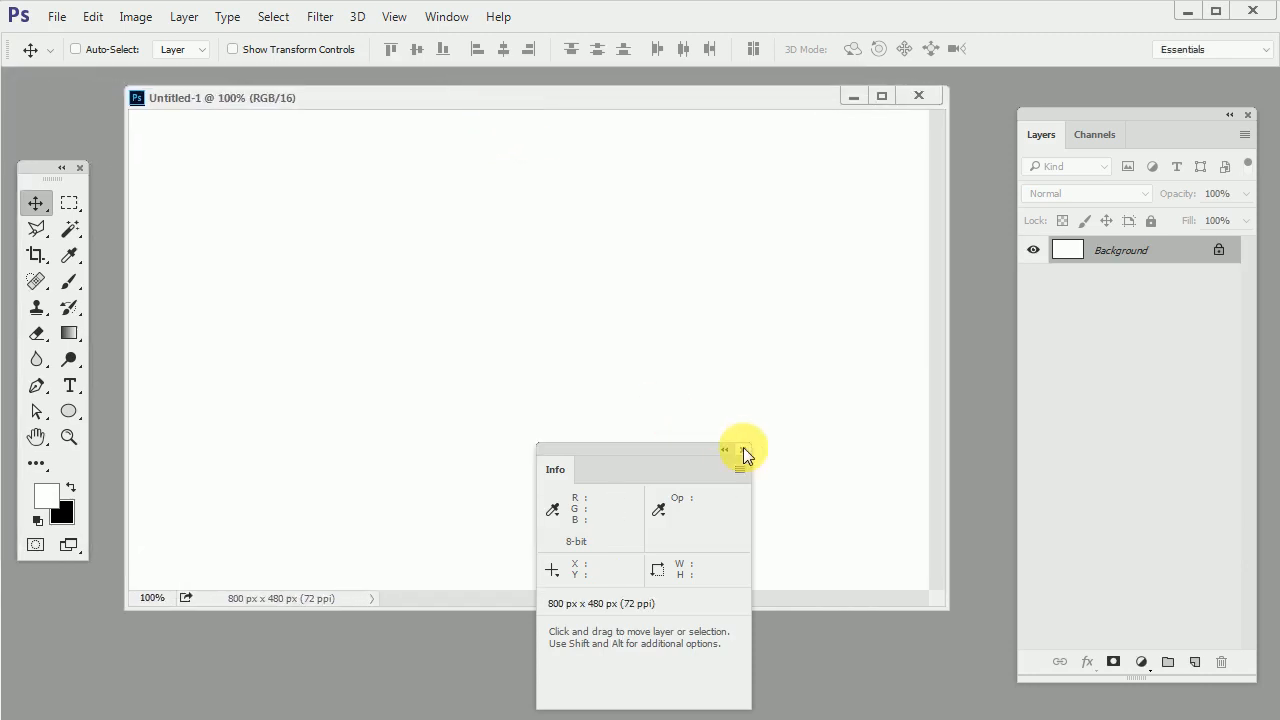
click(744, 450)
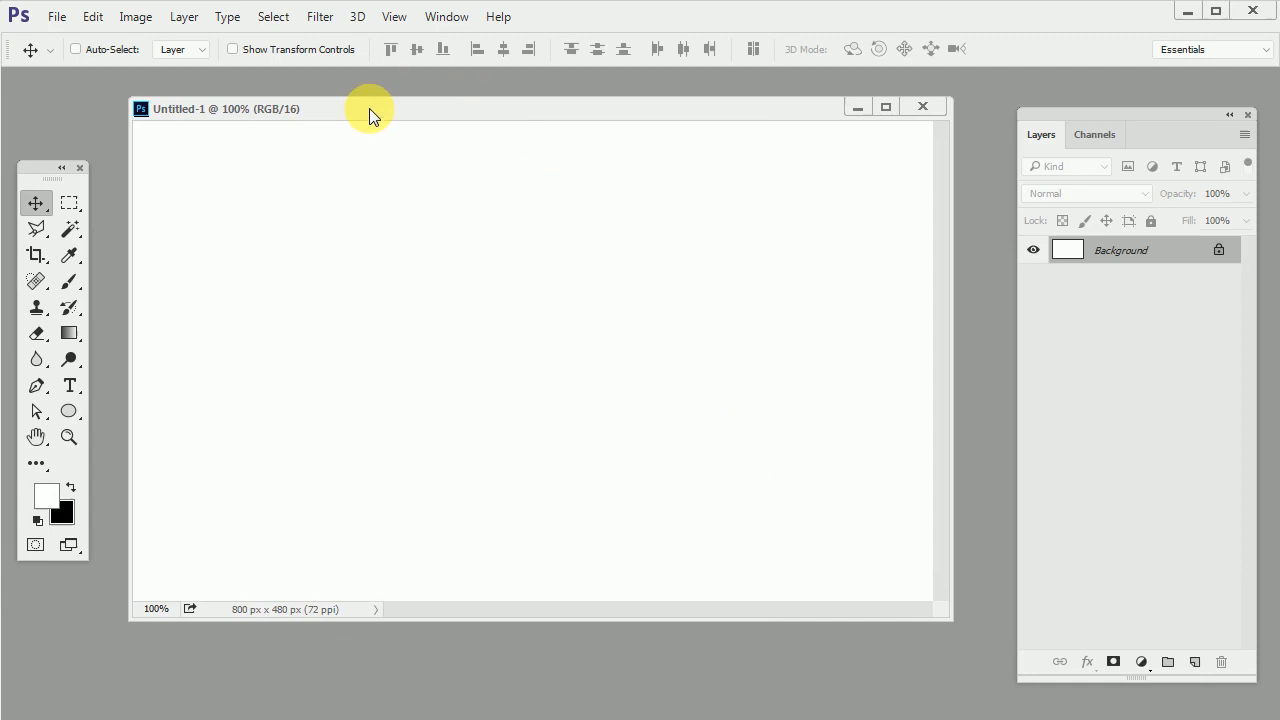
Add Layer 1 and draw a black radial gradient blob, nudging it into the upper-left area
click(1194, 660)
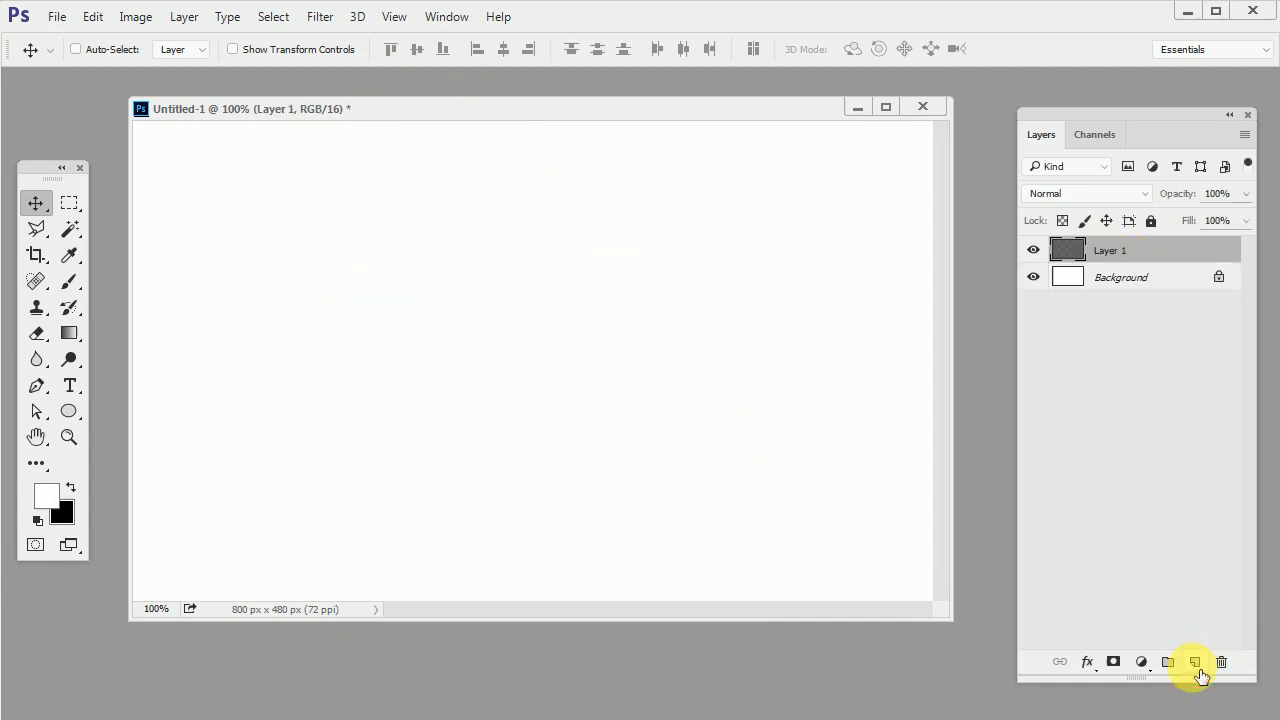
click(68, 332)
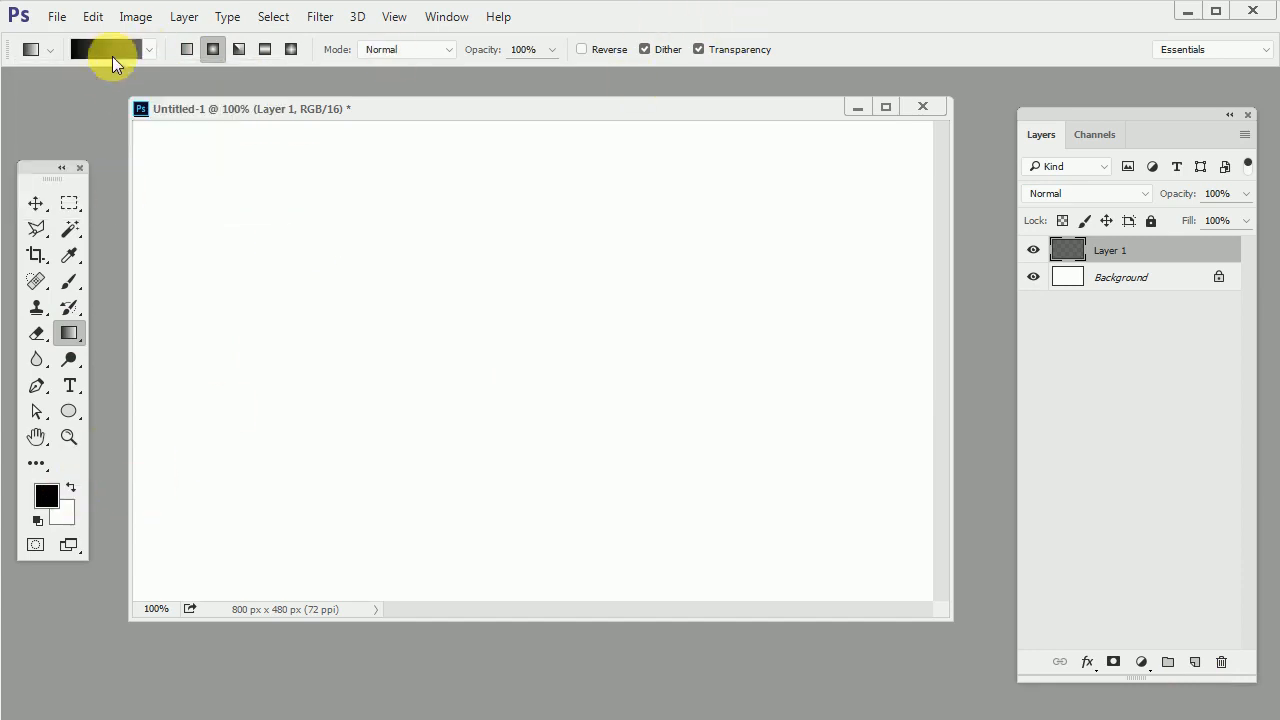
drag(392, 332, 560, 500)
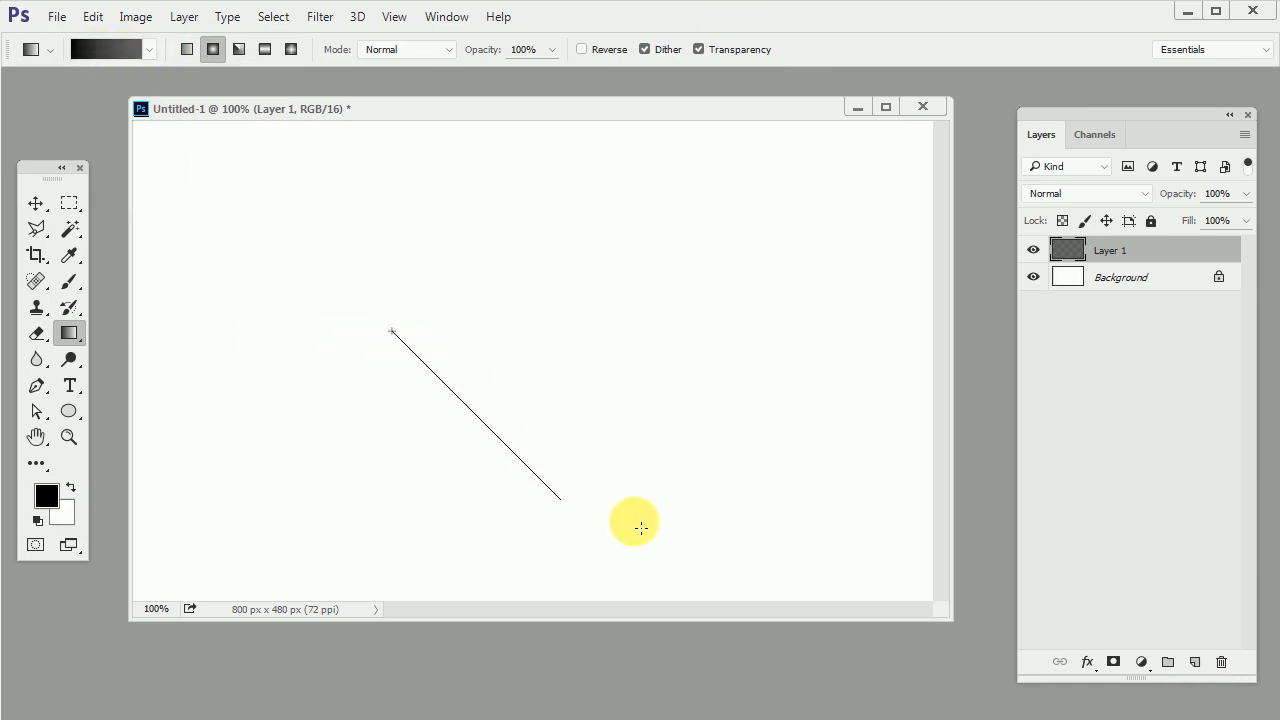
drag(636, 522, 432, 288)
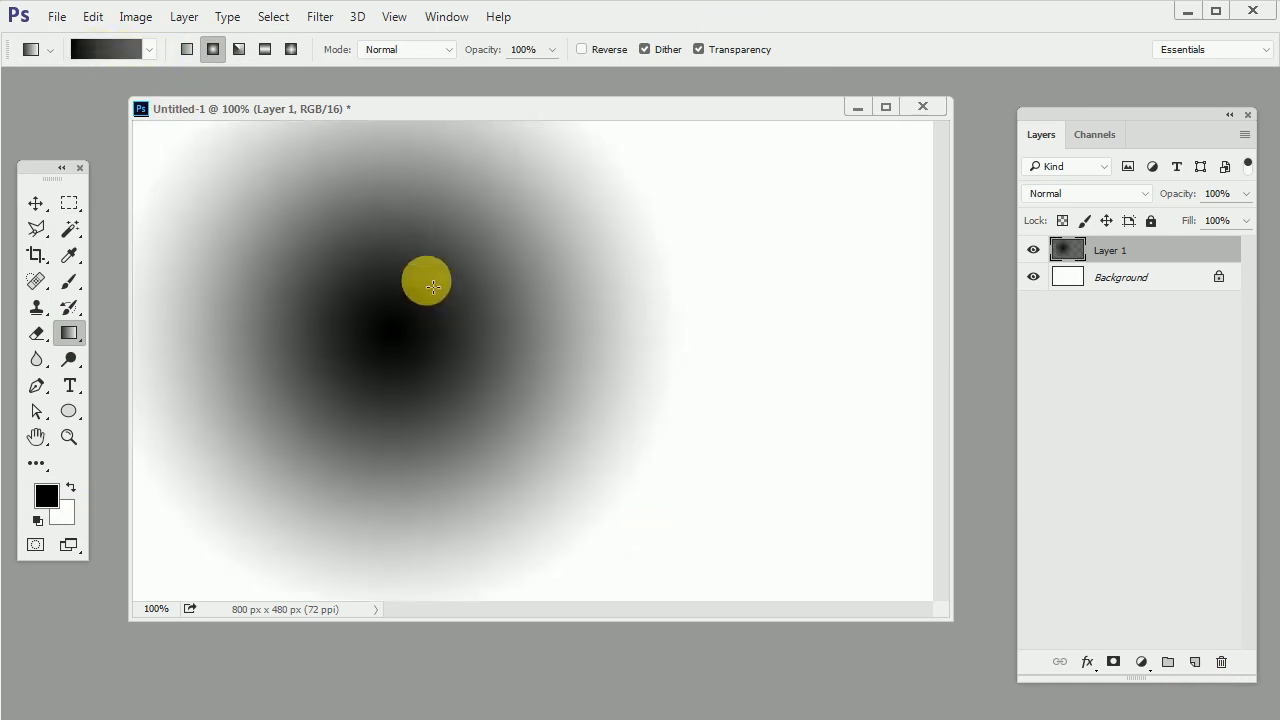
drag(430, 284, 500, 284)
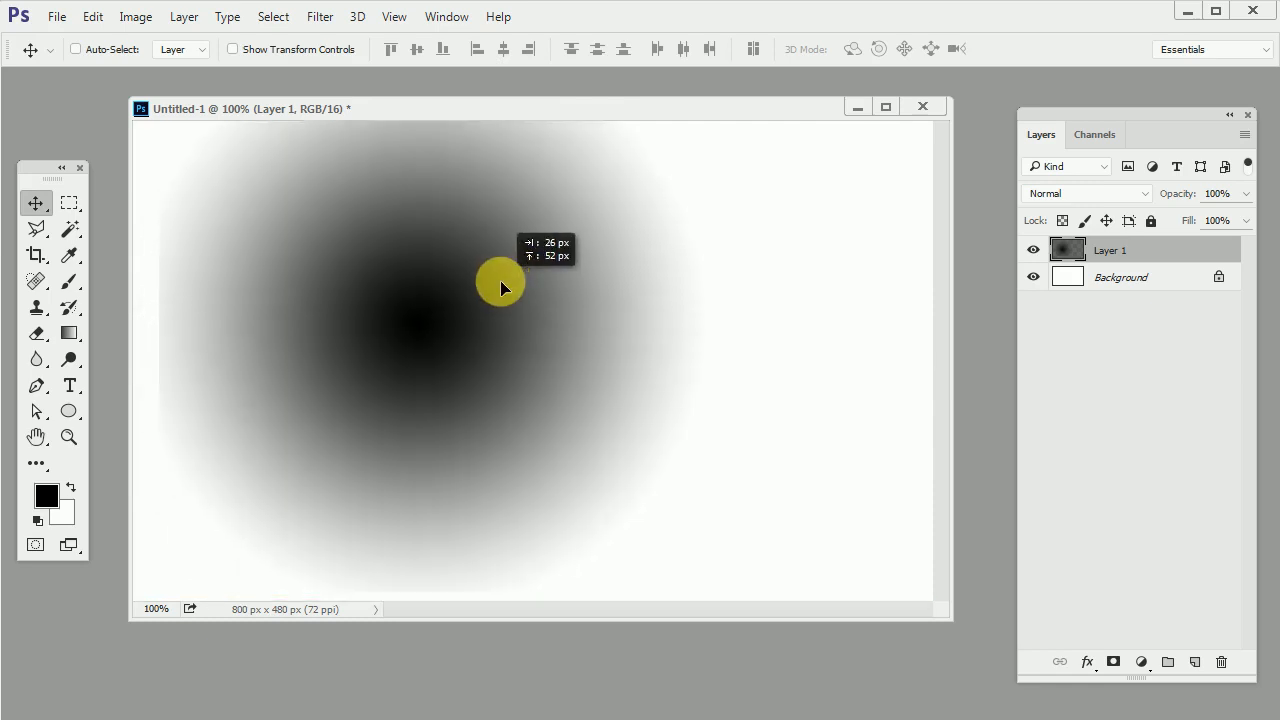
drag(500, 288, 570, 384)
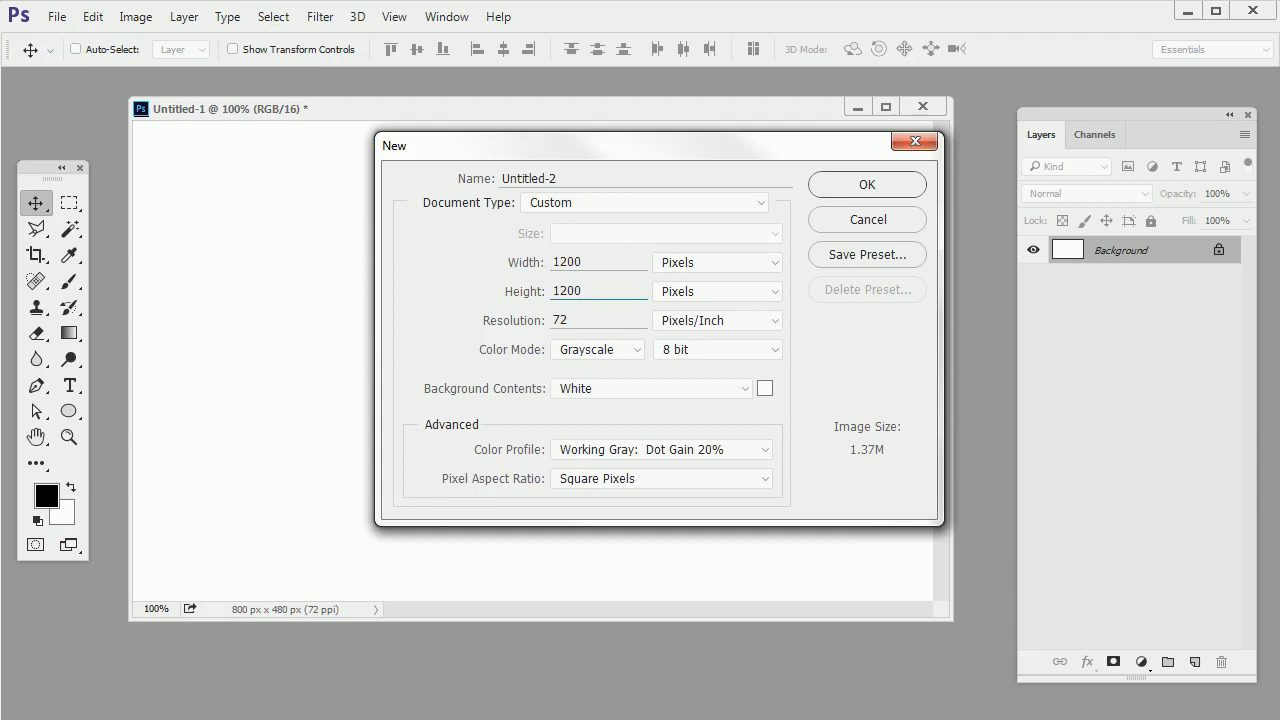
Create a new white 1200×1200 px 16-bit RGB document
click(716, 348)
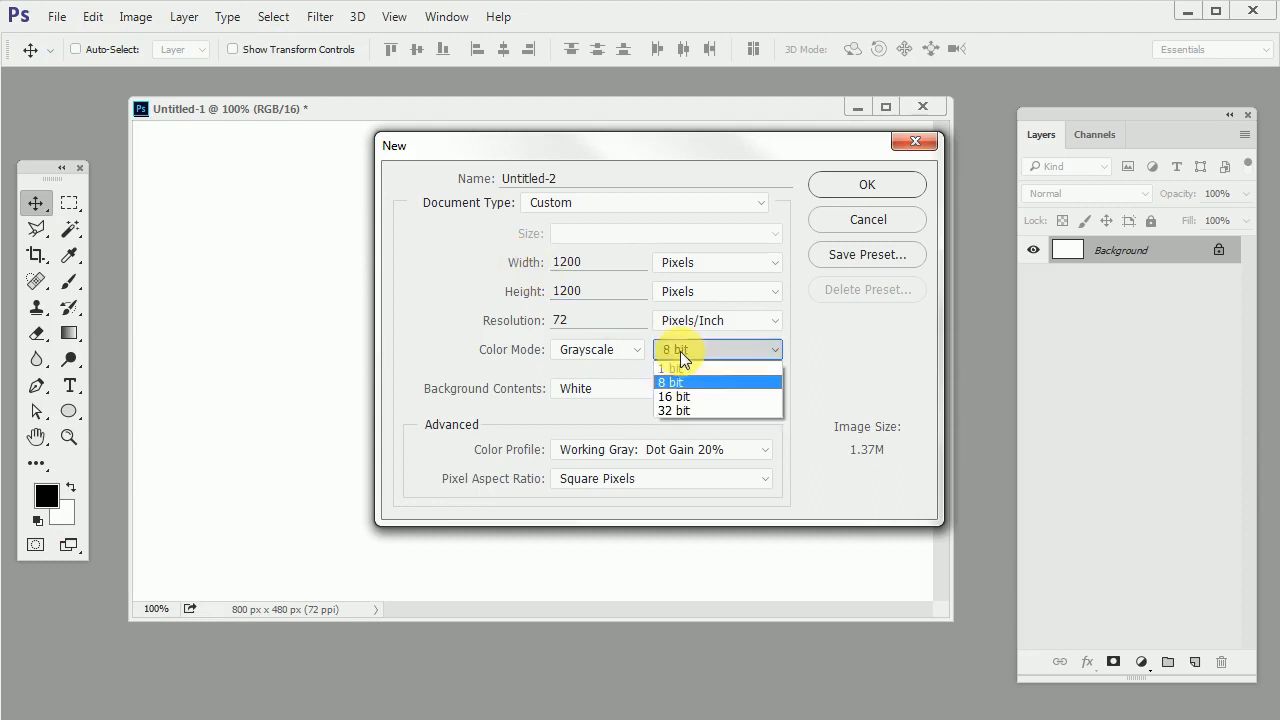
mouse_move(704, 396)
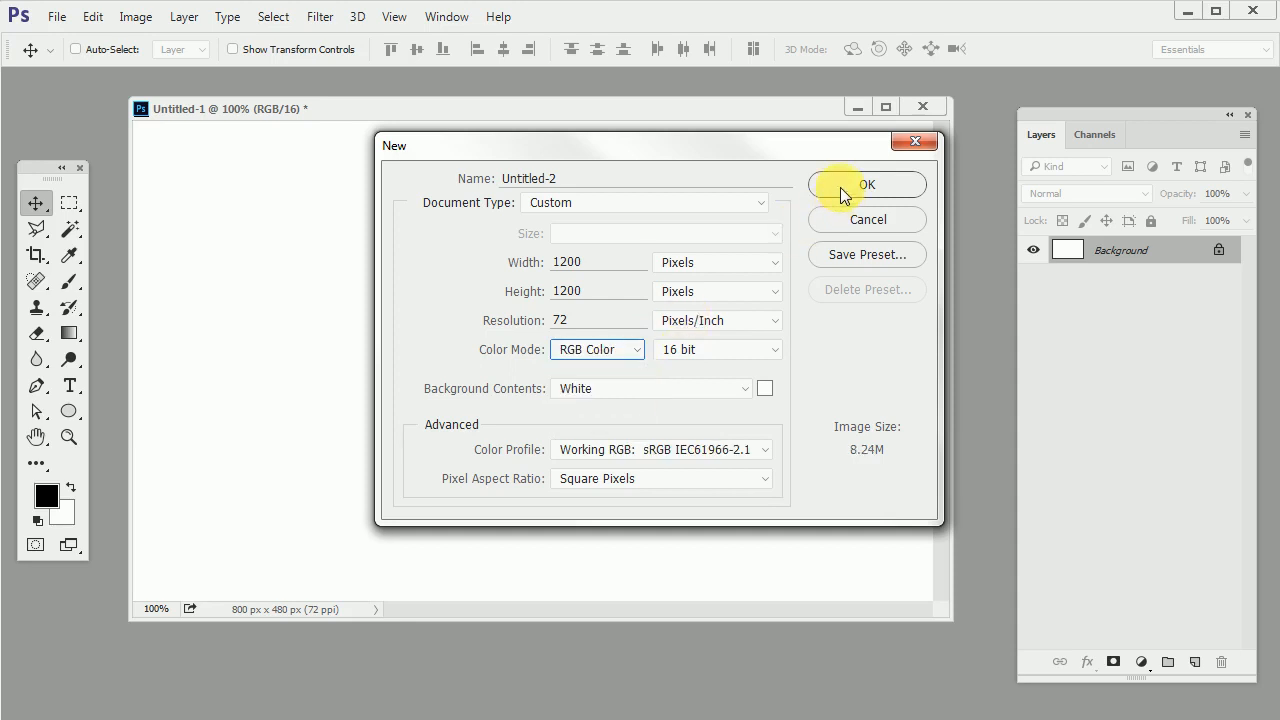
click(866, 184)
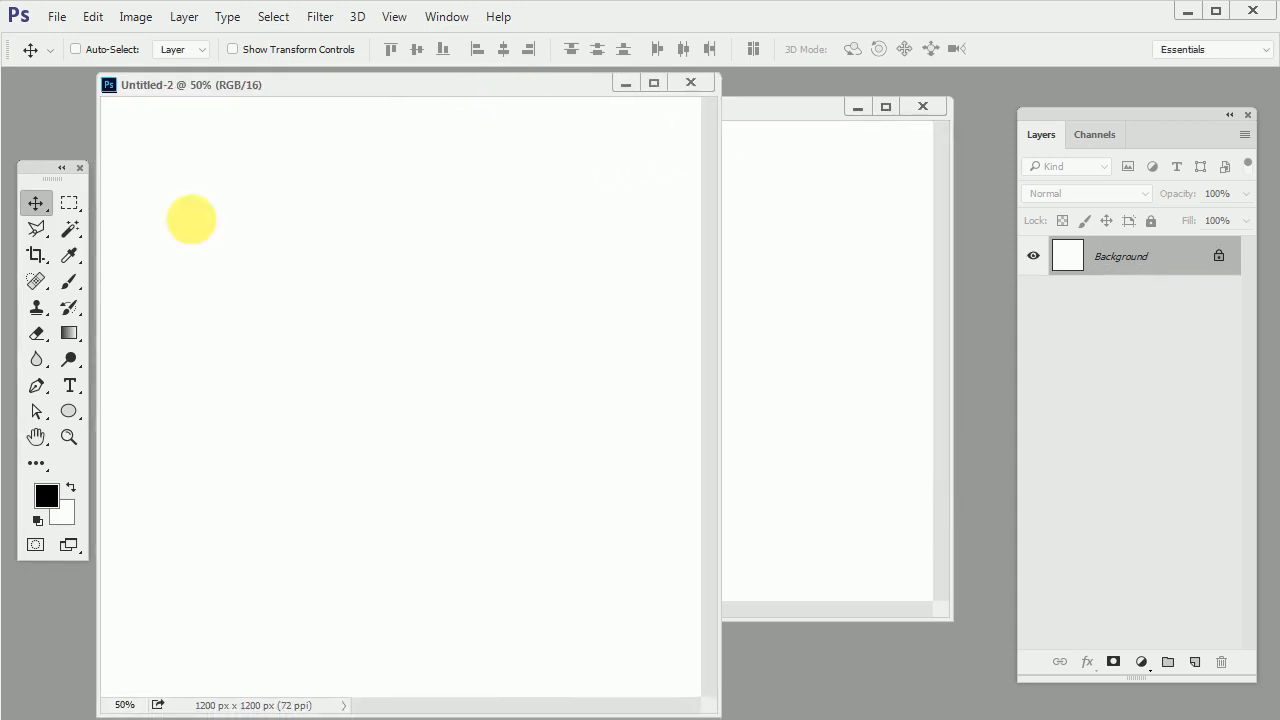
Add Layer 1 and draw a black-to-white radial gradient outward from its centre
click(68, 332)
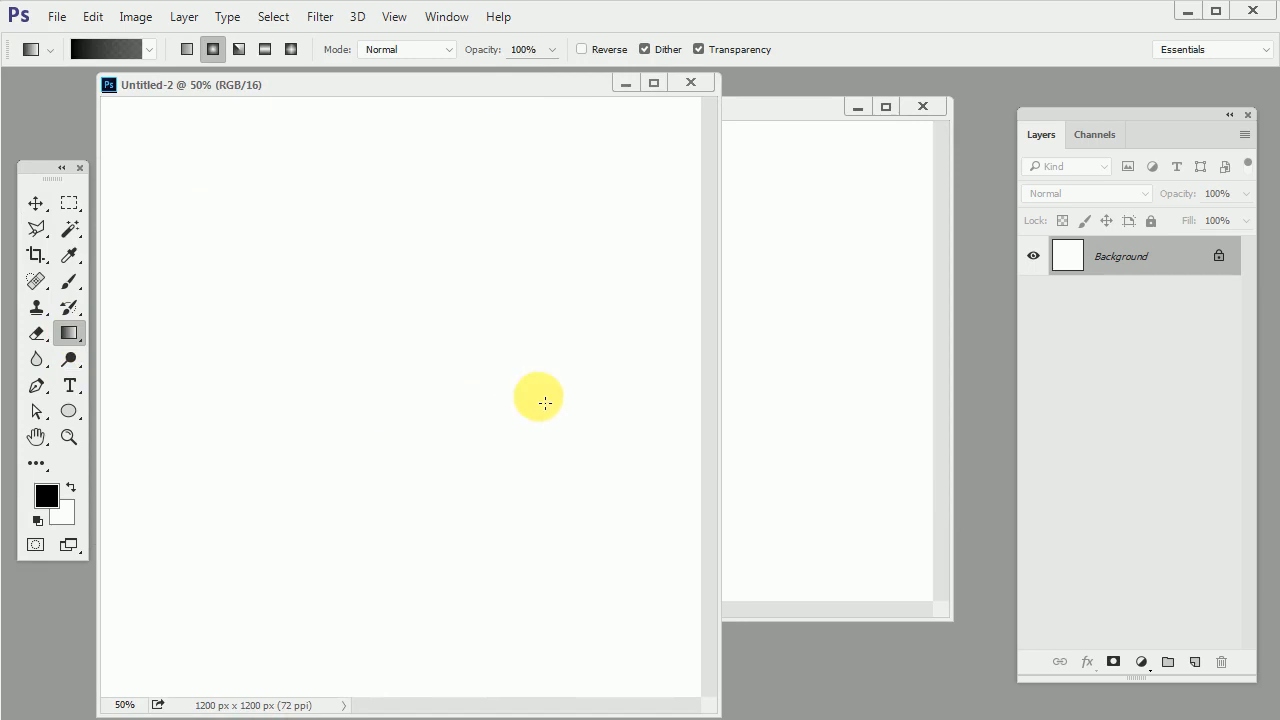
click(1196, 660)
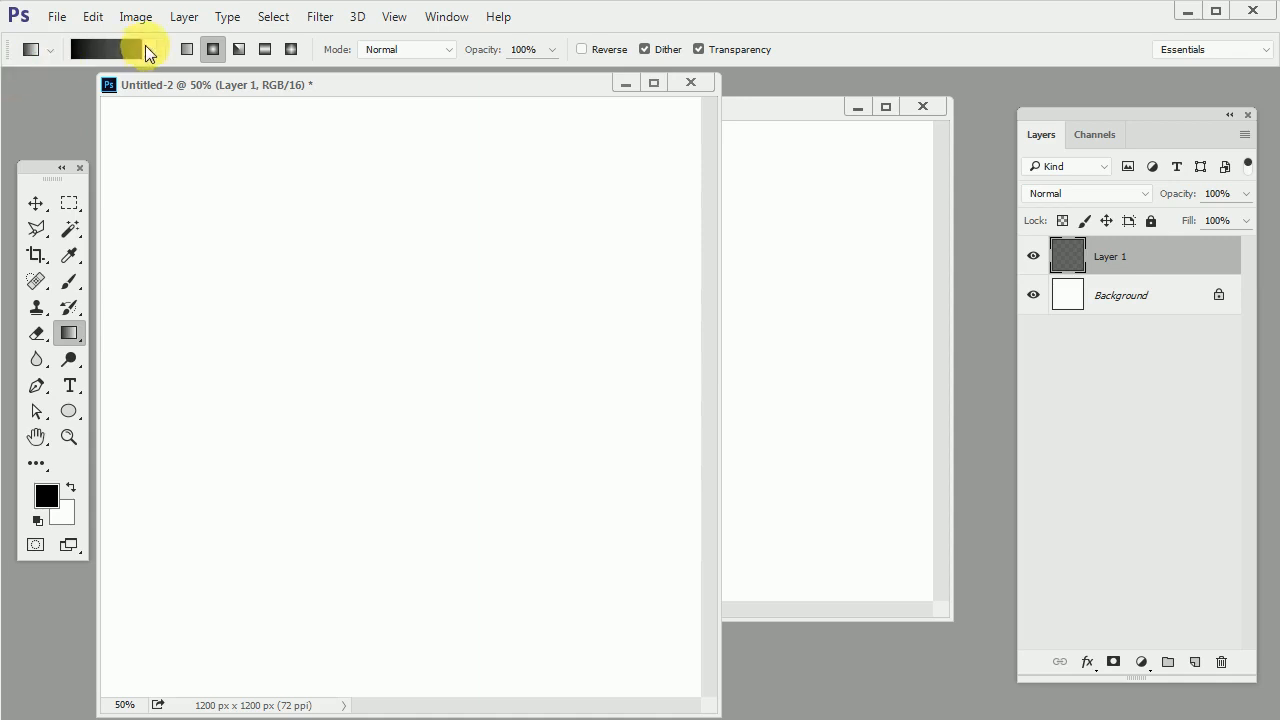
click(148, 48)
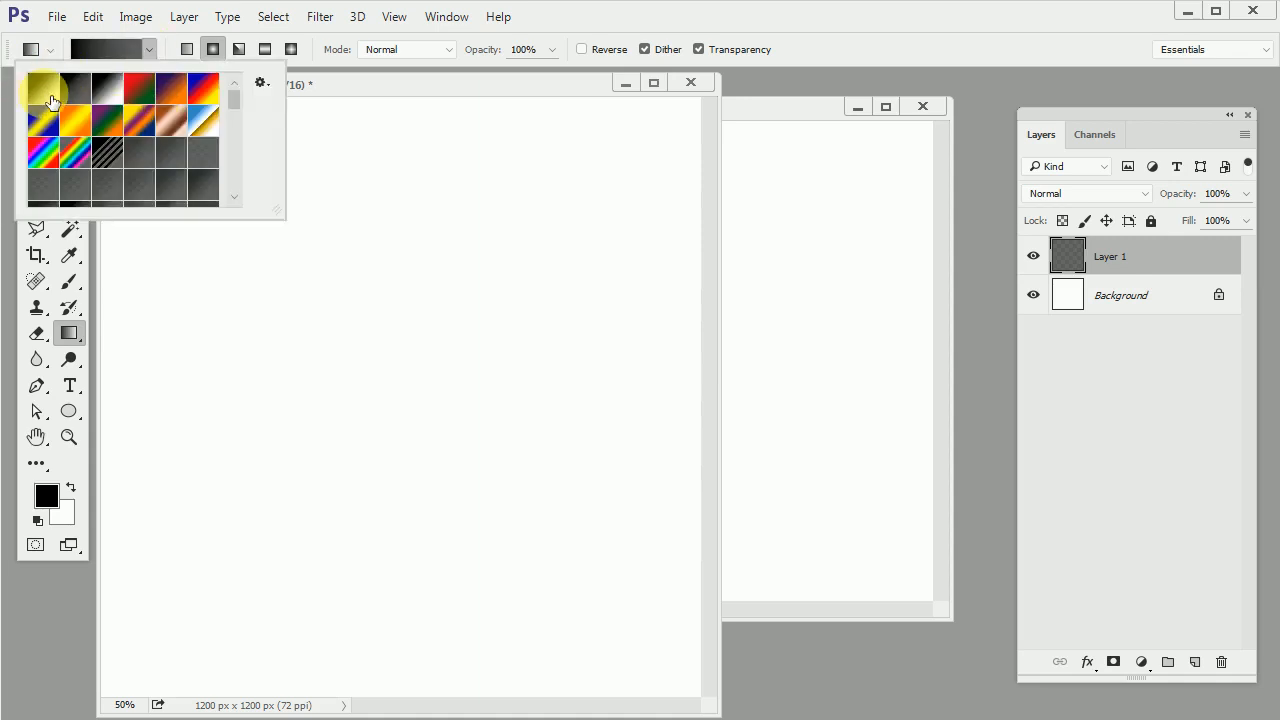
click(358, 86)
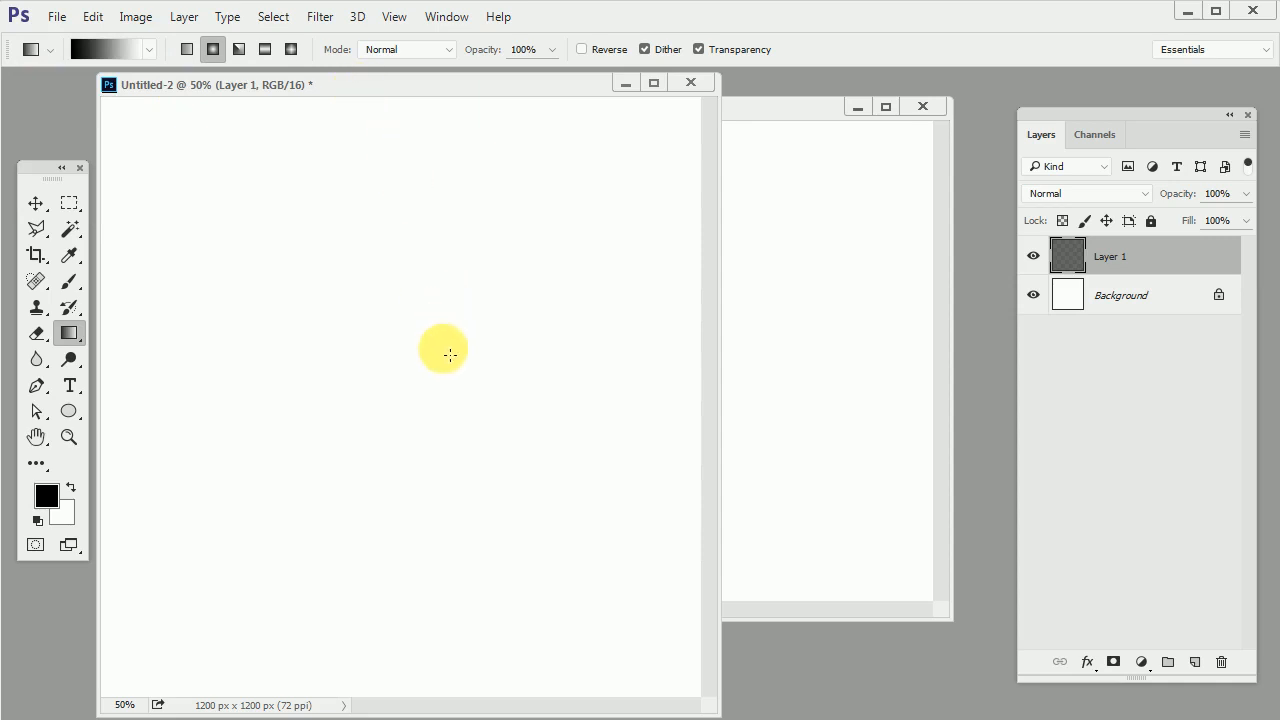
mouse_move(424, 388)
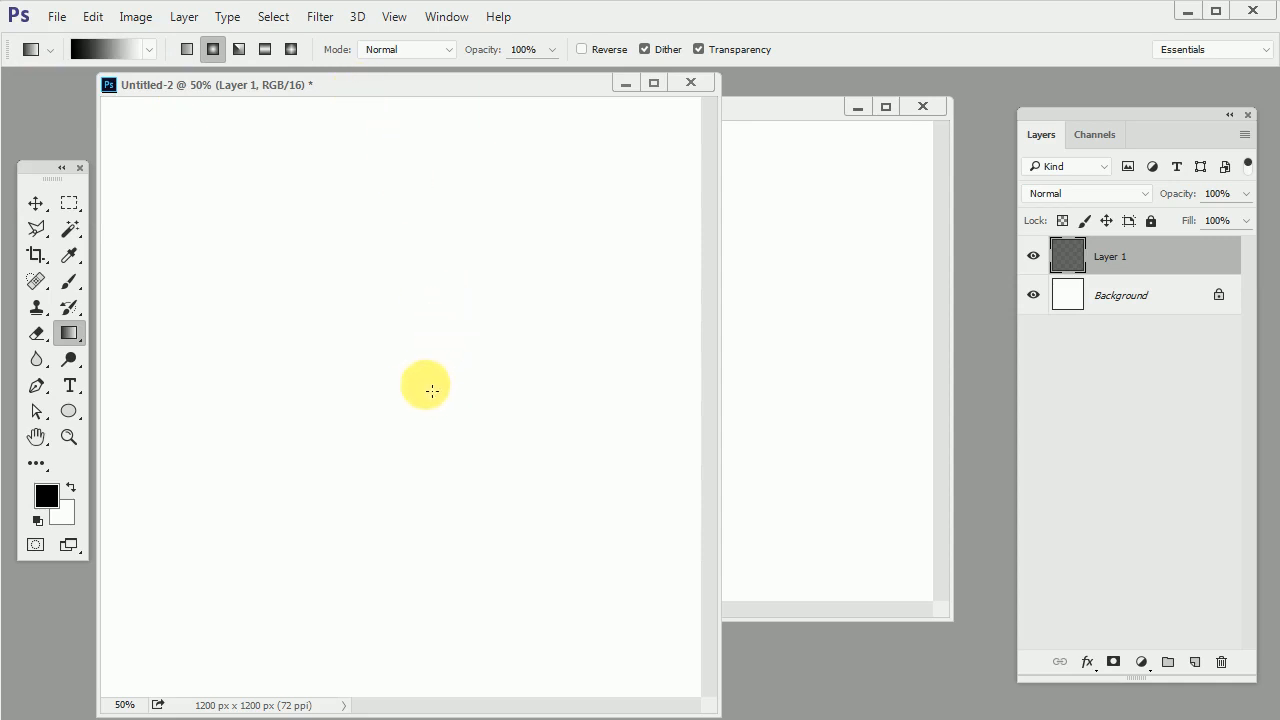
mouse_move(416, 390)
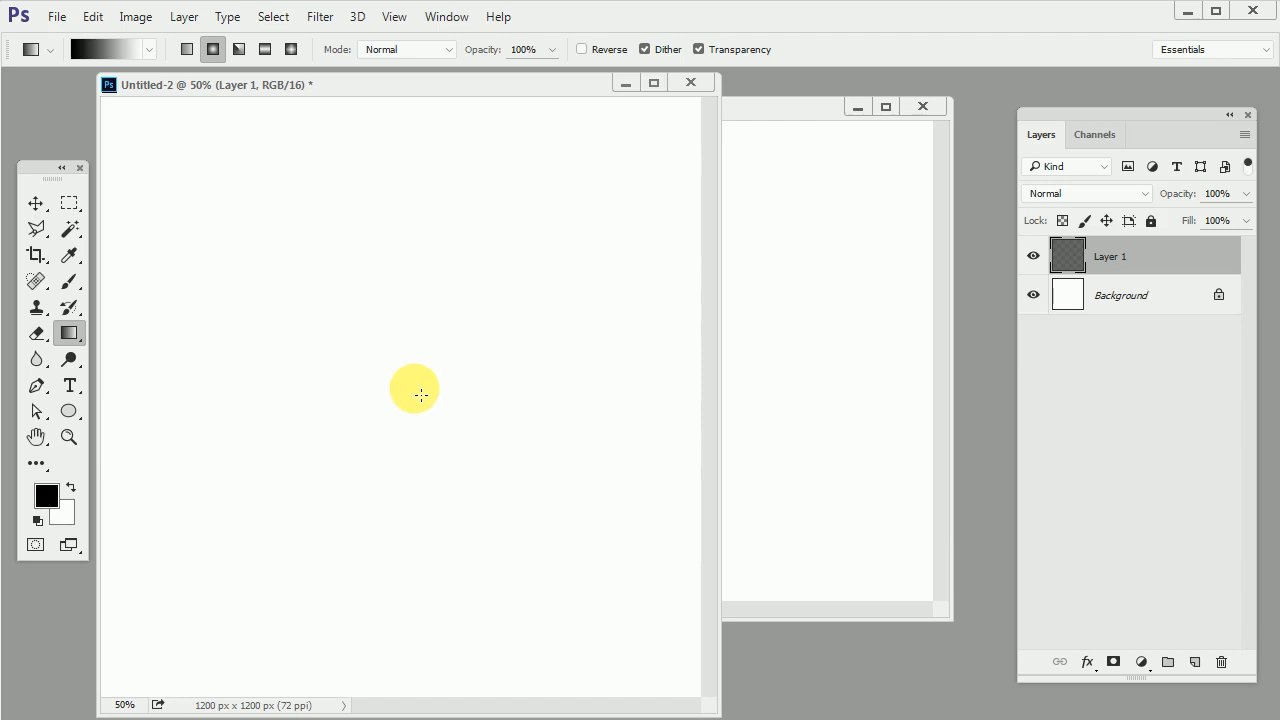
drag(416, 388, 518, 476)
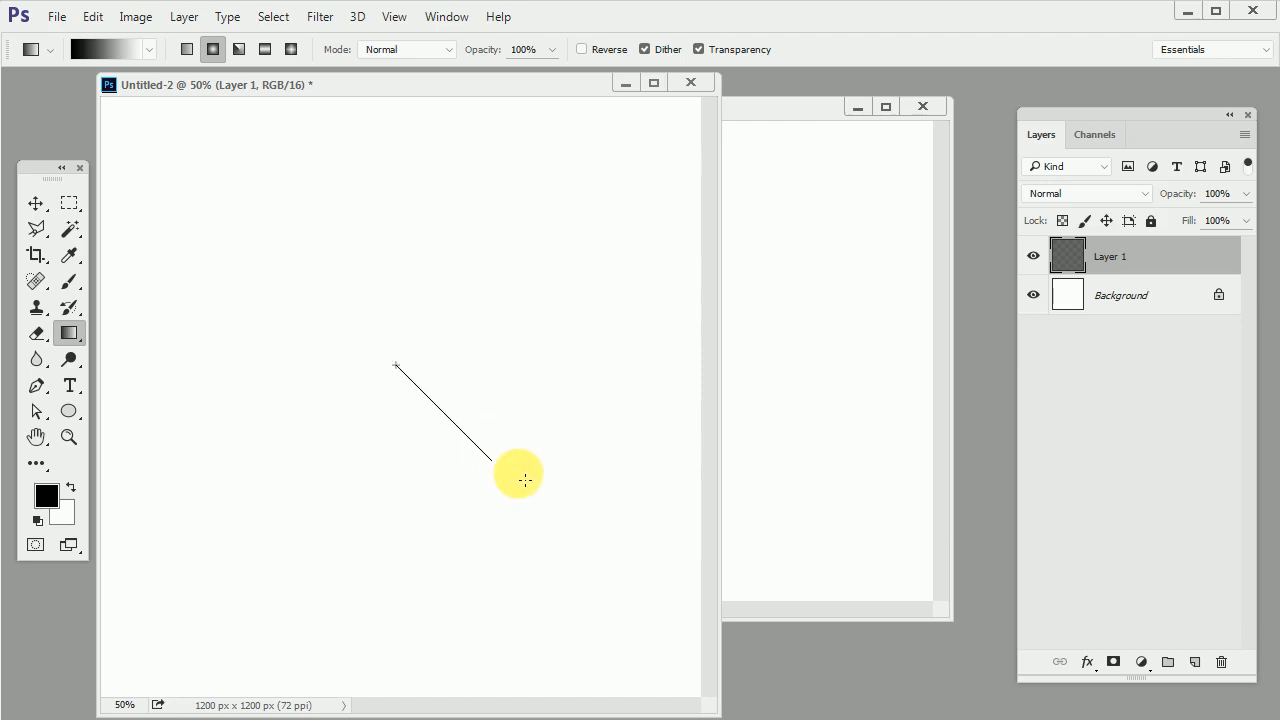
drag(396, 364, 520, 480)
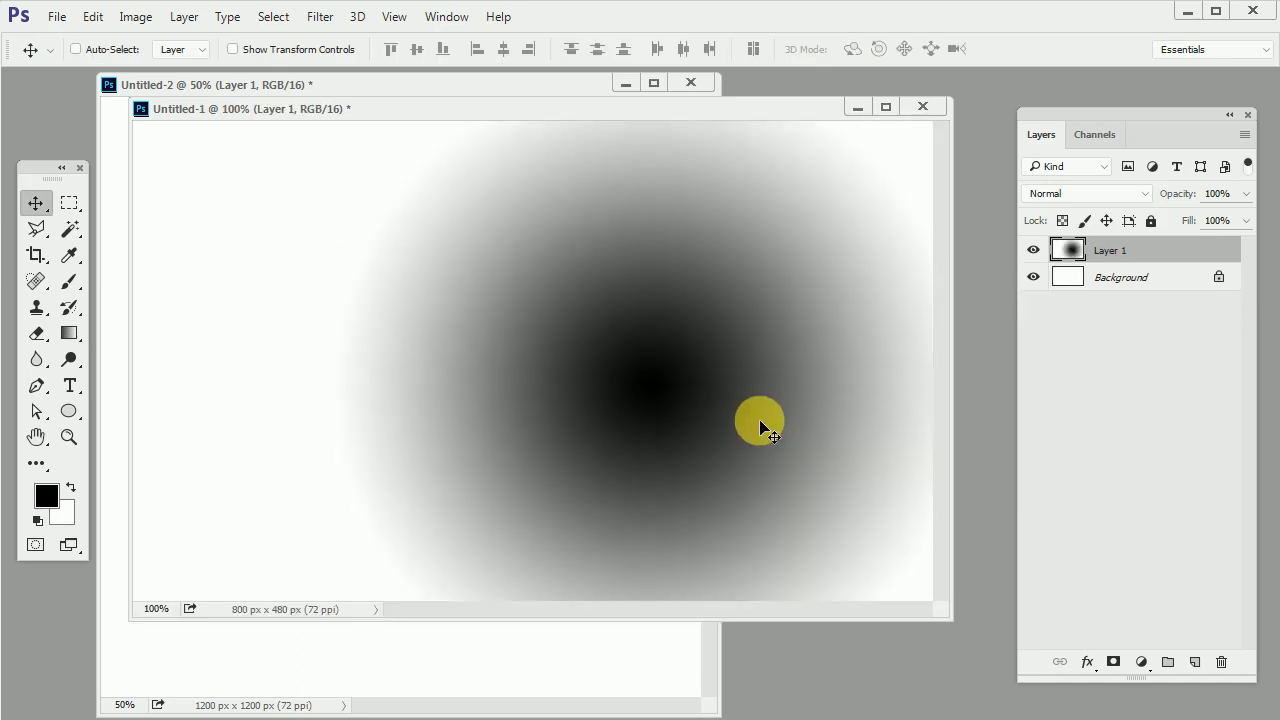
Move the blob left, Alt-drag a copy to the right, and set the copy to Multiply
drag(760, 424, 450, 370)
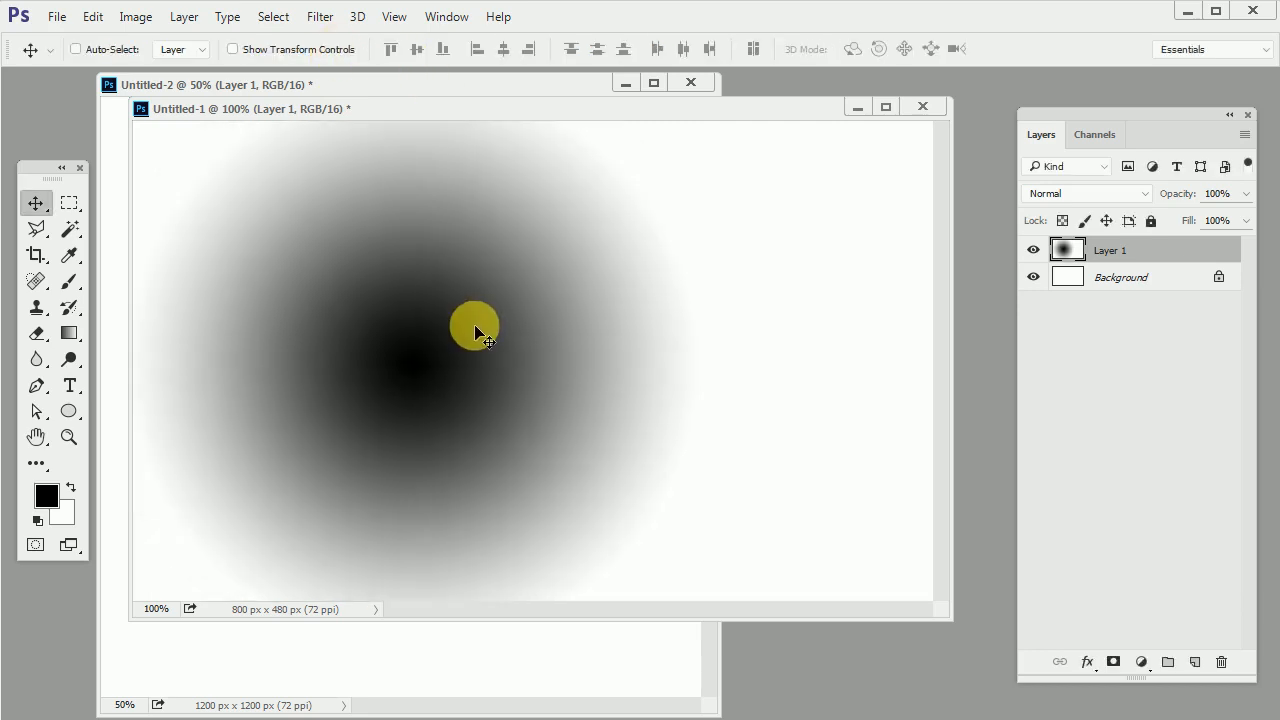
drag(476, 332, 628, 376)
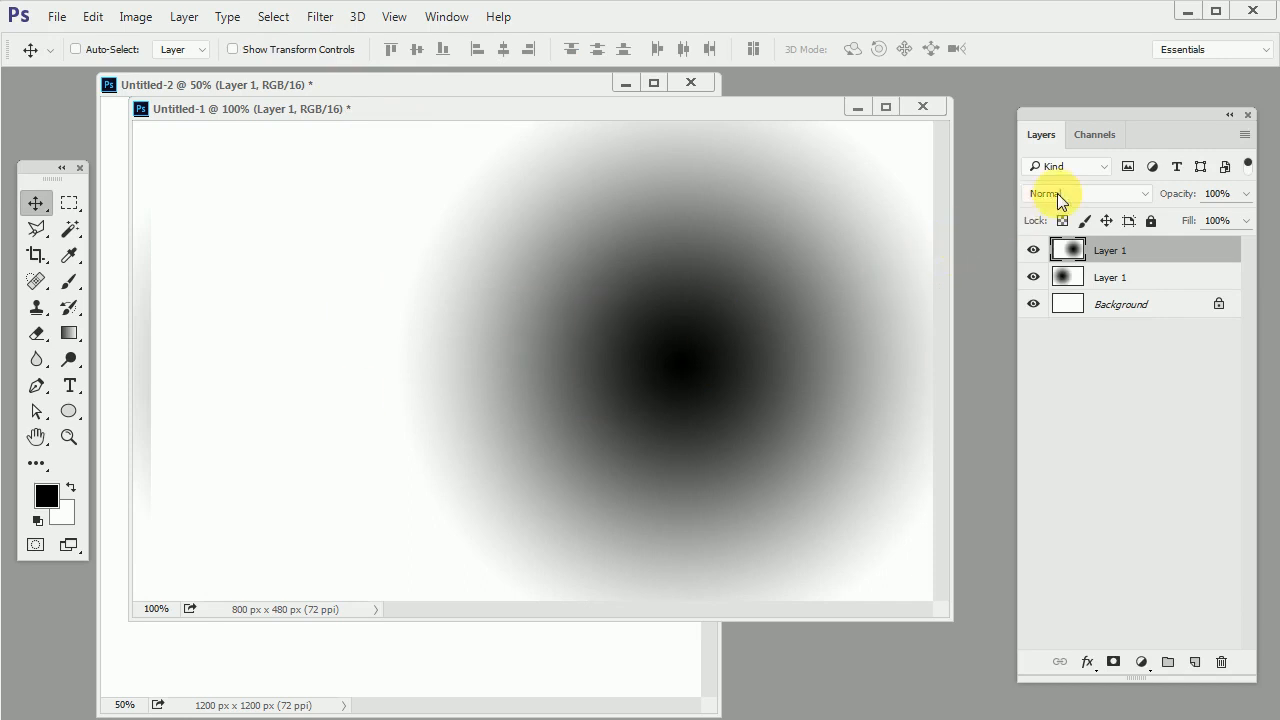
click(1084, 192)
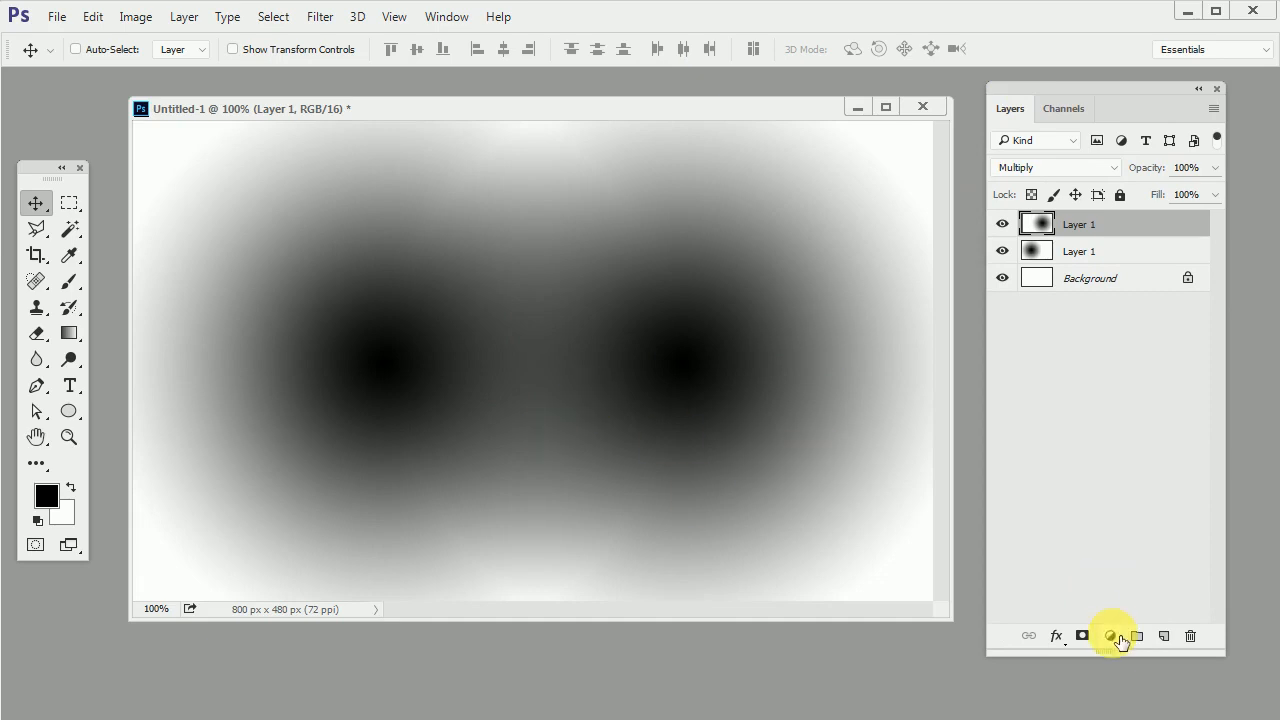
Add a Threshold adjustment layer near level 104 above the two blobs
click(1112, 636)
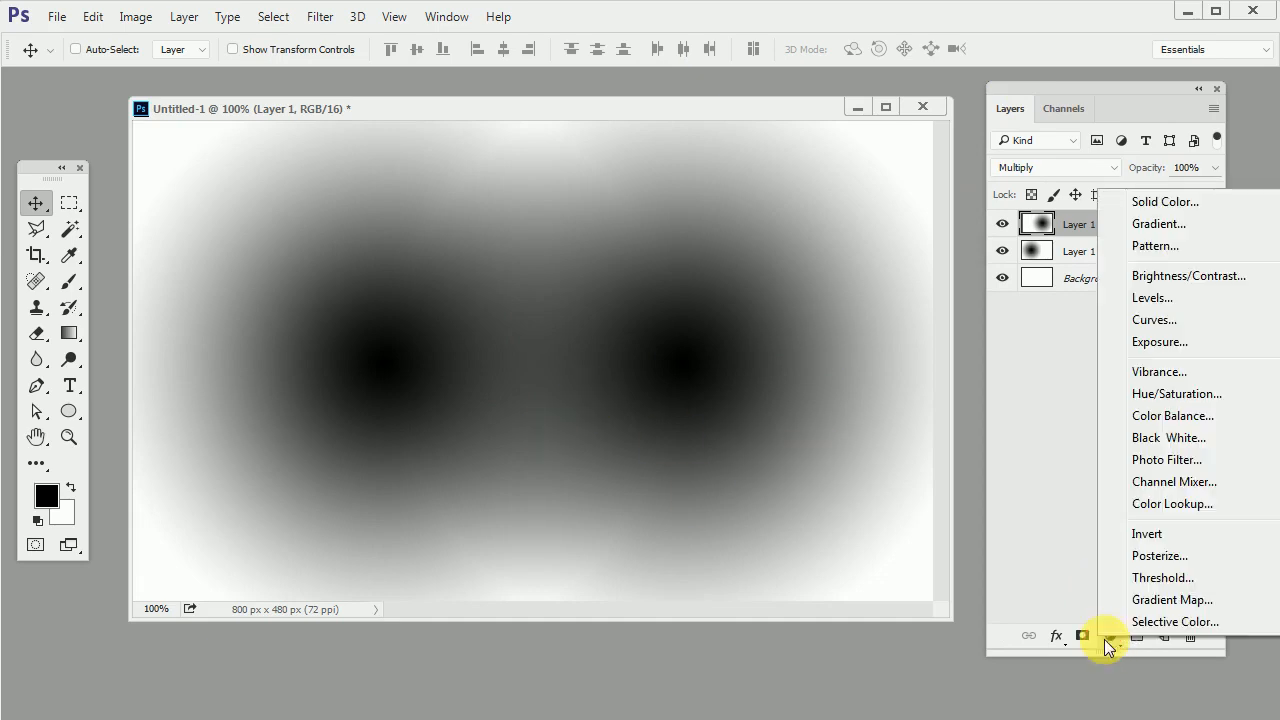
click(1164, 576)
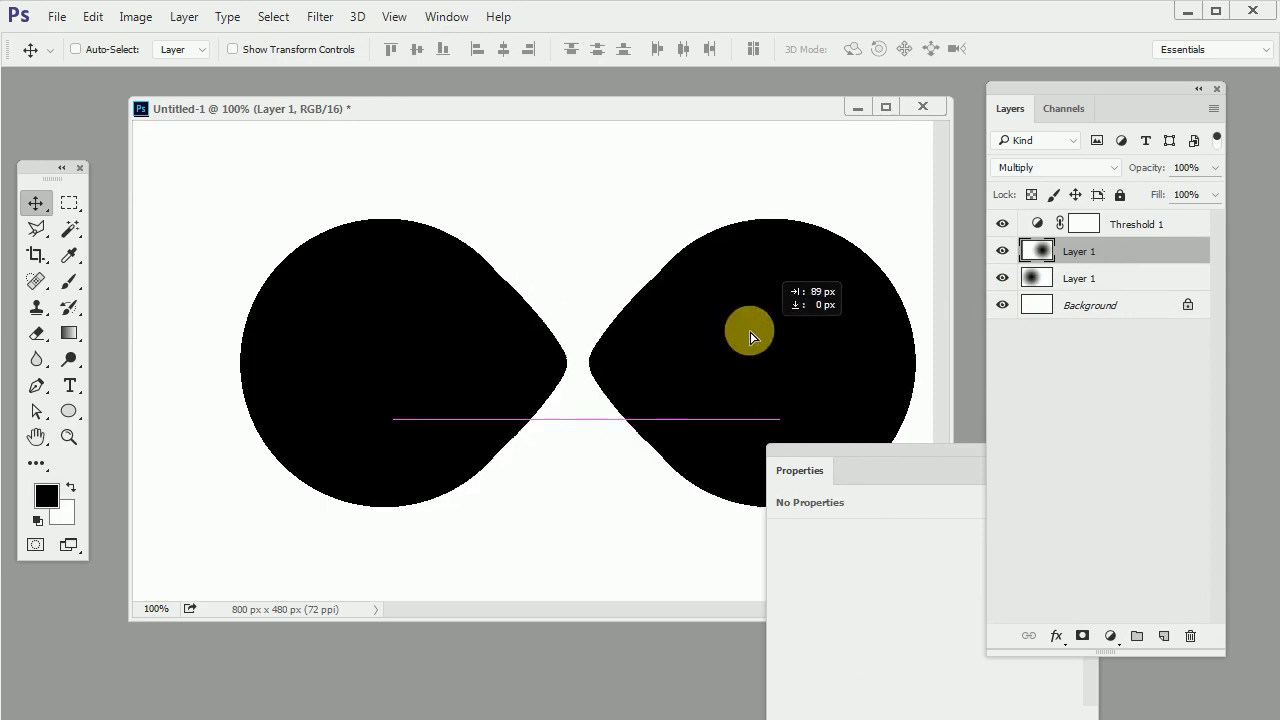
drag(750, 336, 708, 340)
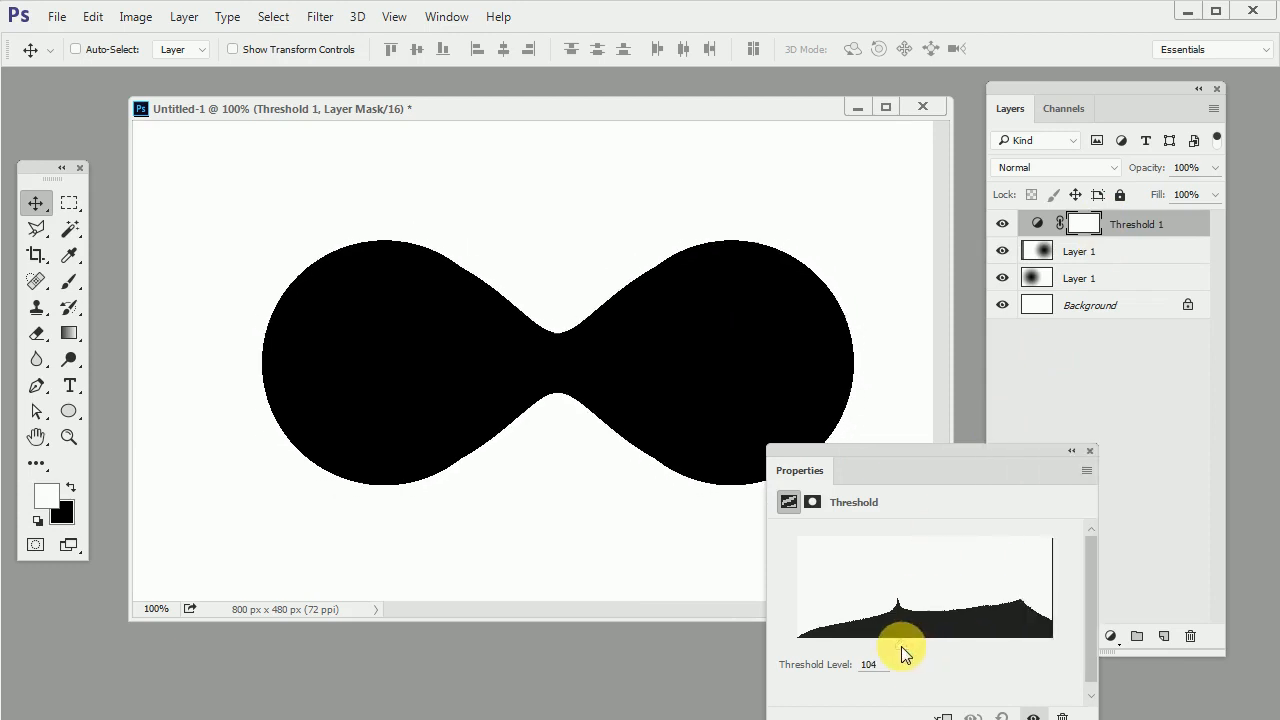
Slide the top blob back and forth to test the shapes merging, then hide the Threshold layer
click(1078, 252)
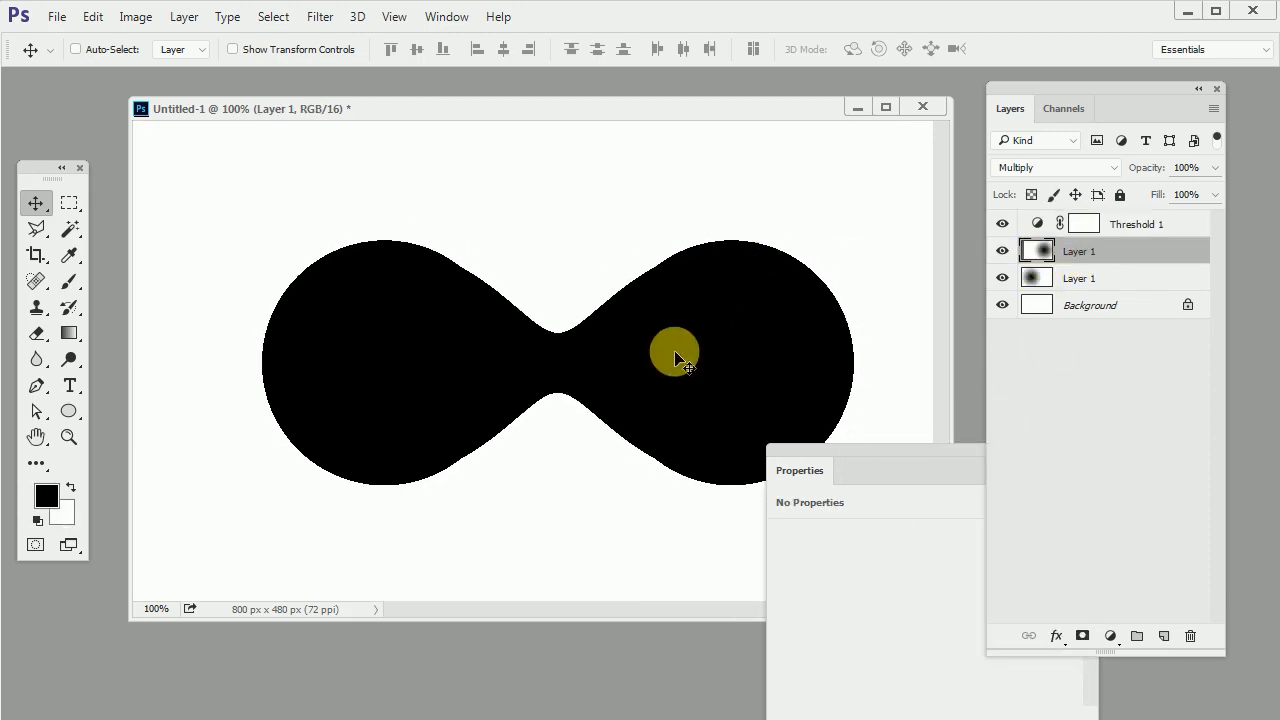
drag(676, 358, 612, 358)
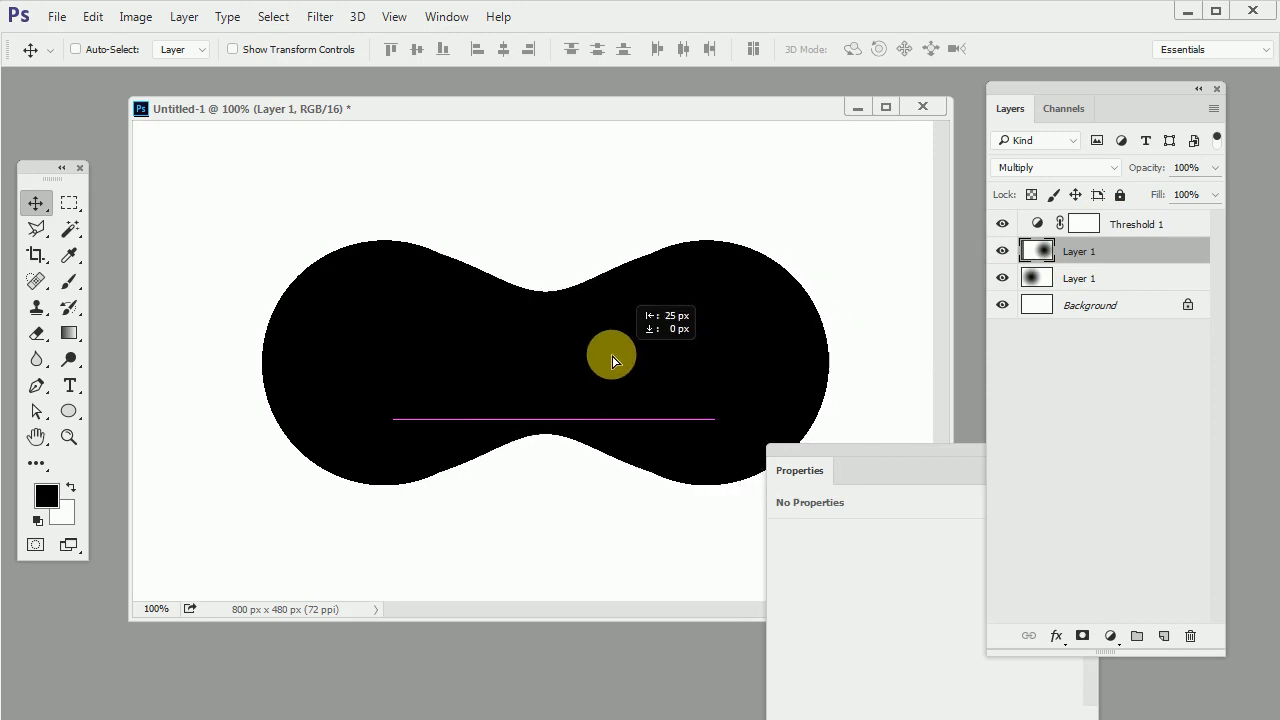
drag(612, 360, 528, 352)
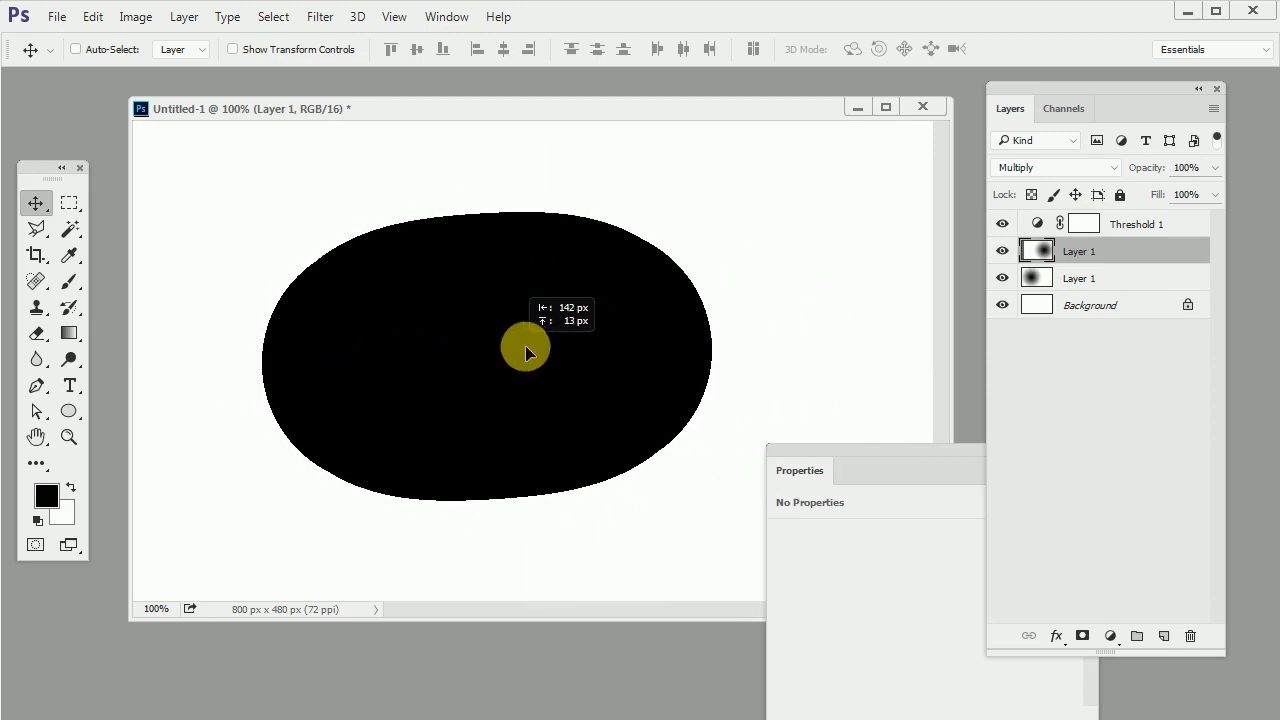
drag(528, 352, 652, 368)
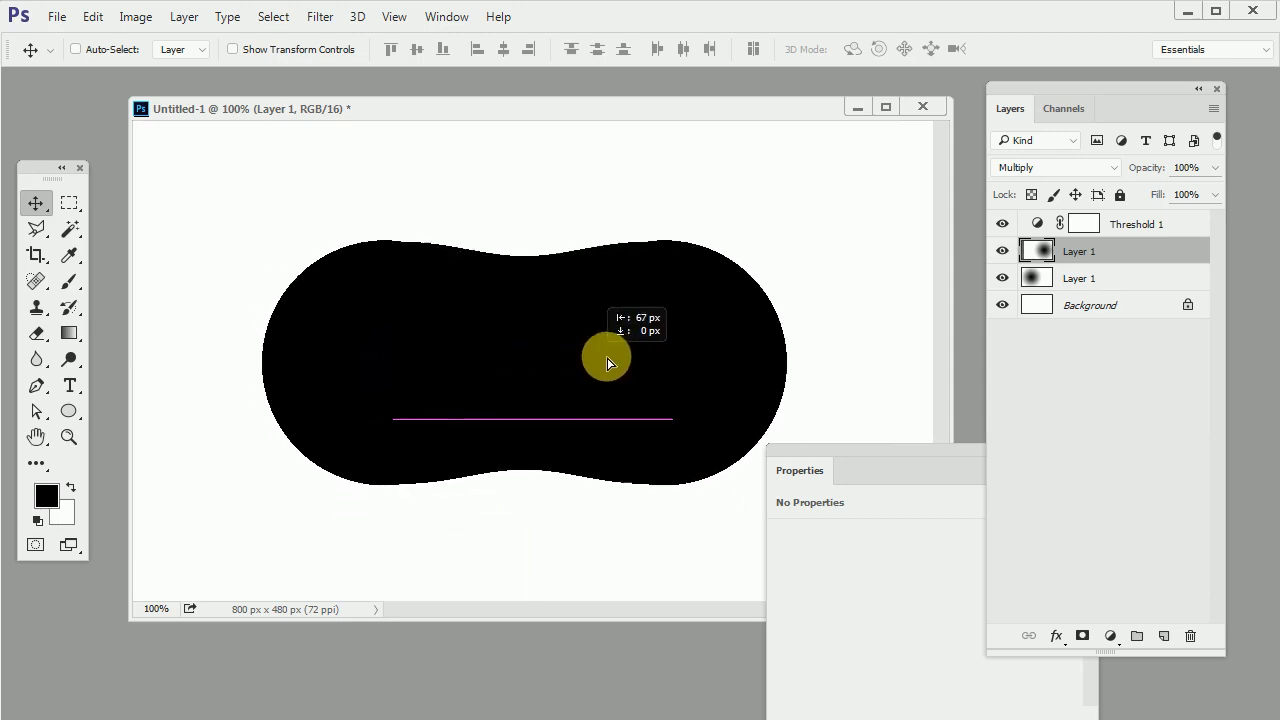
drag(608, 362, 480, 362)
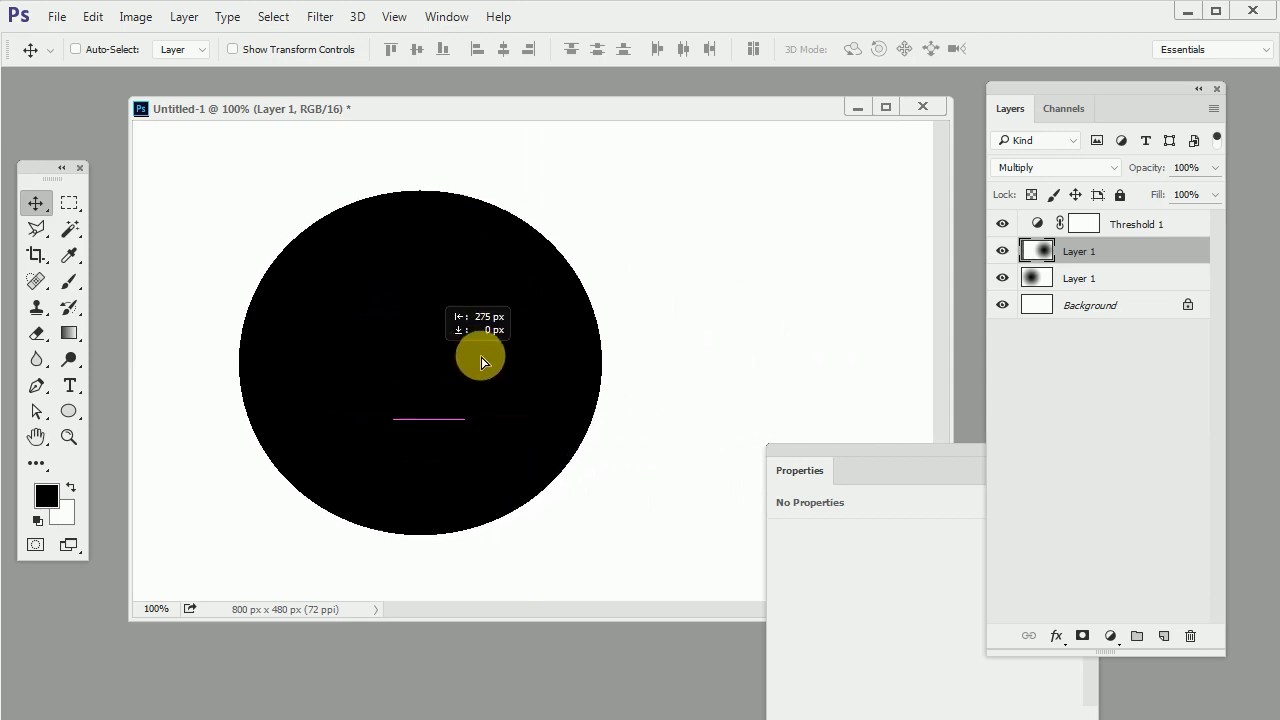
drag(480, 362, 630, 362)
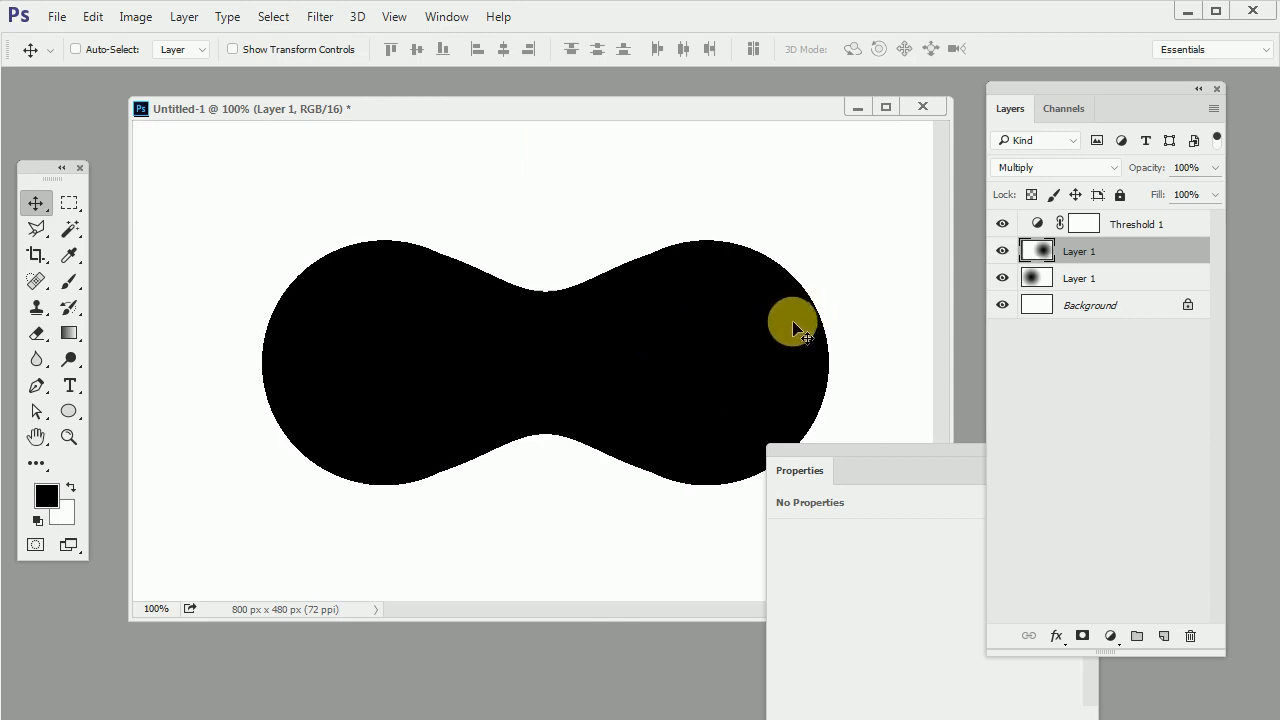
click(1002, 224)
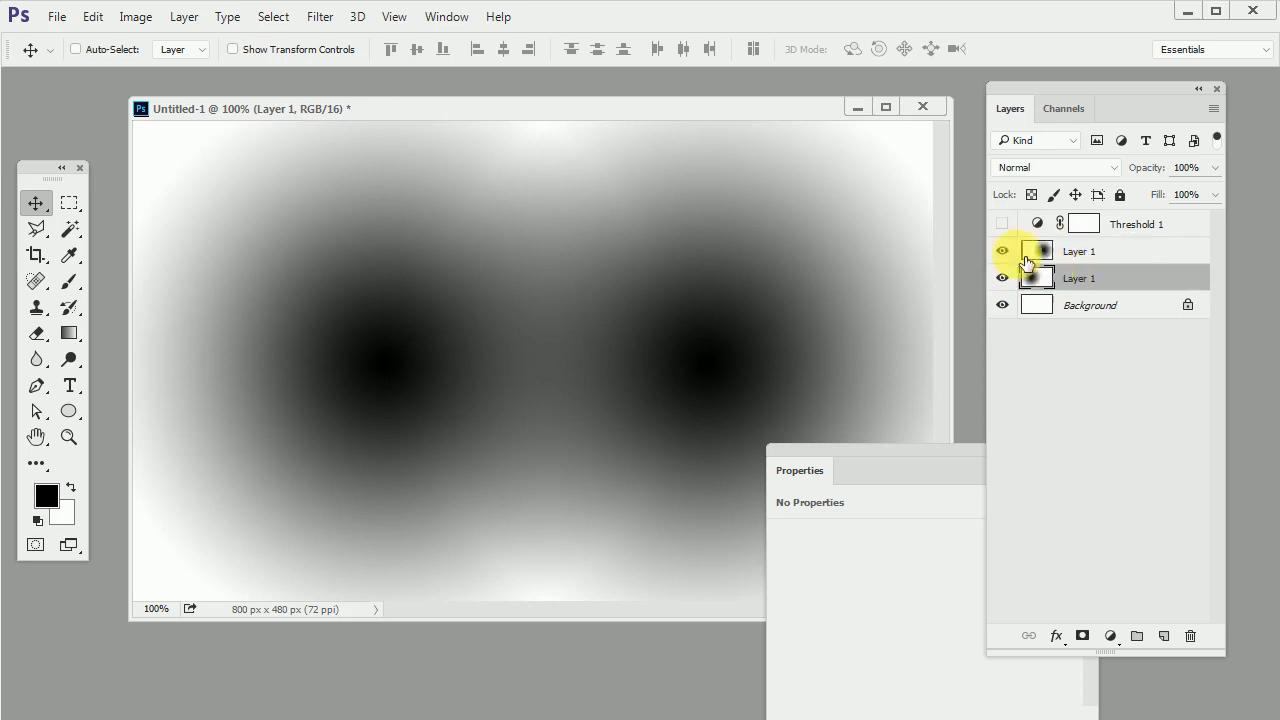
Add a Curves adjustment above the lower gradient layer and bend the curve up with two points
click(1110, 636)
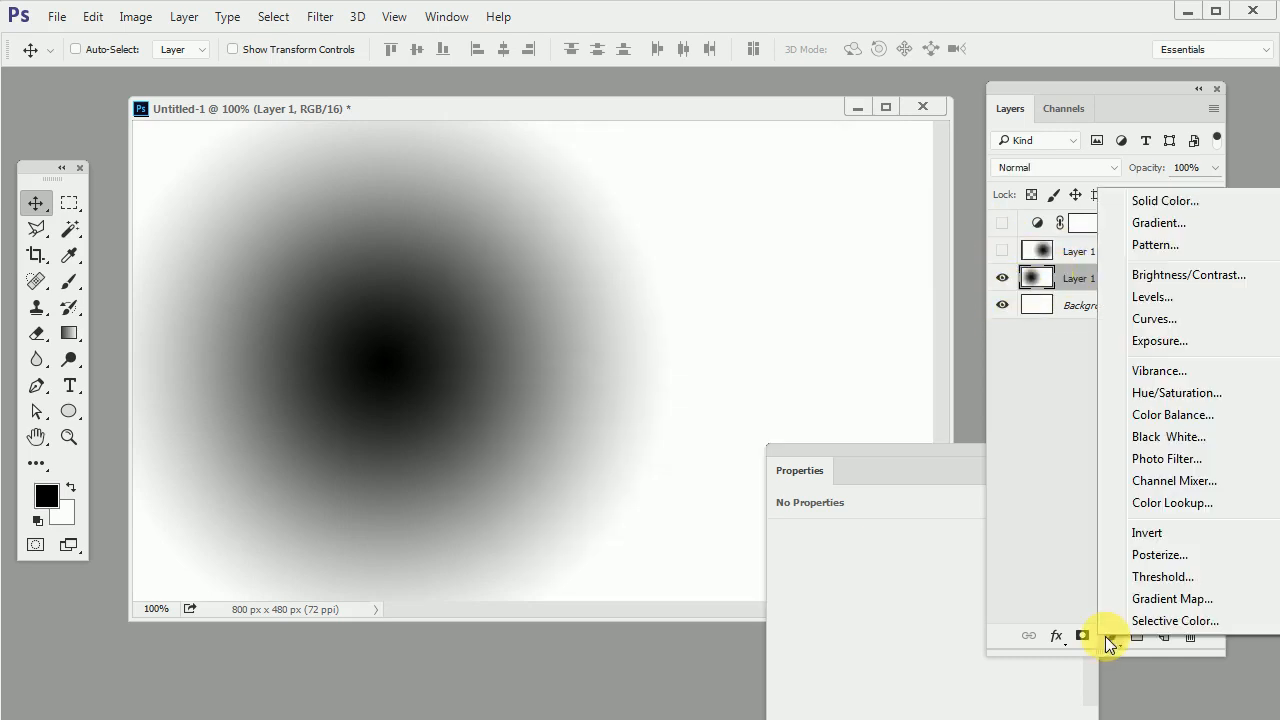
click(1154, 318)
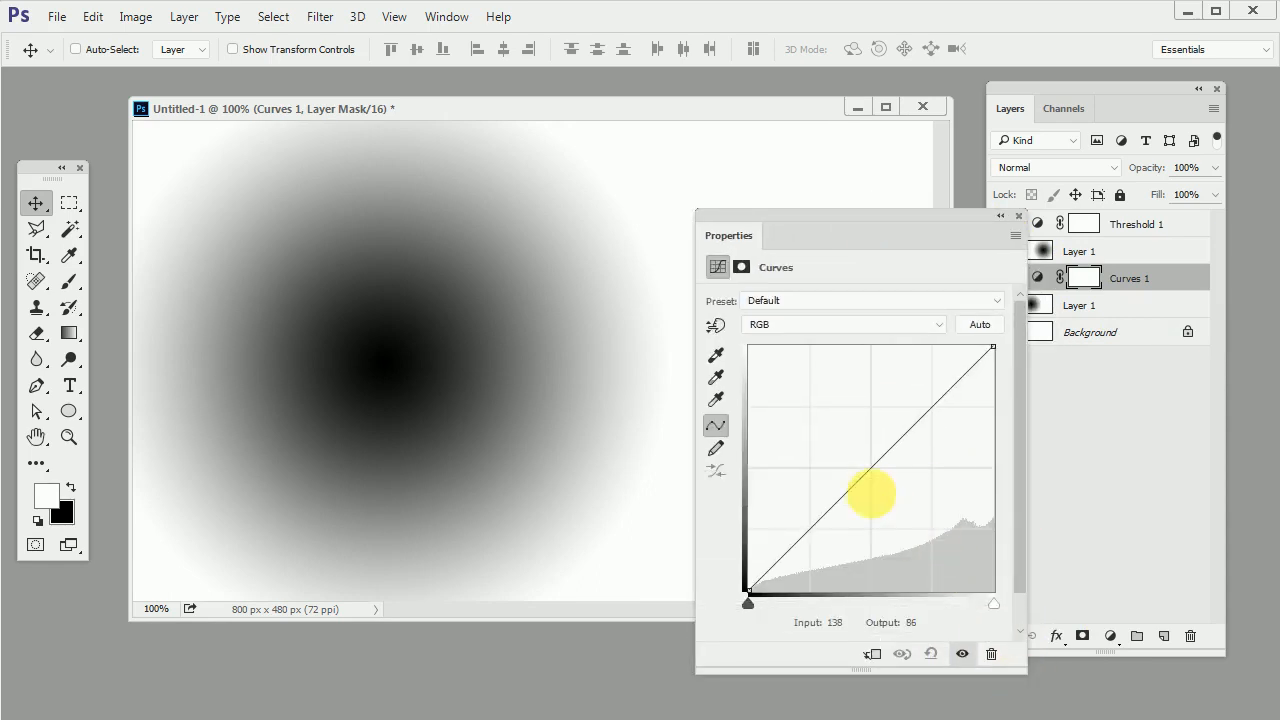
drag(872, 496, 820, 496)
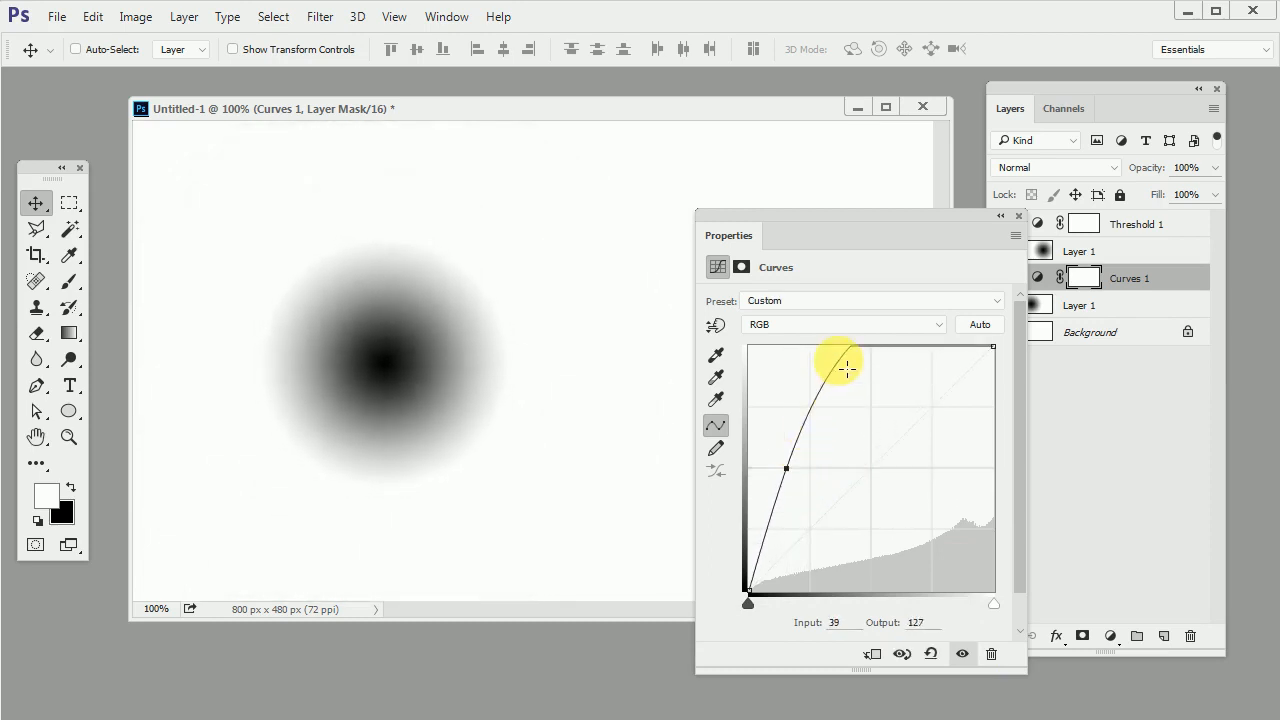
drag(840, 364, 852, 380)
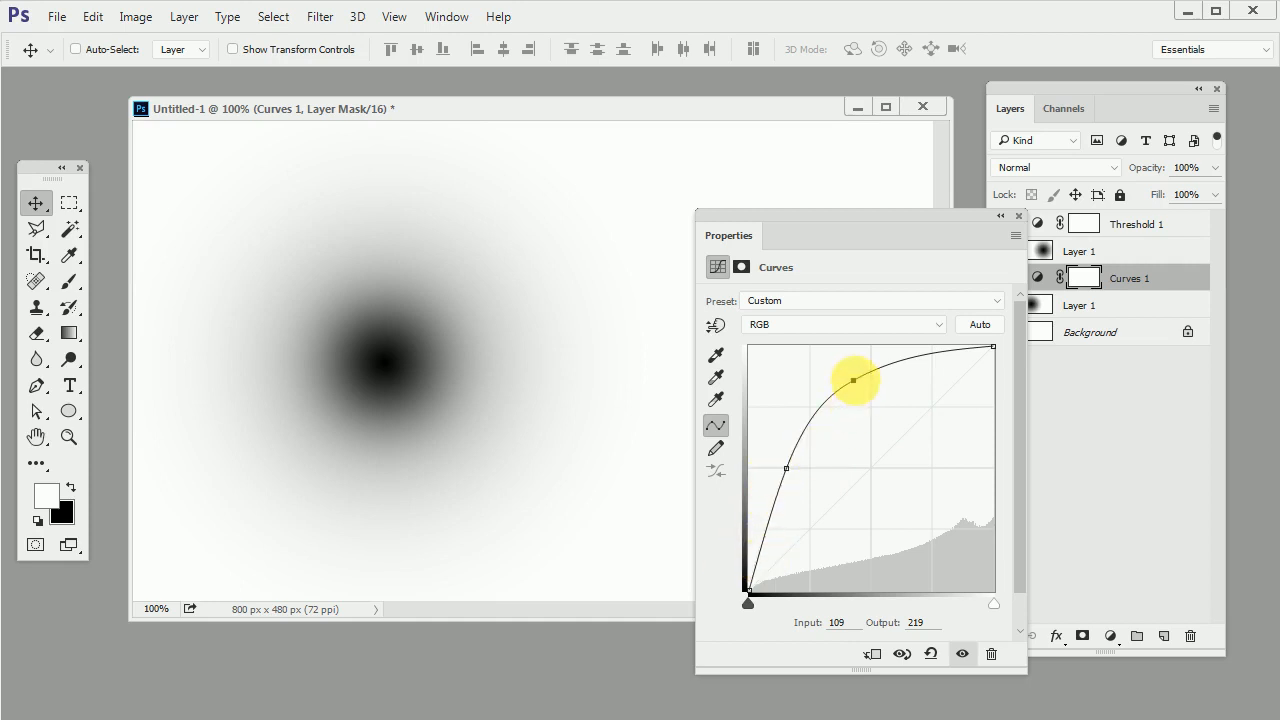
Refine both curve points to lighten the darks and soften the blob's falloff
drag(852, 380, 852, 352)
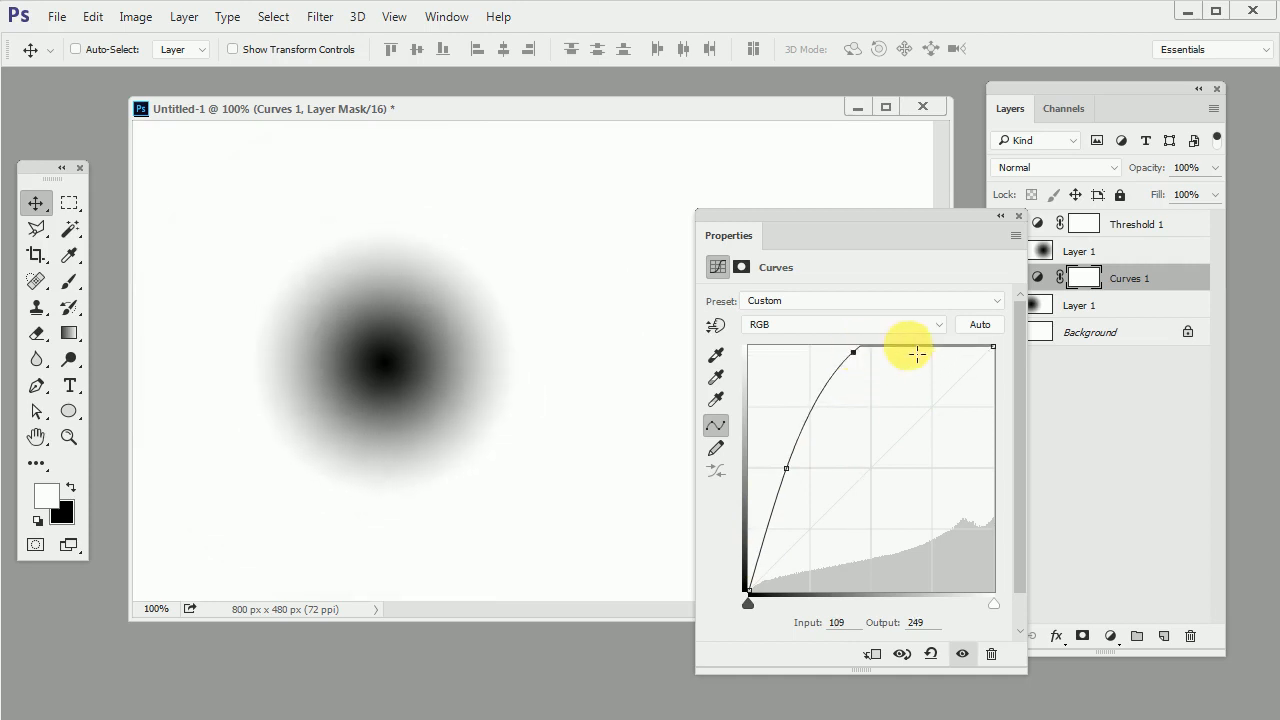
mouse_move(484, 276)
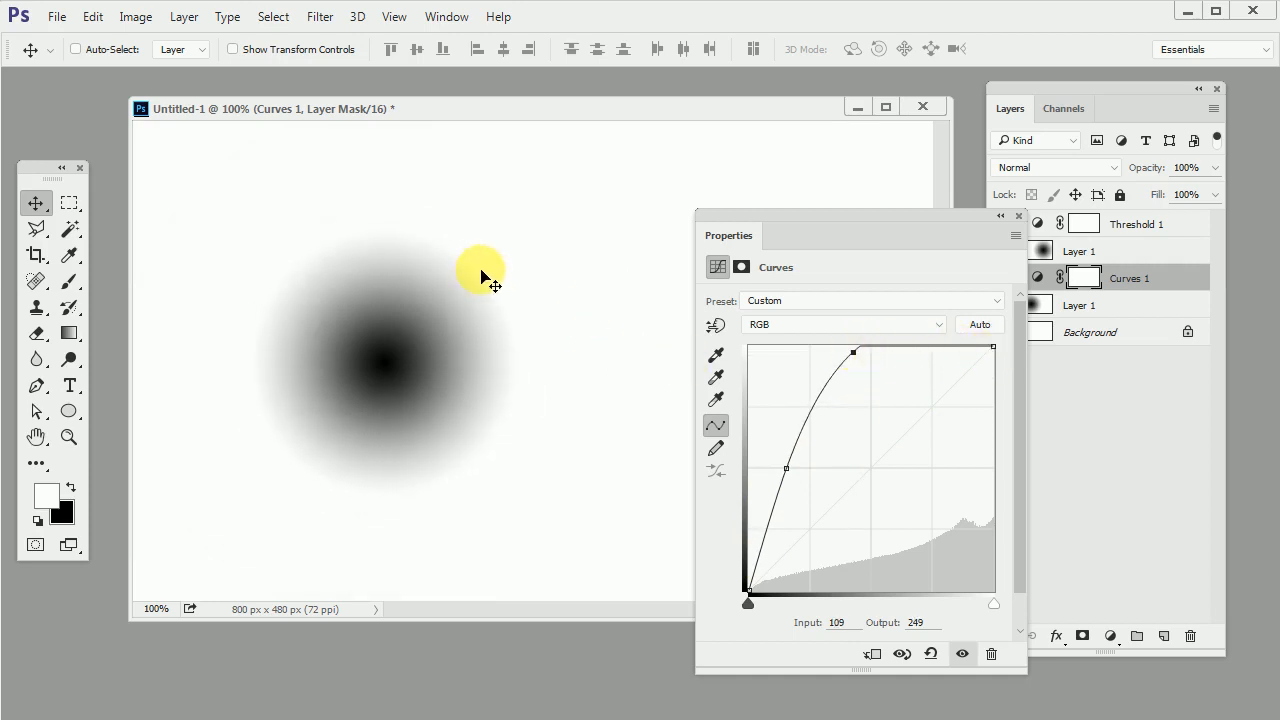
drag(852, 352, 856, 376)
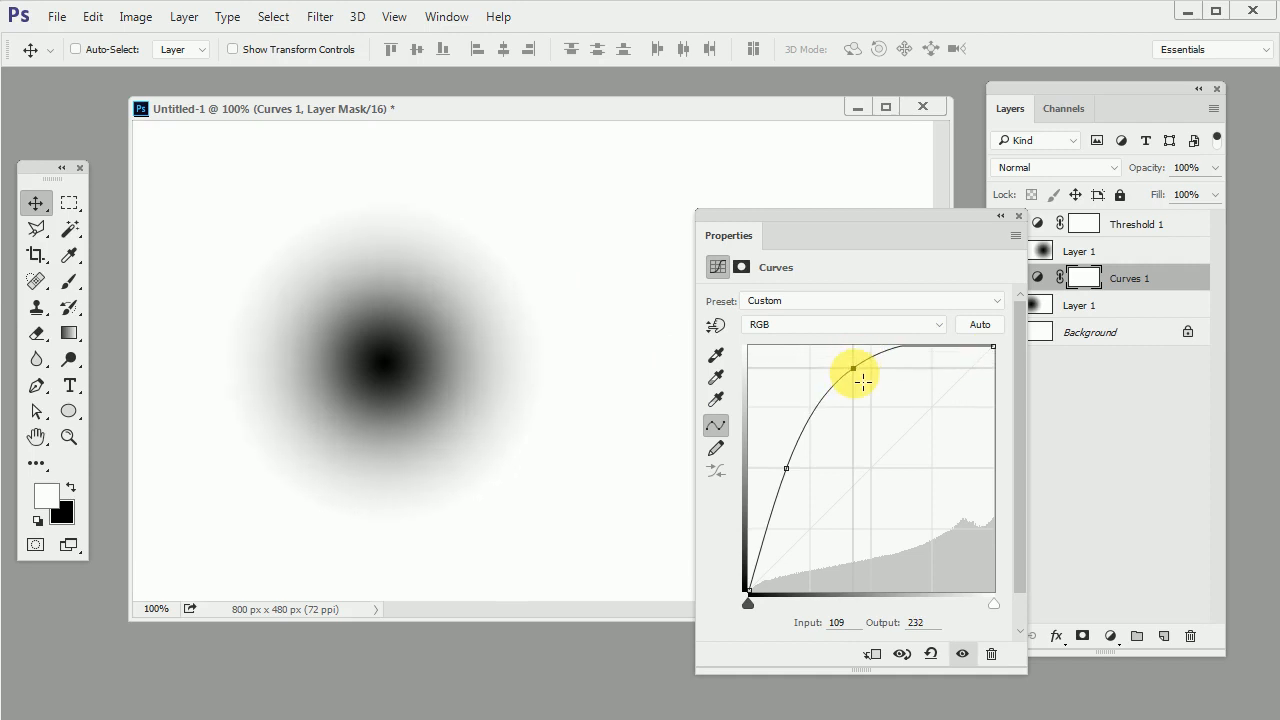
drag(856, 376, 784, 468)
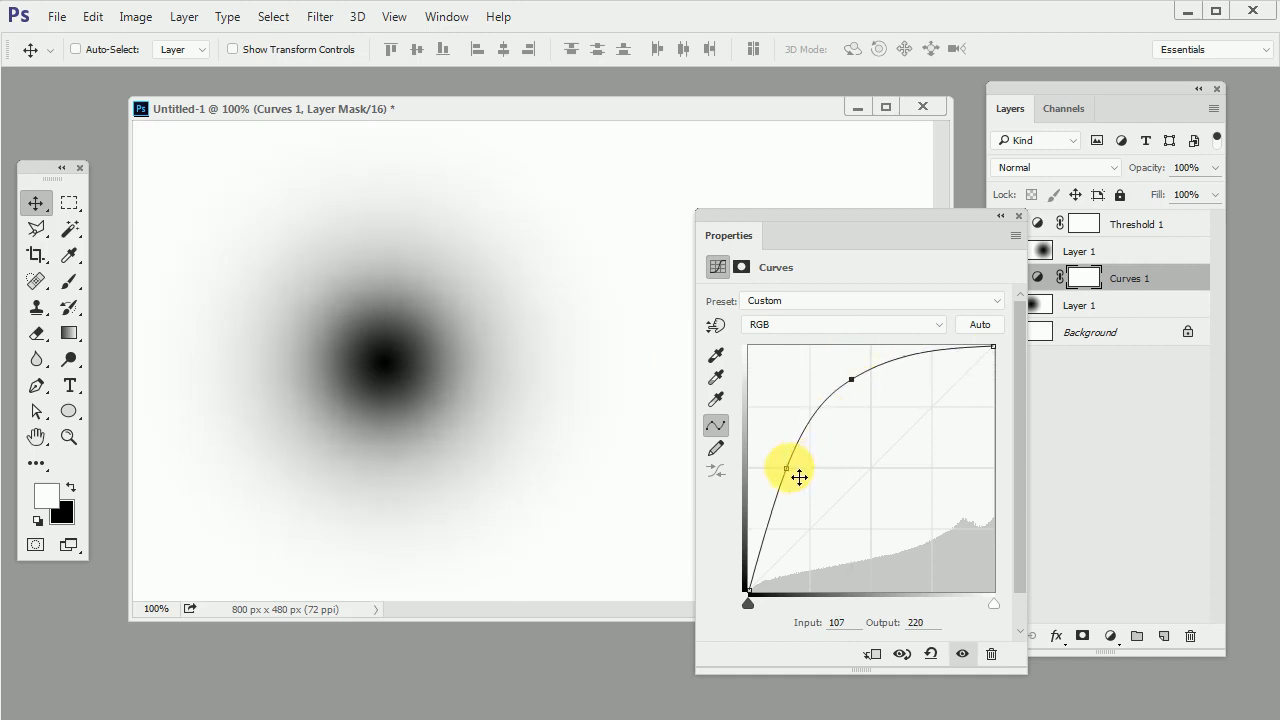
drag(796, 470, 780, 472)
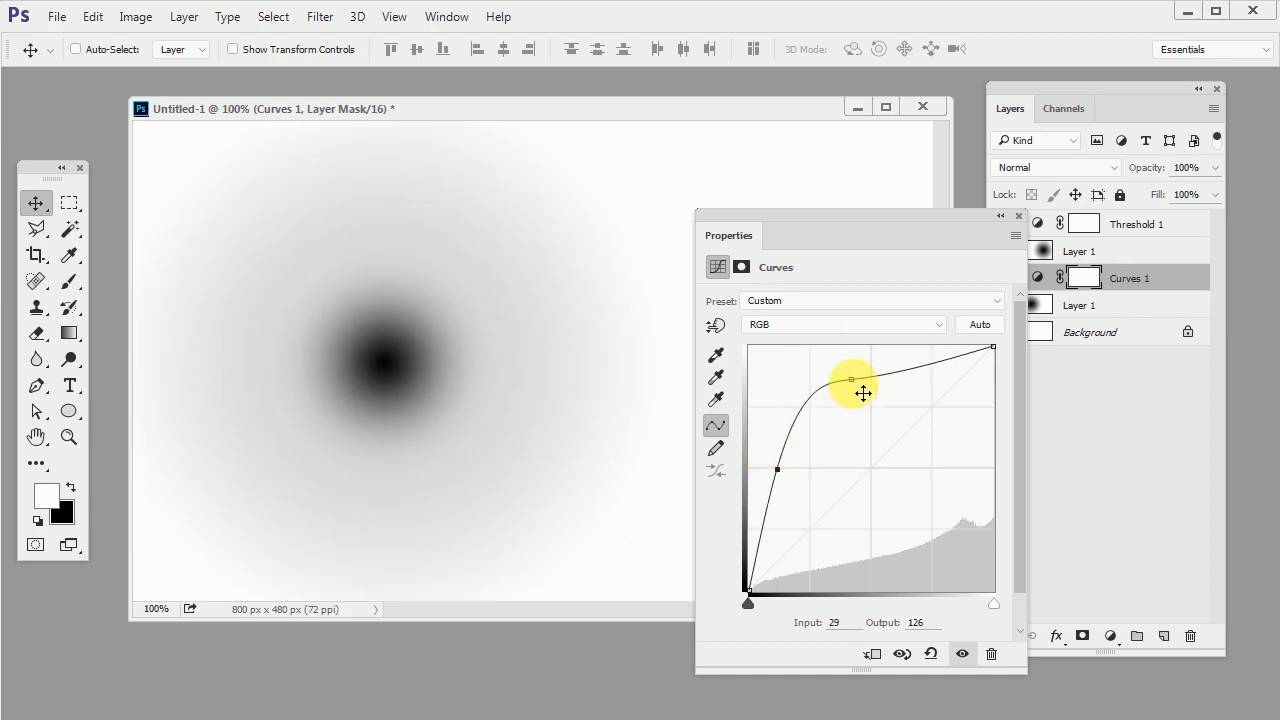
drag(852, 380, 844, 372)
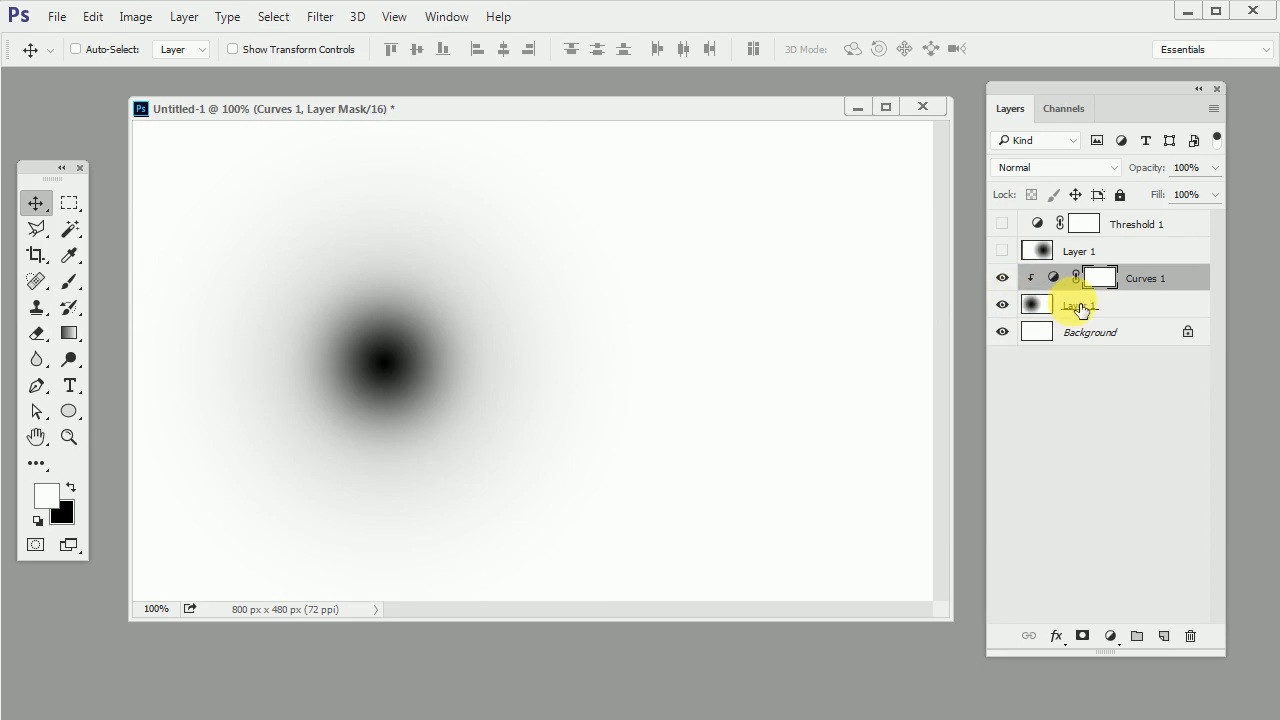
Duplicate Layer 1 together with its clipped Curves 1 onto the New Layer button
click(1080, 304)
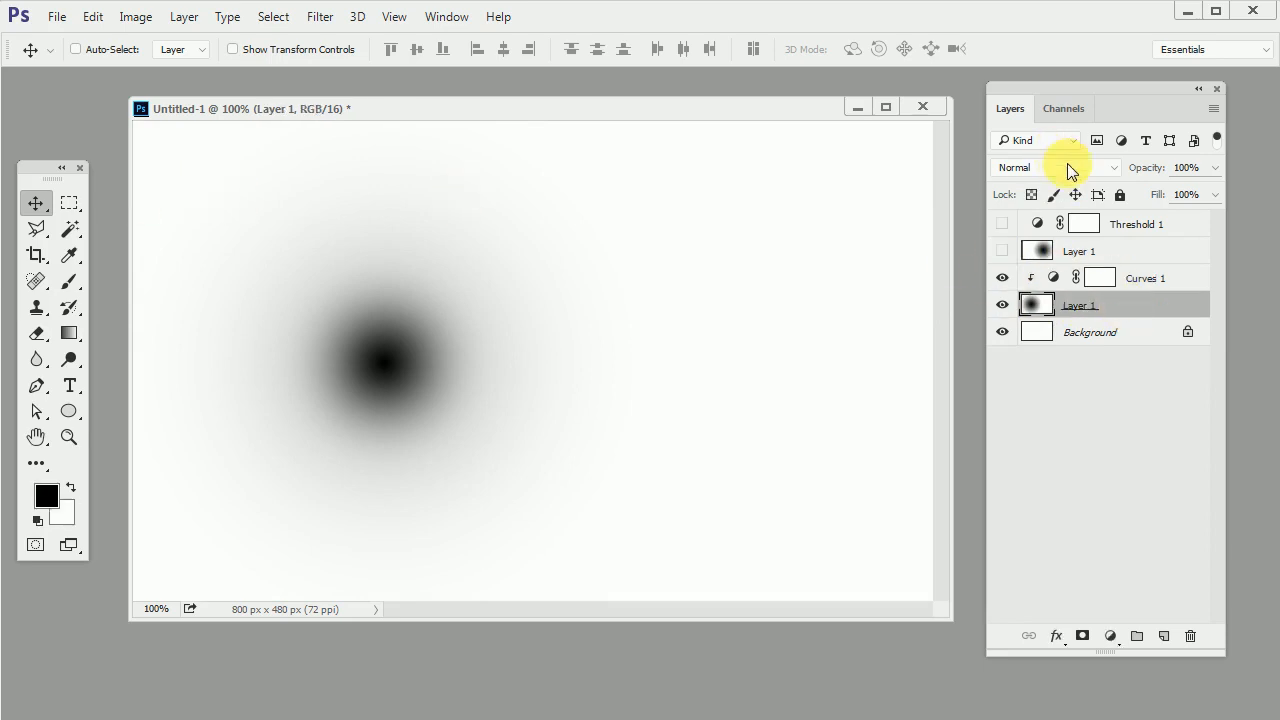
click(1136, 224)
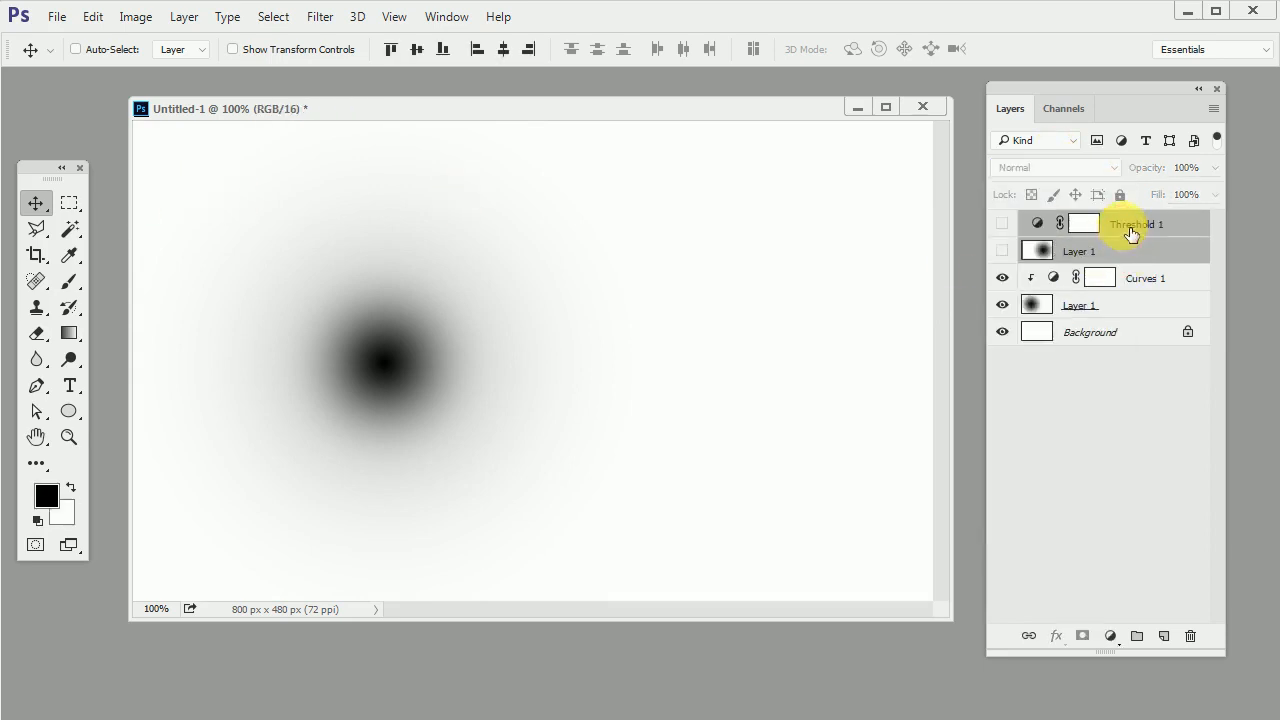
click(394, 16)
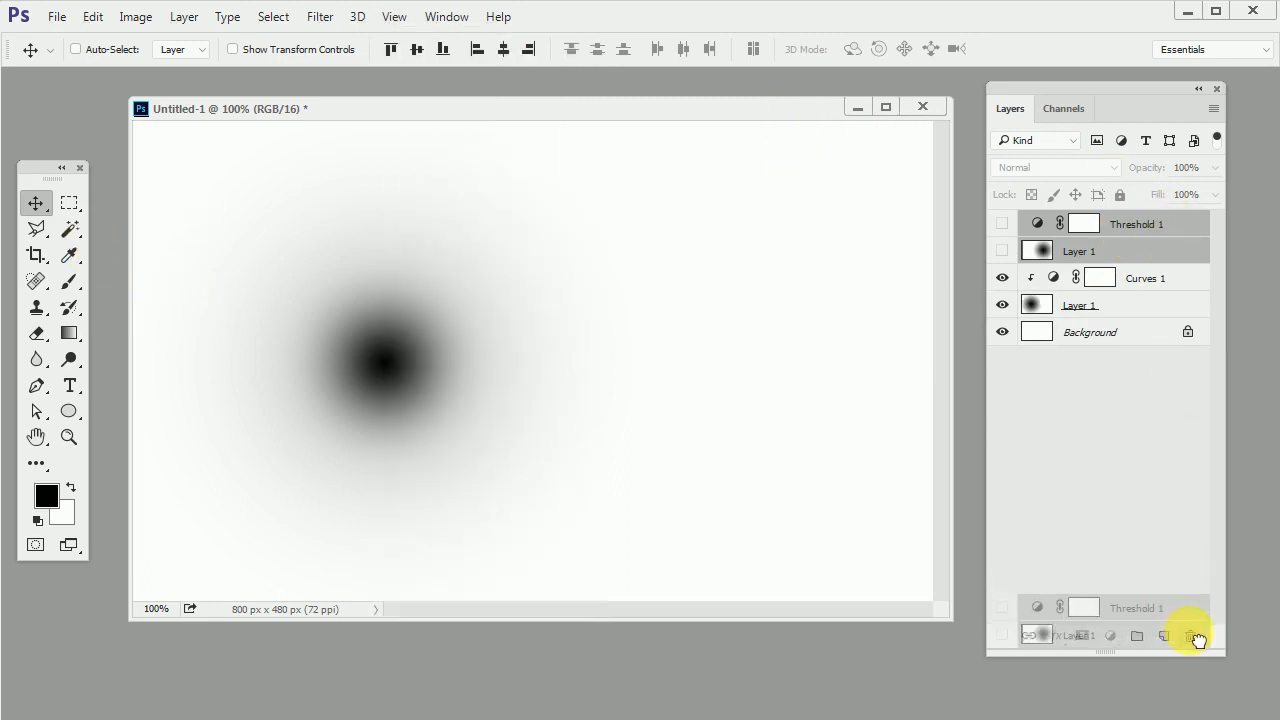
click(1192, 636)
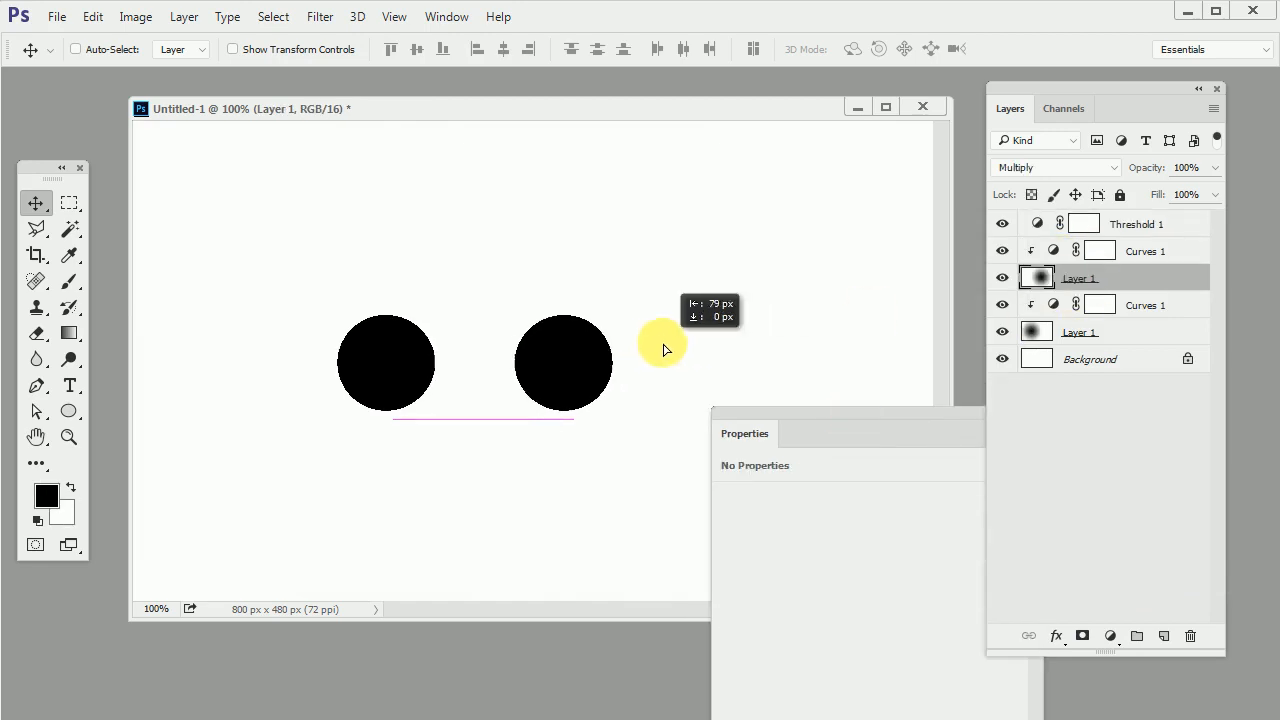
Move the copied blob across the first circle to merge them, hiding View Extras
drag(660, 344, 564, 352)
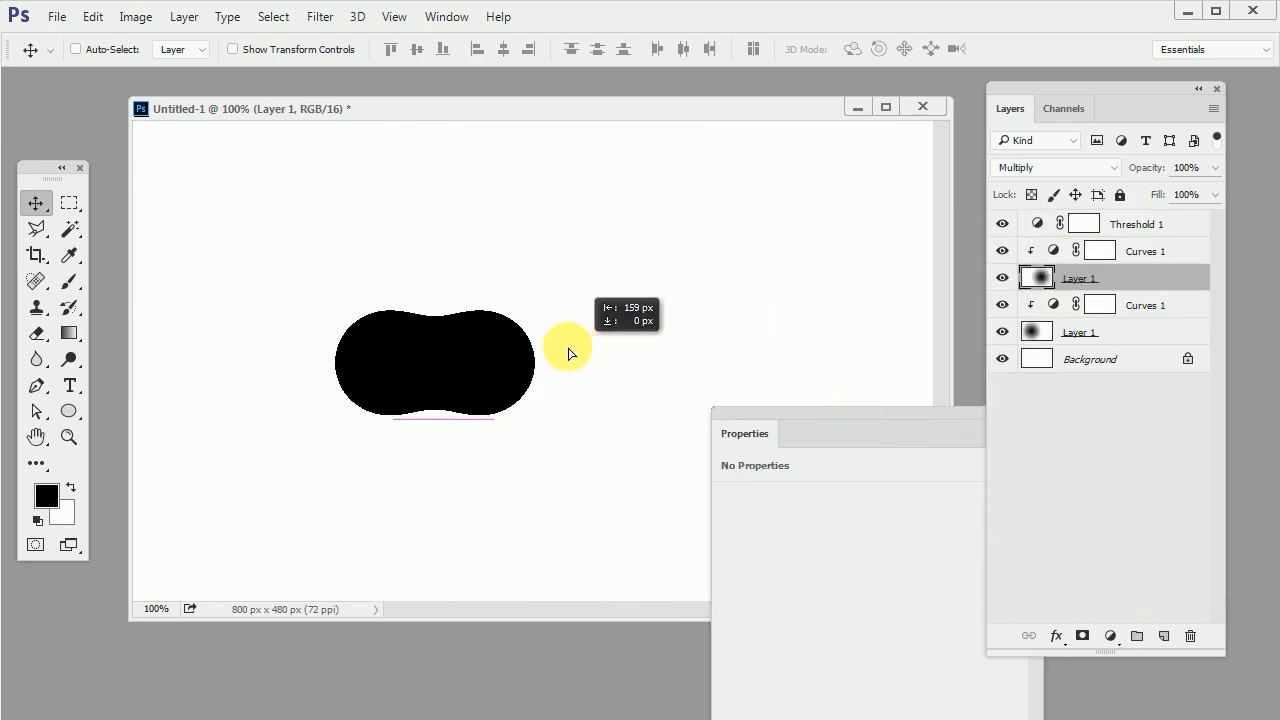
click(394, 16)
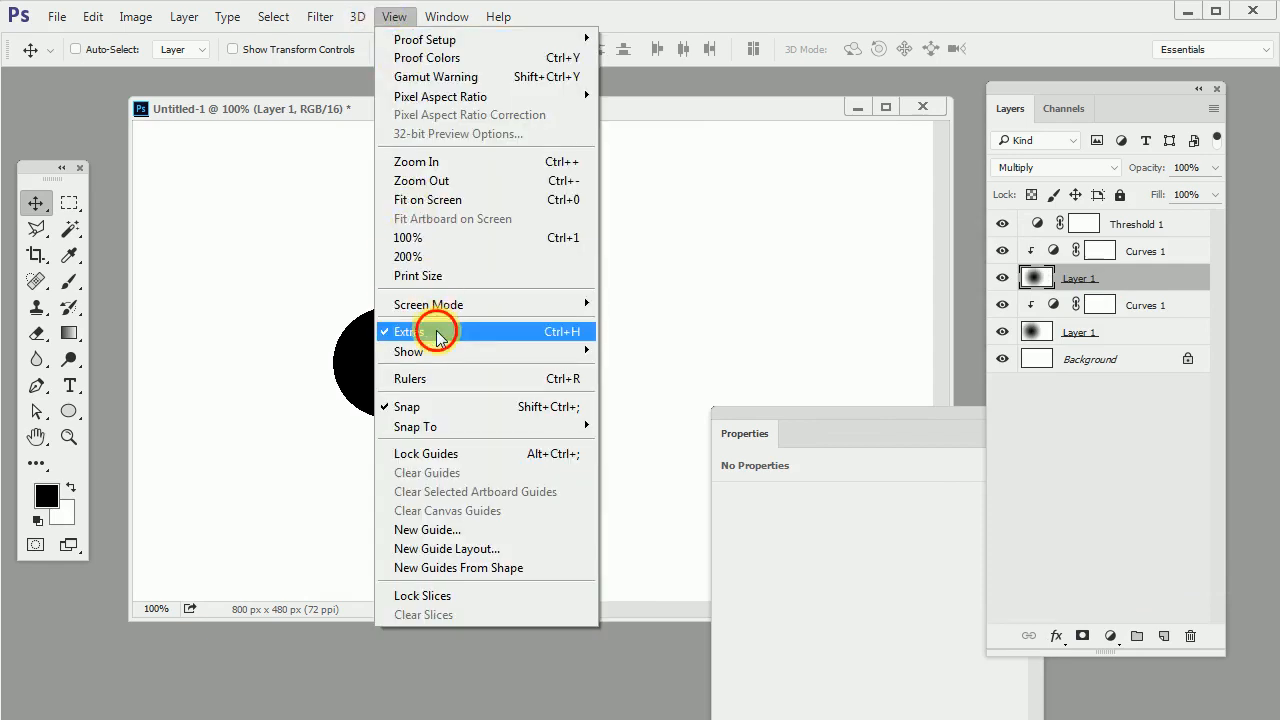
mouse_move(410, 40)
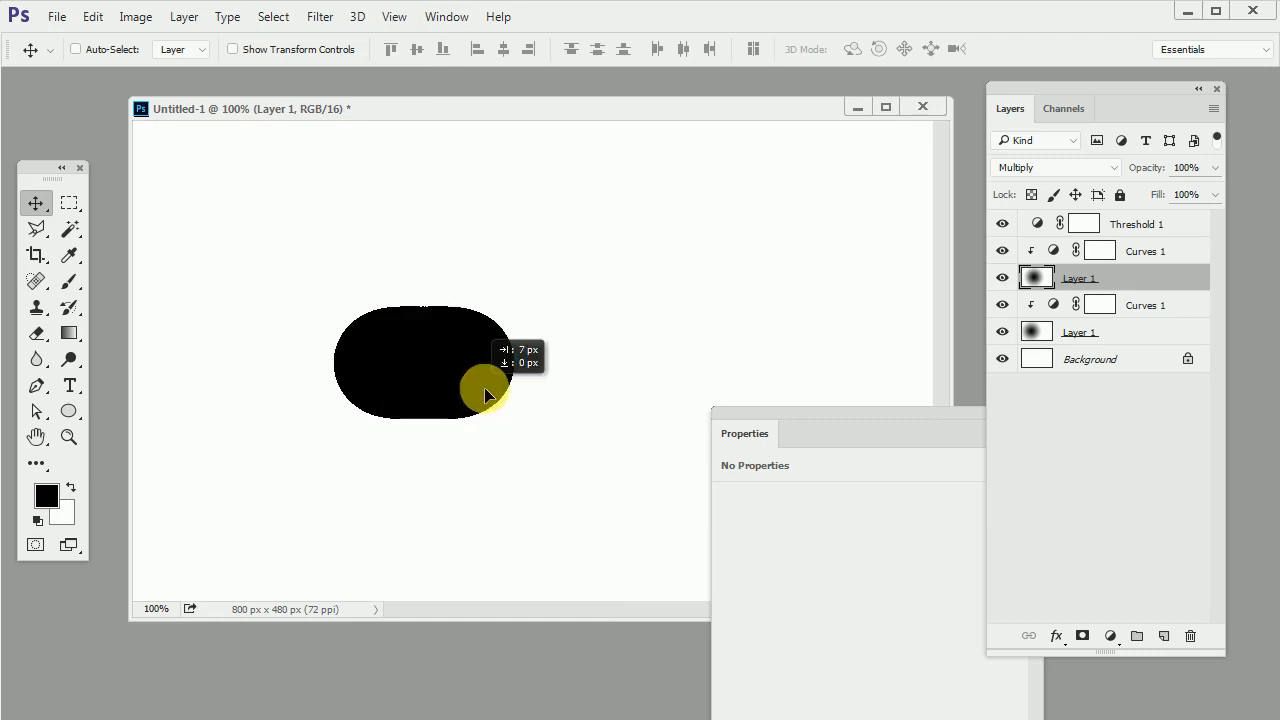
drag(484, 390, 504, 404)
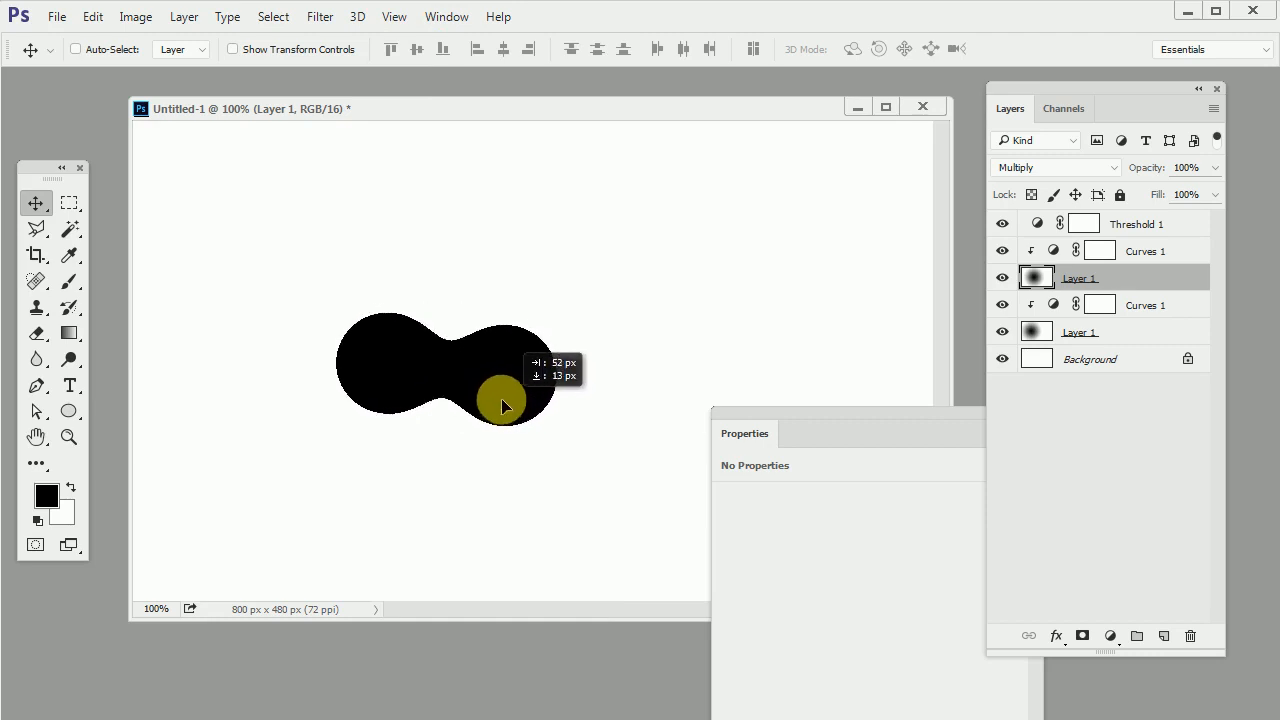
Settle the copy diagonally up-right of the first circle and reselect Threshold 1
drag(504, 404, 390, 444)
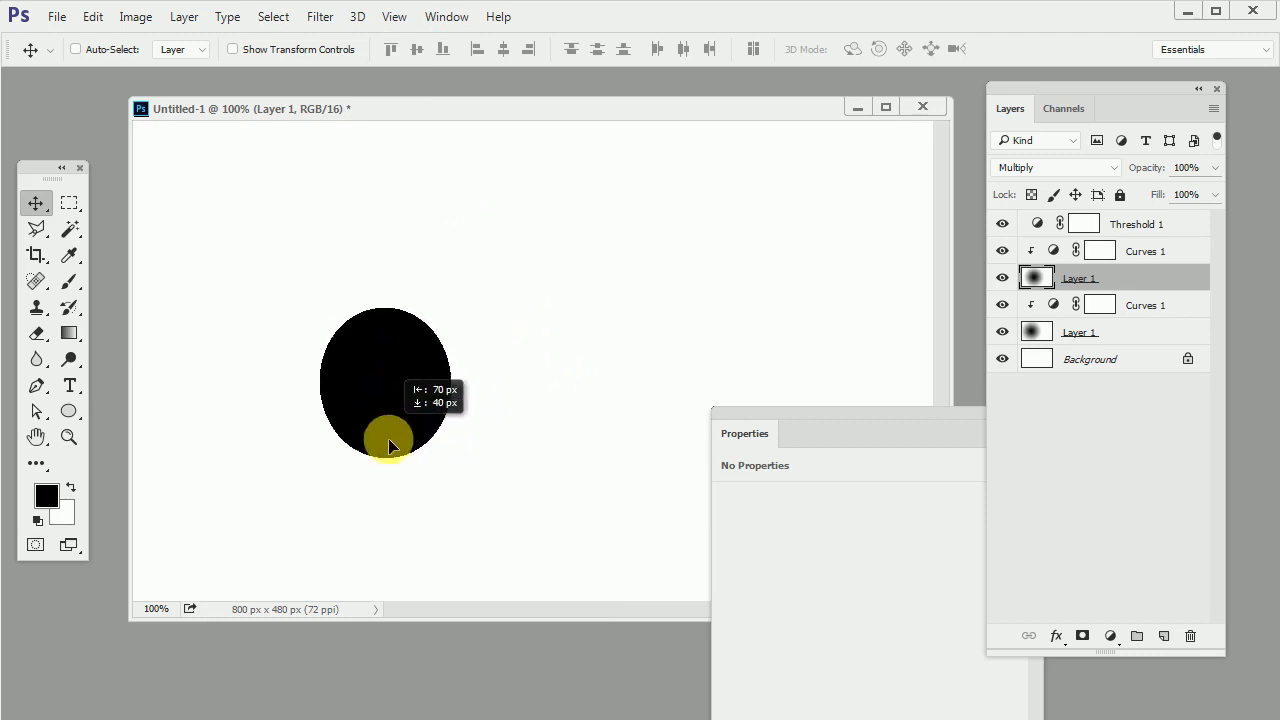
drag(390, 444, 480, 338)
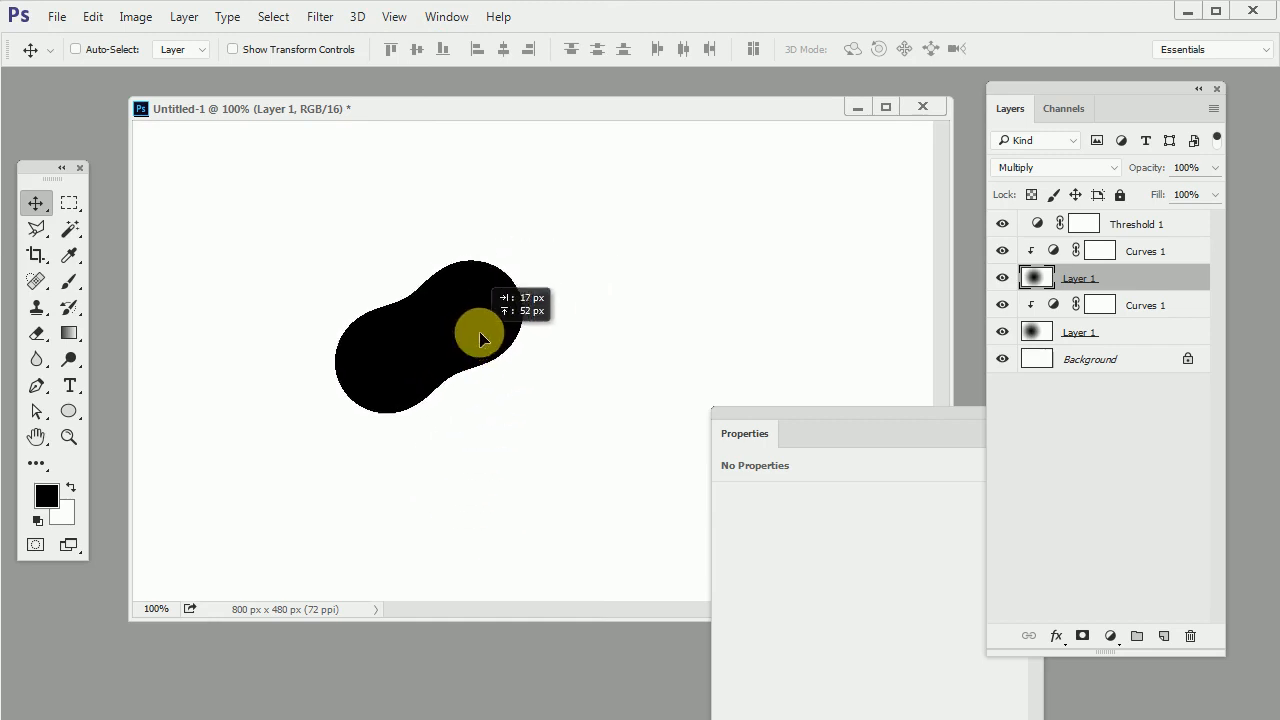
click(1136, 224)
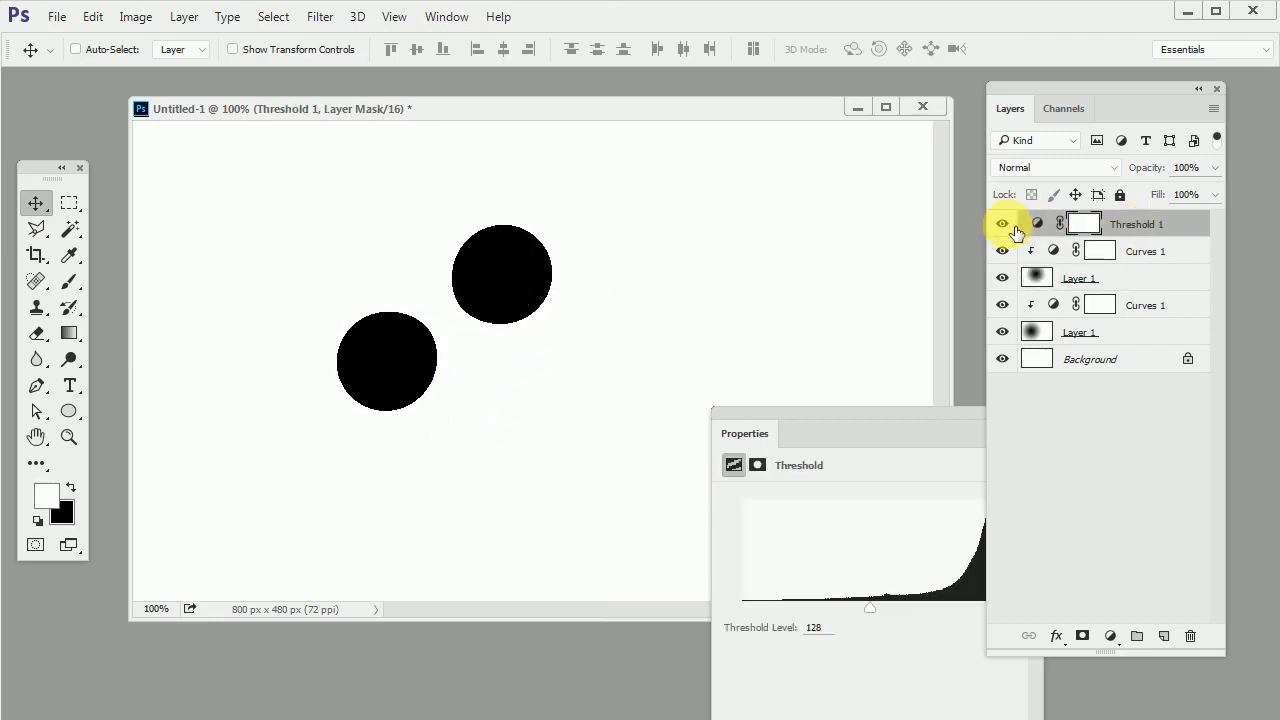
Hide Threshold 1 and add a Levels adjustment, pulling the input sliders to harden the blobs
click(1110, 636)
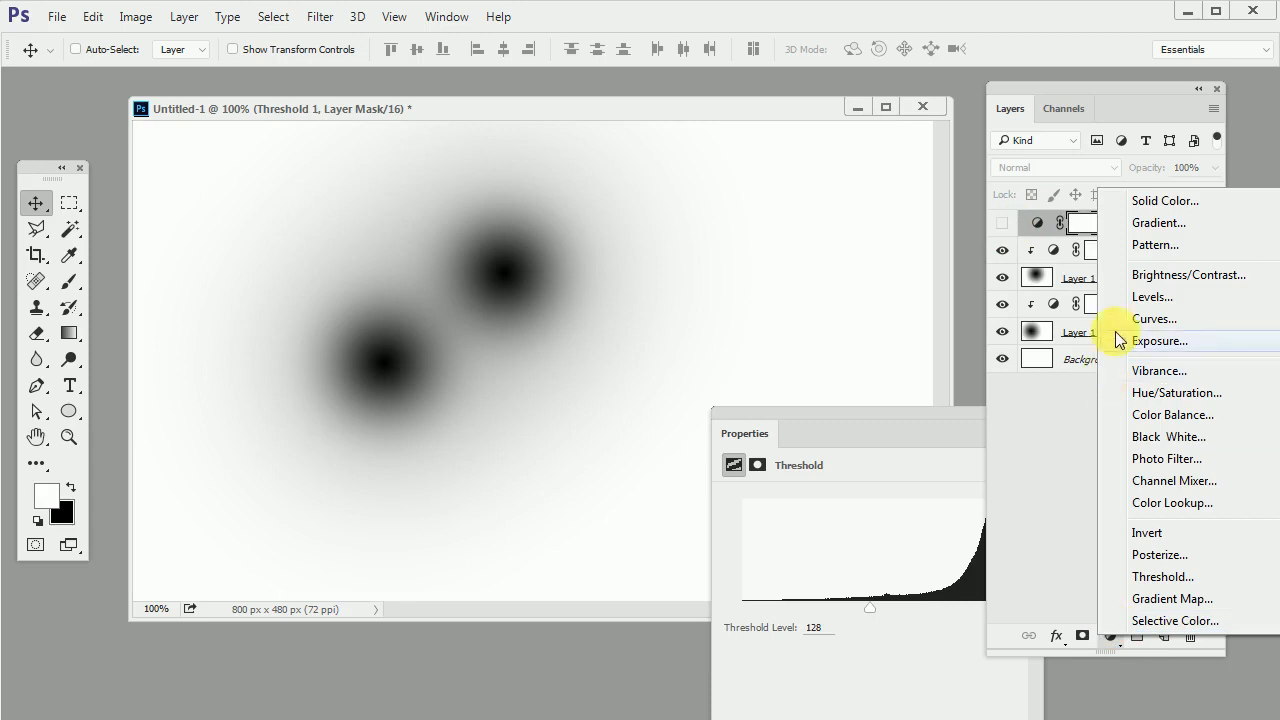
click(1152, 296)
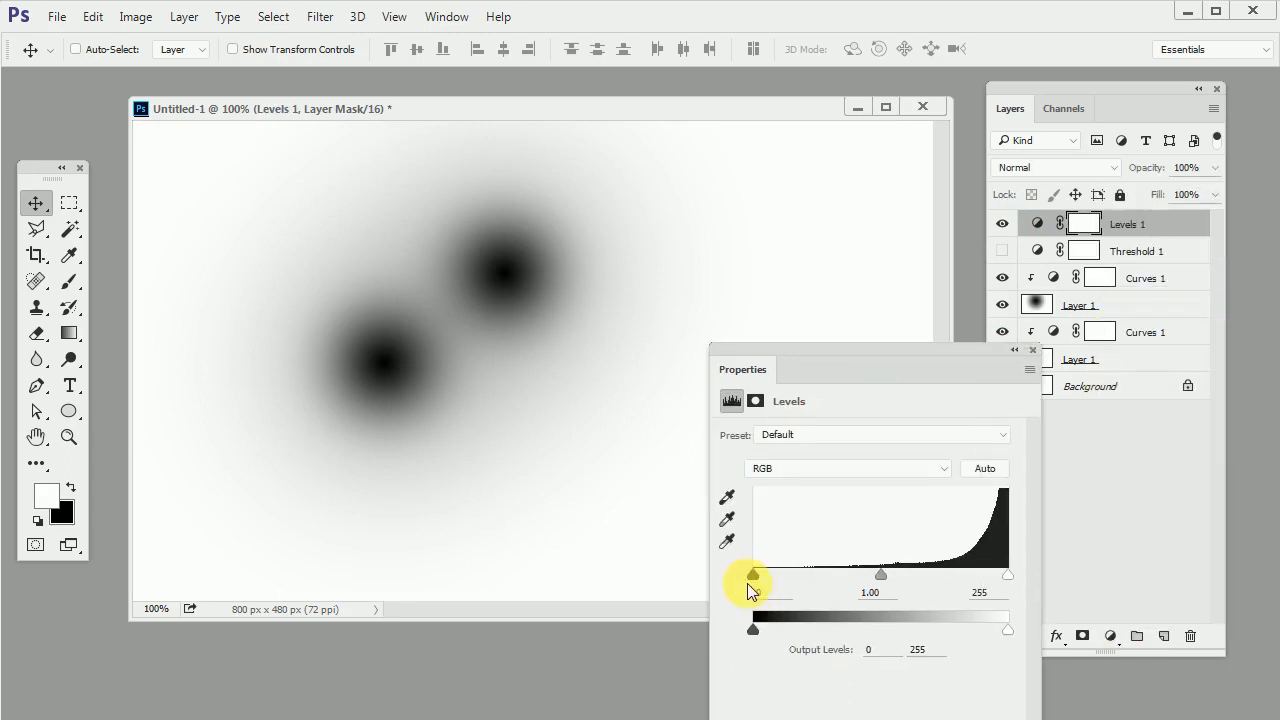
drag(752, 574, 848, 574)
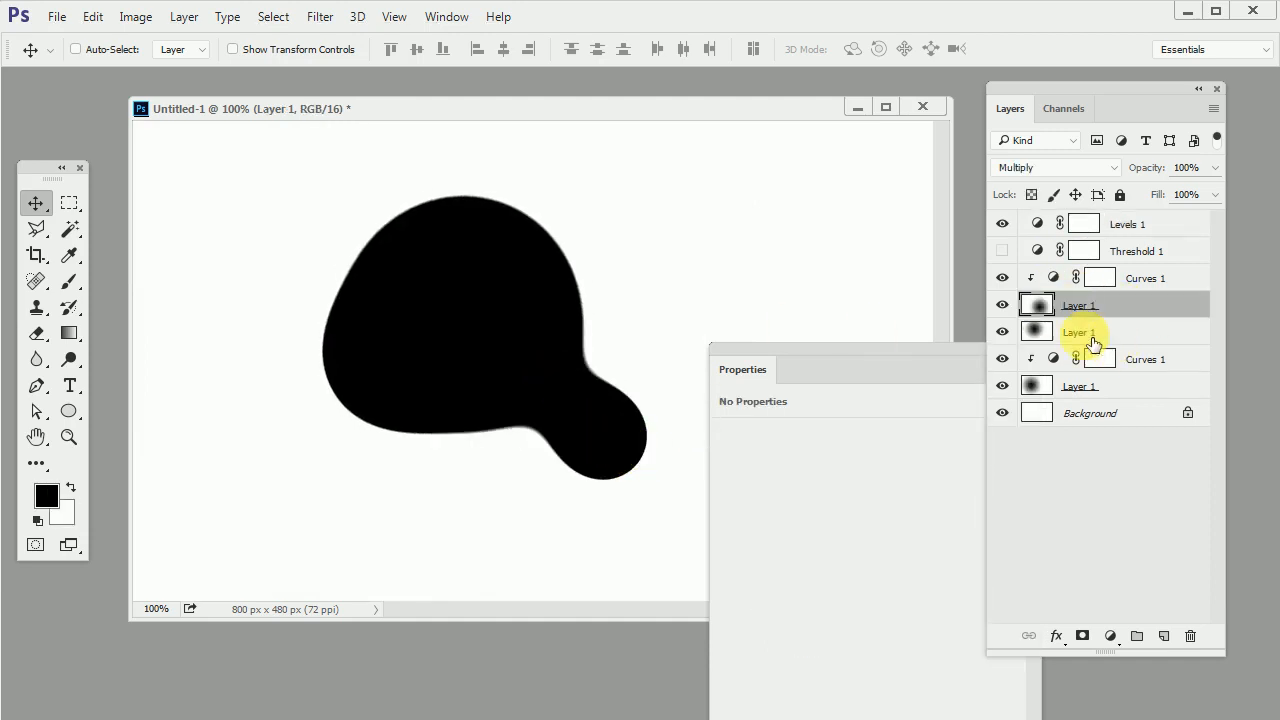
Undo the last move, duplicate the gradient-and-Curves pair again and move the copy to extend the blob chain
click(92, 16)
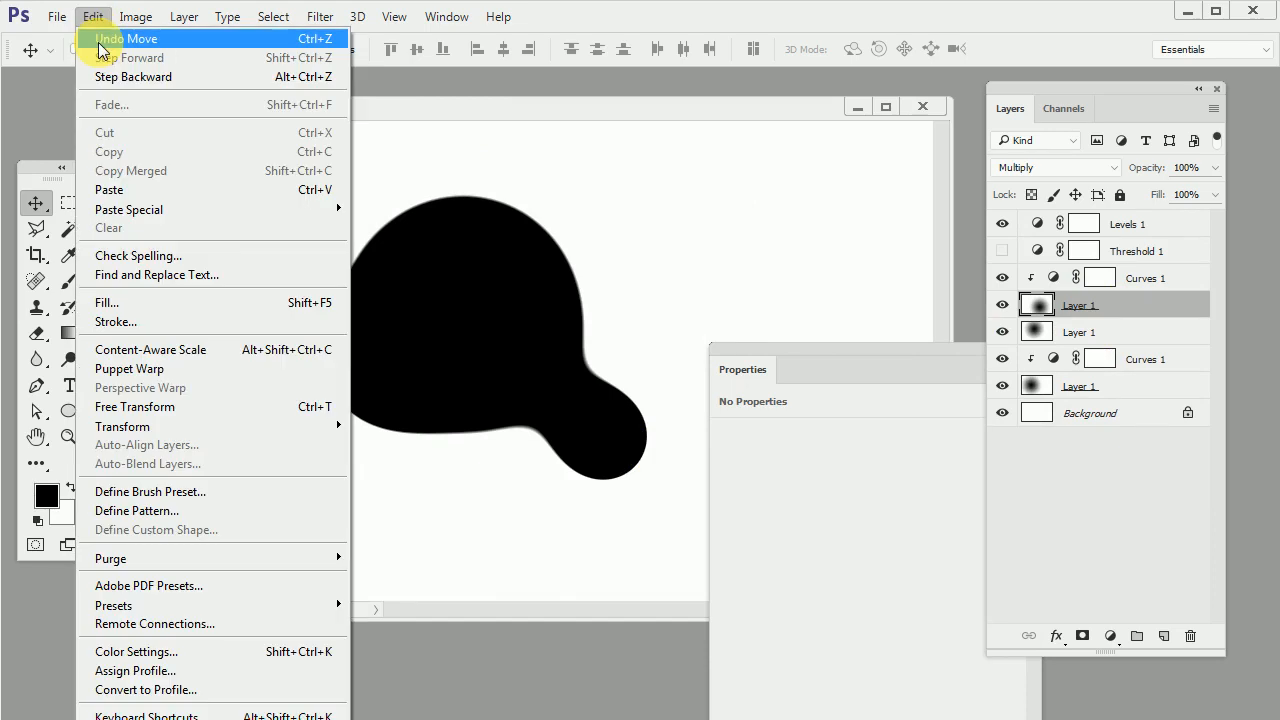
click(128, 38)
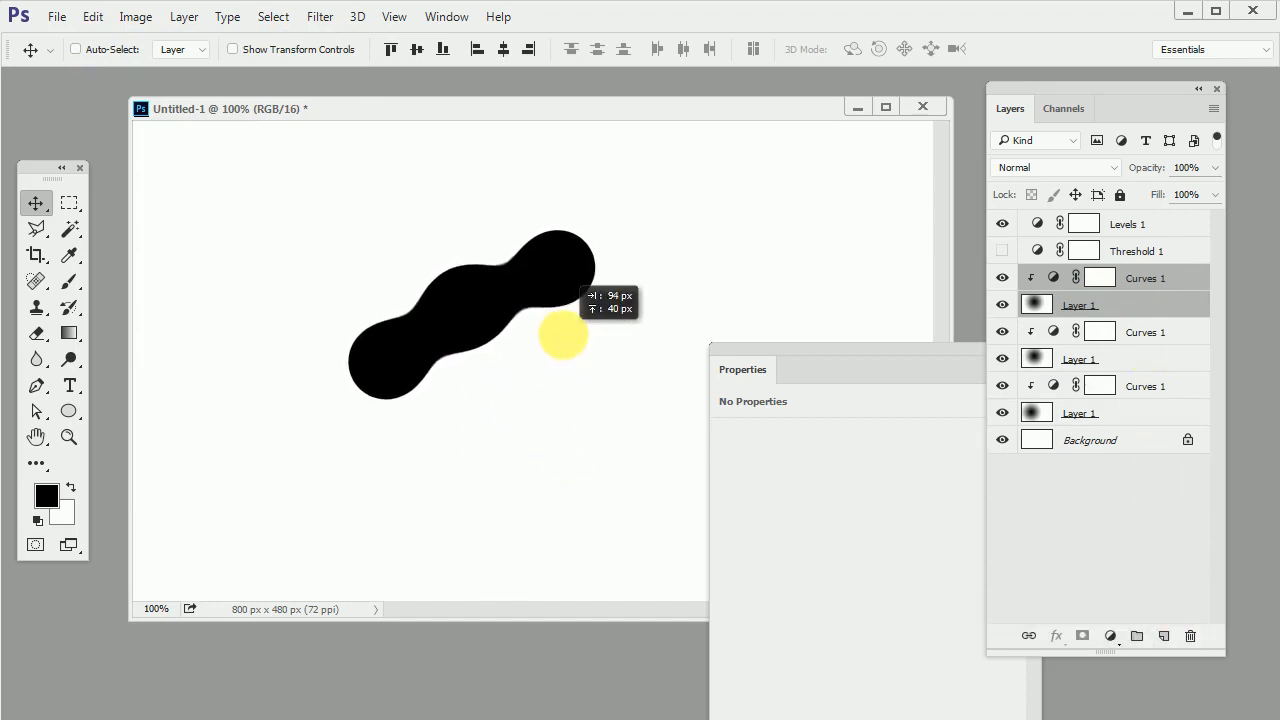
drag(564, 338, 596, 432)
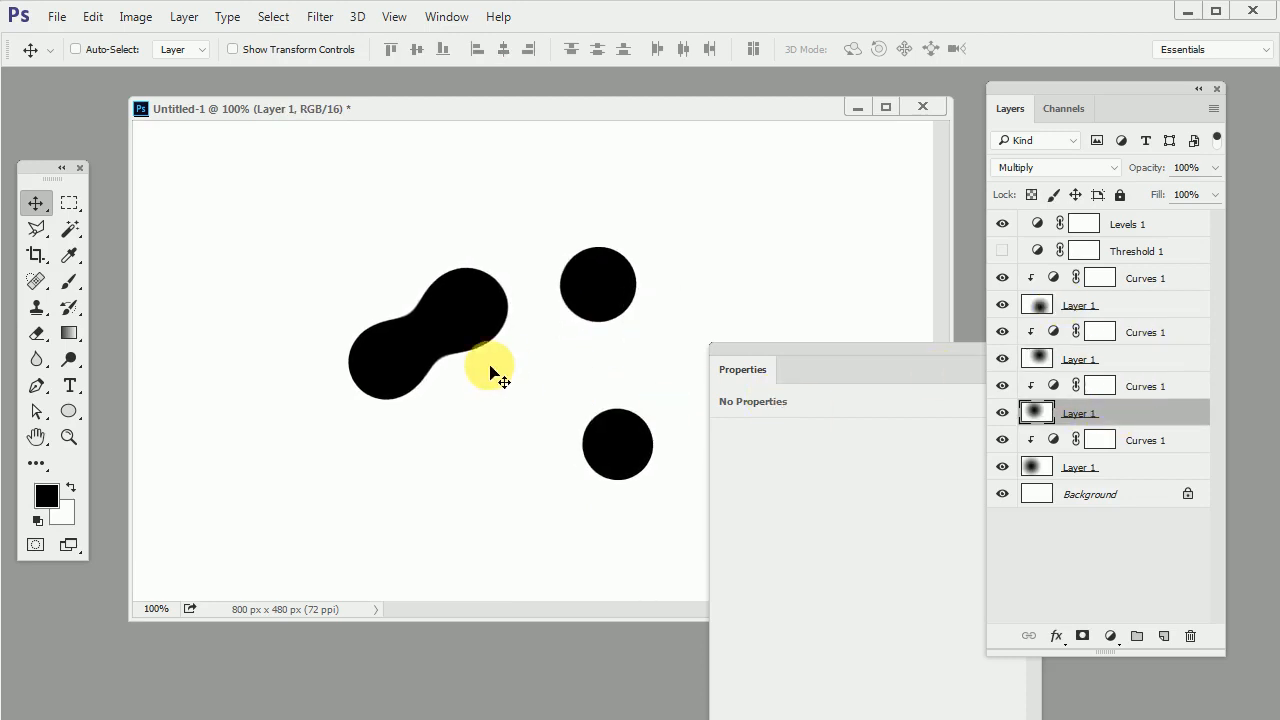
Pull the merged pair apart, test a merge on the upper-right circle, then set the blob apart in the upper middle
drag(490, 368, 424, 378)
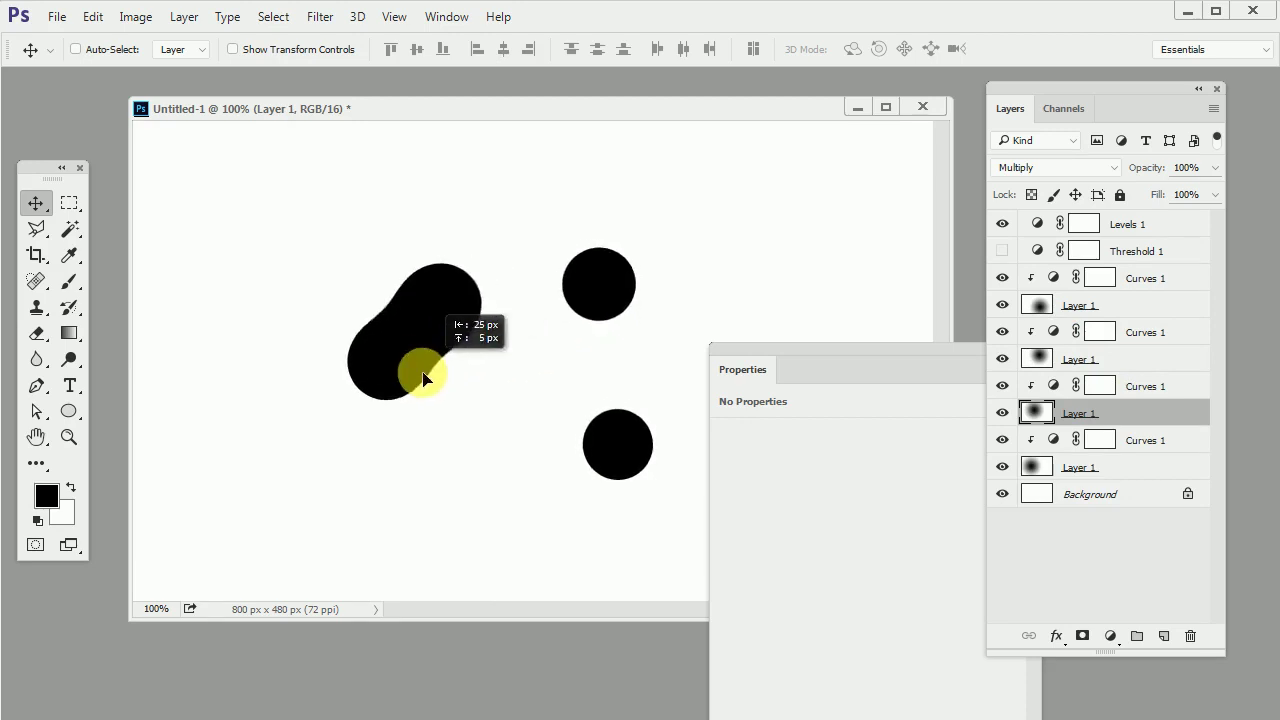
drag(424, 378, 516, 336)
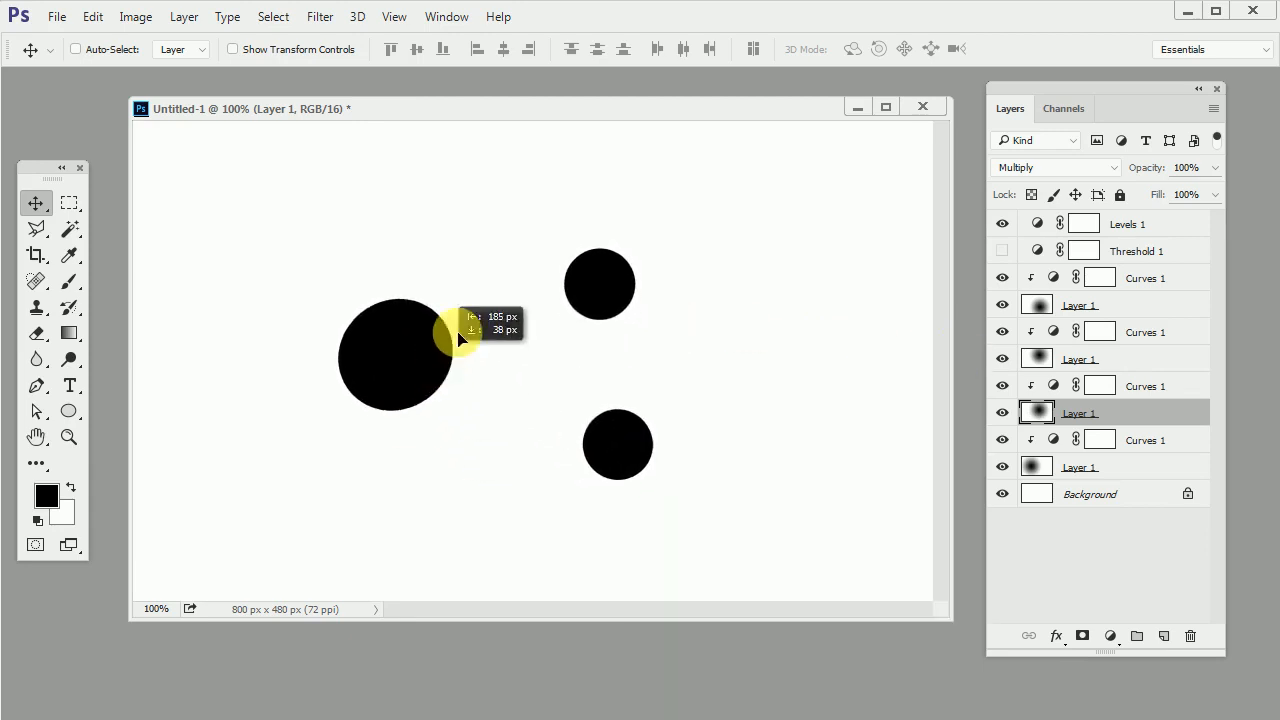
drag(460, 336, 704, 330)
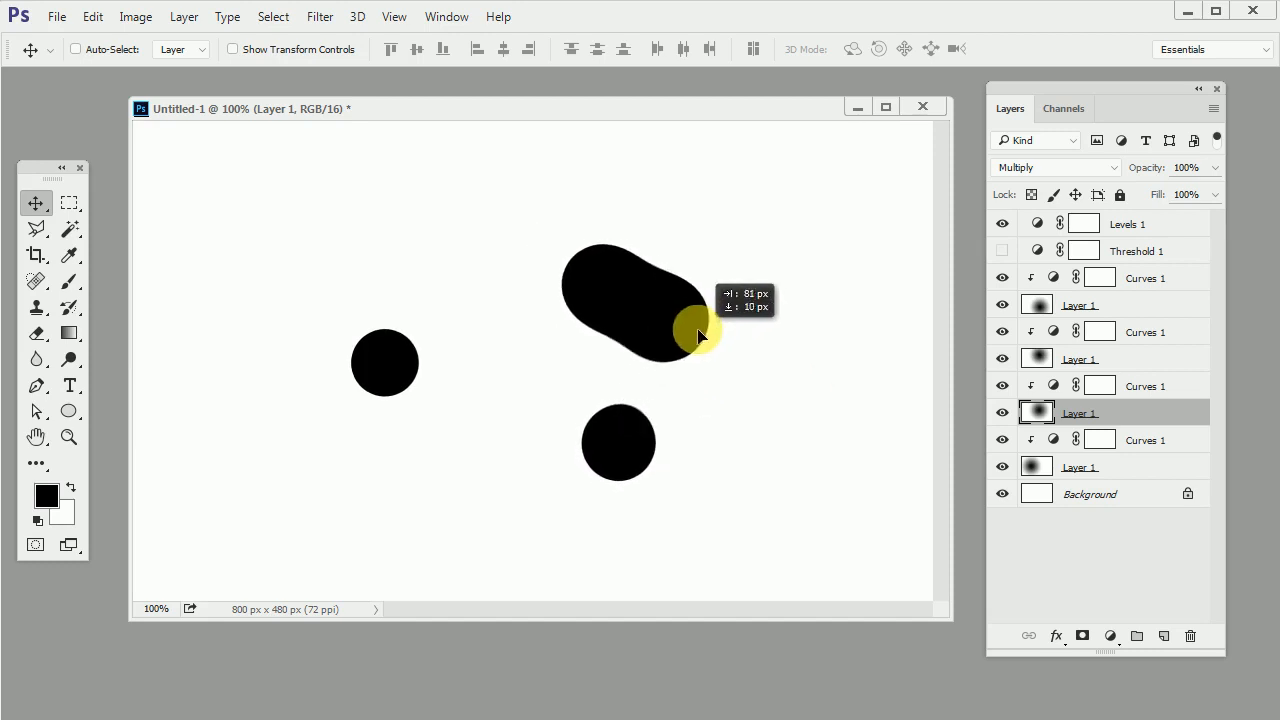
drag(700, 336, 756, 410)
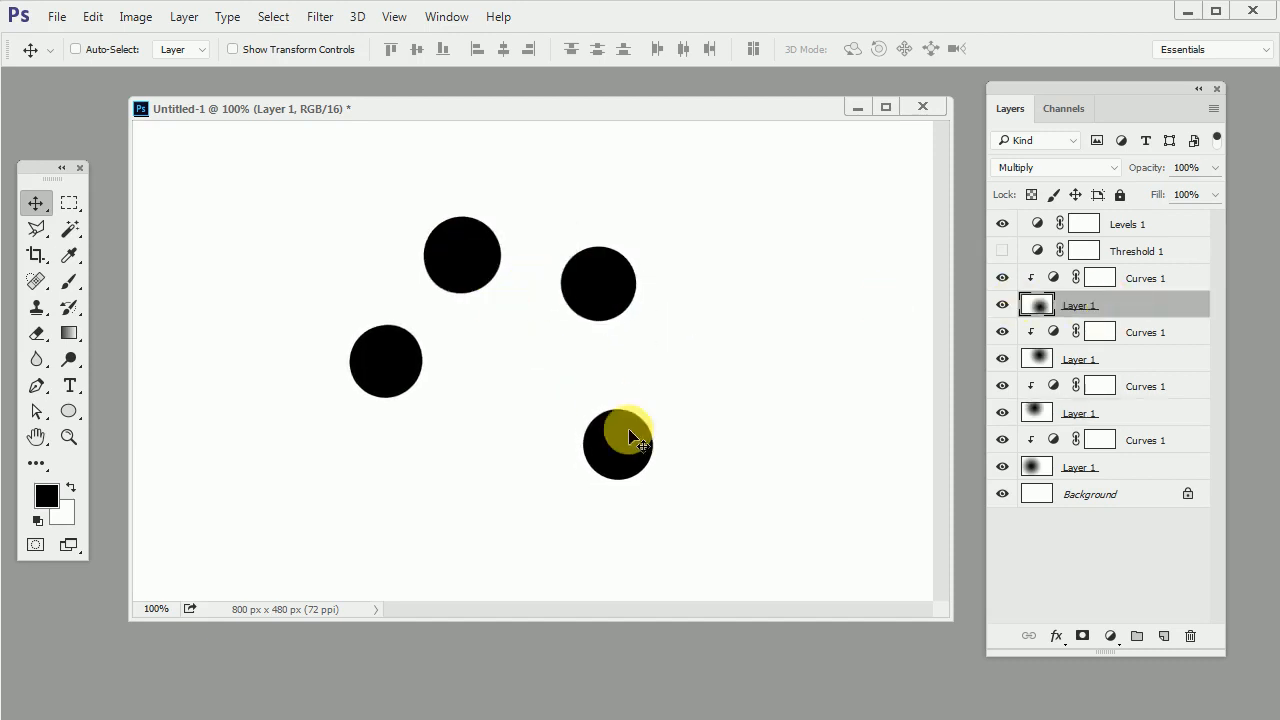
Drag the bottom circle through trial merges with the others and leave it apart at the lower right
drag(618, 444, 578, 276)
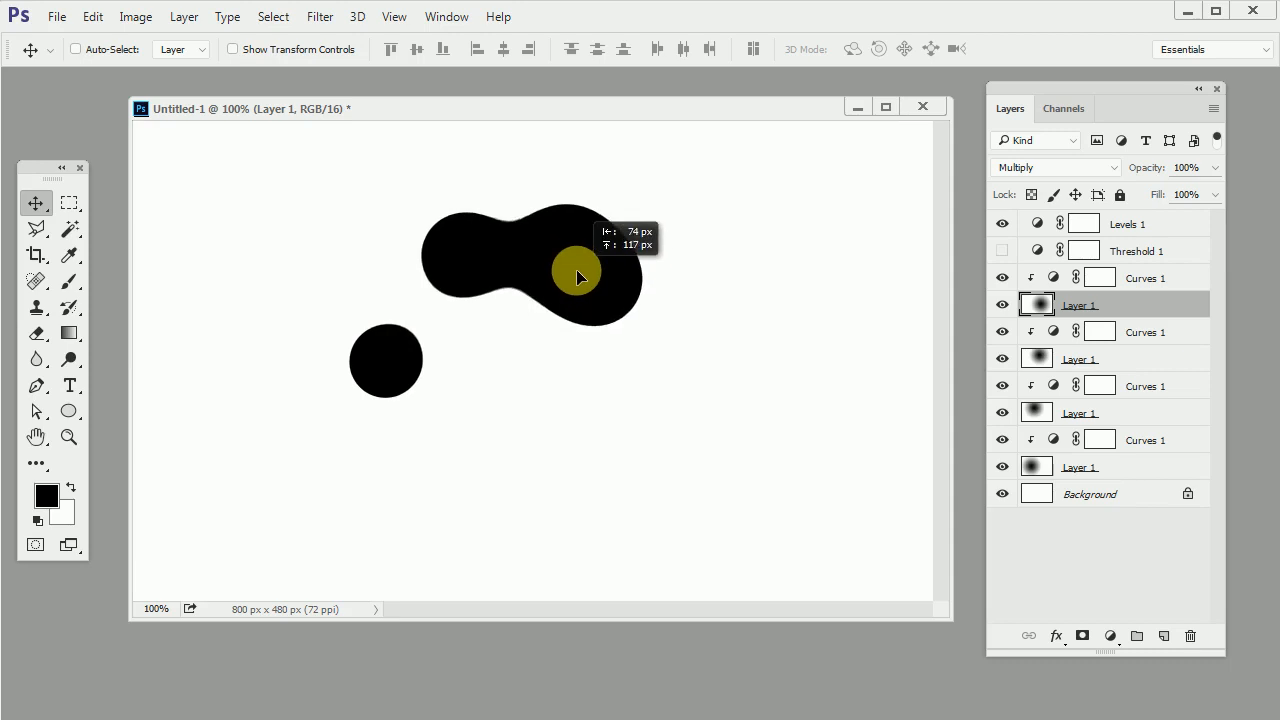
drag(580, 276, 510, 328)
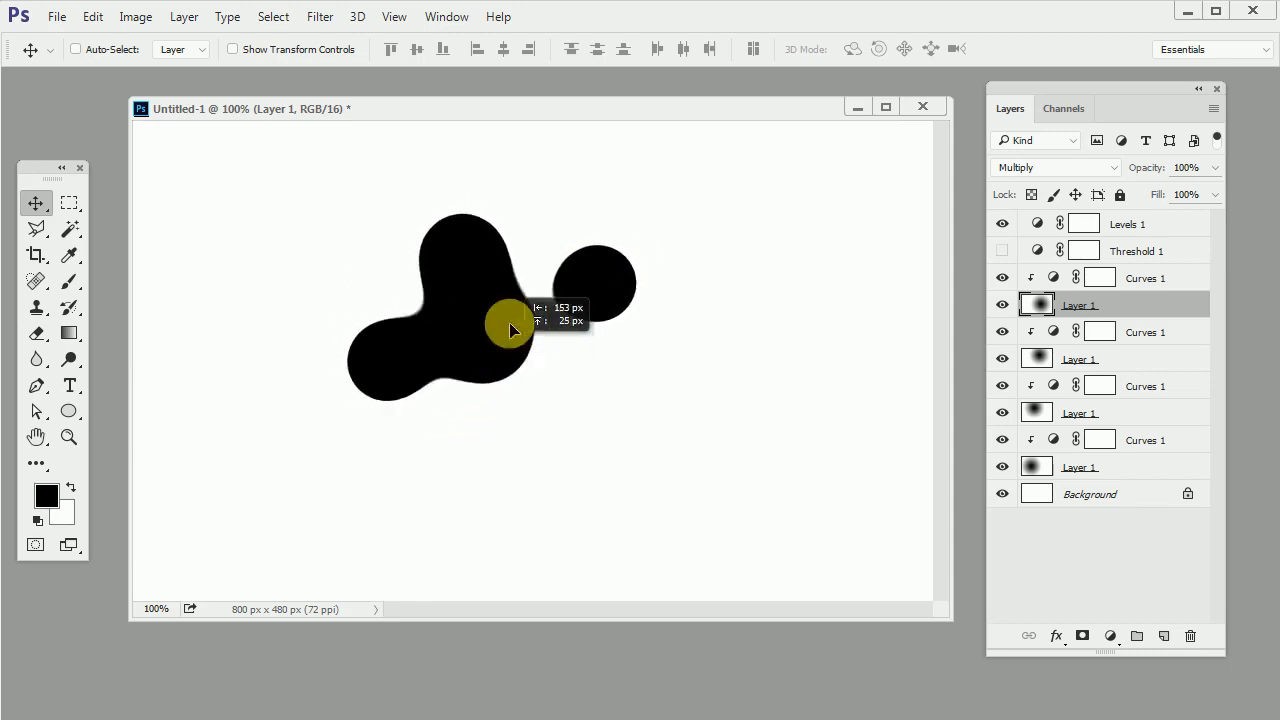
drag(510, 330, 576, 312)
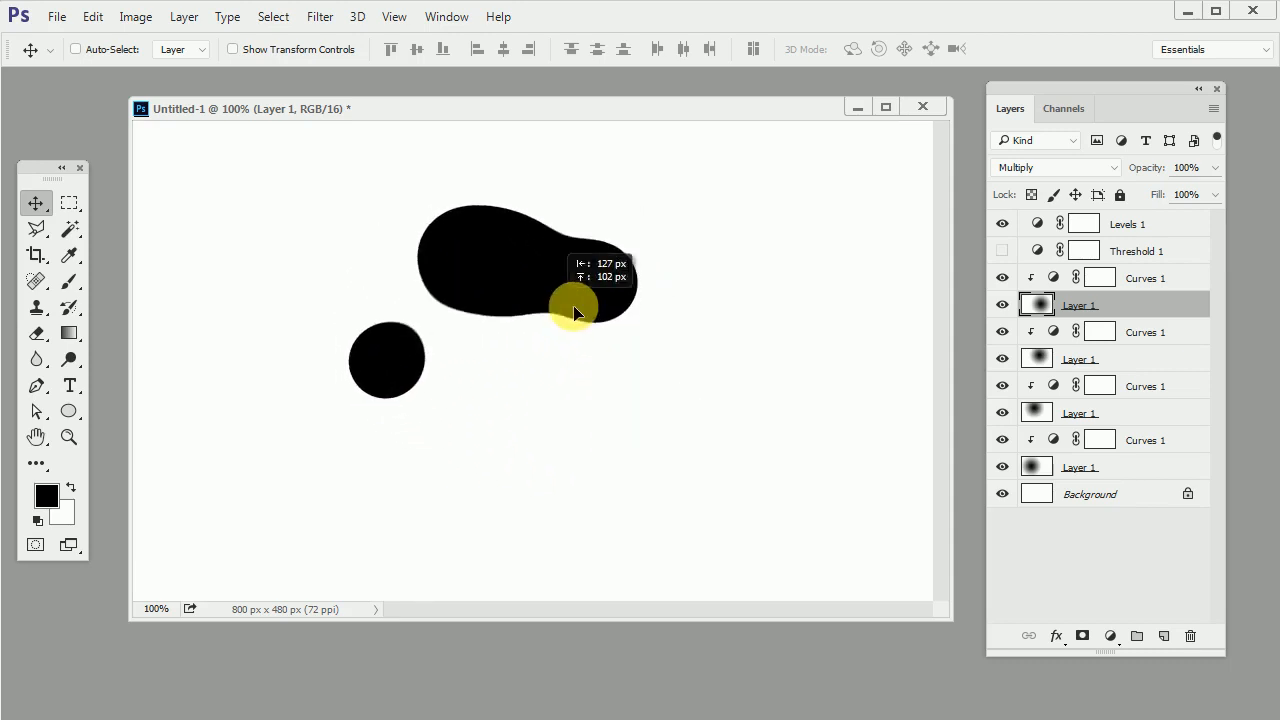
drag(576, 310, 648, 418)
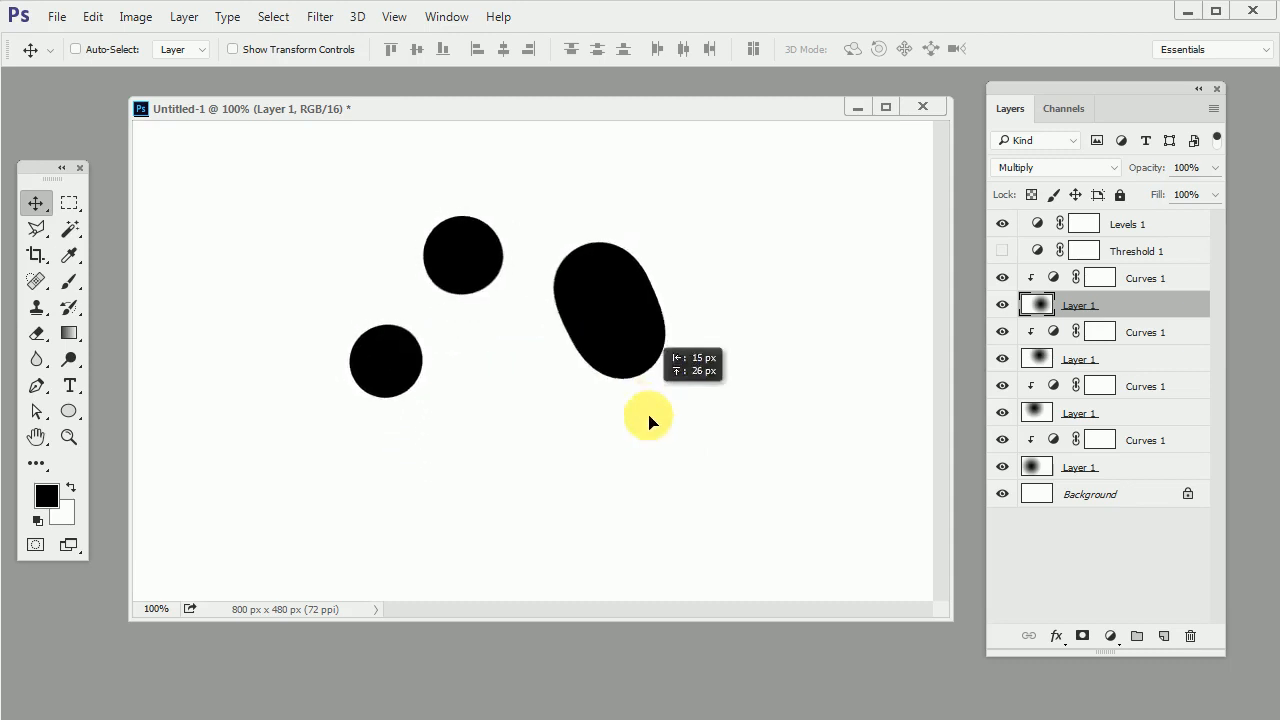
drag(648, 418, 532, 470)
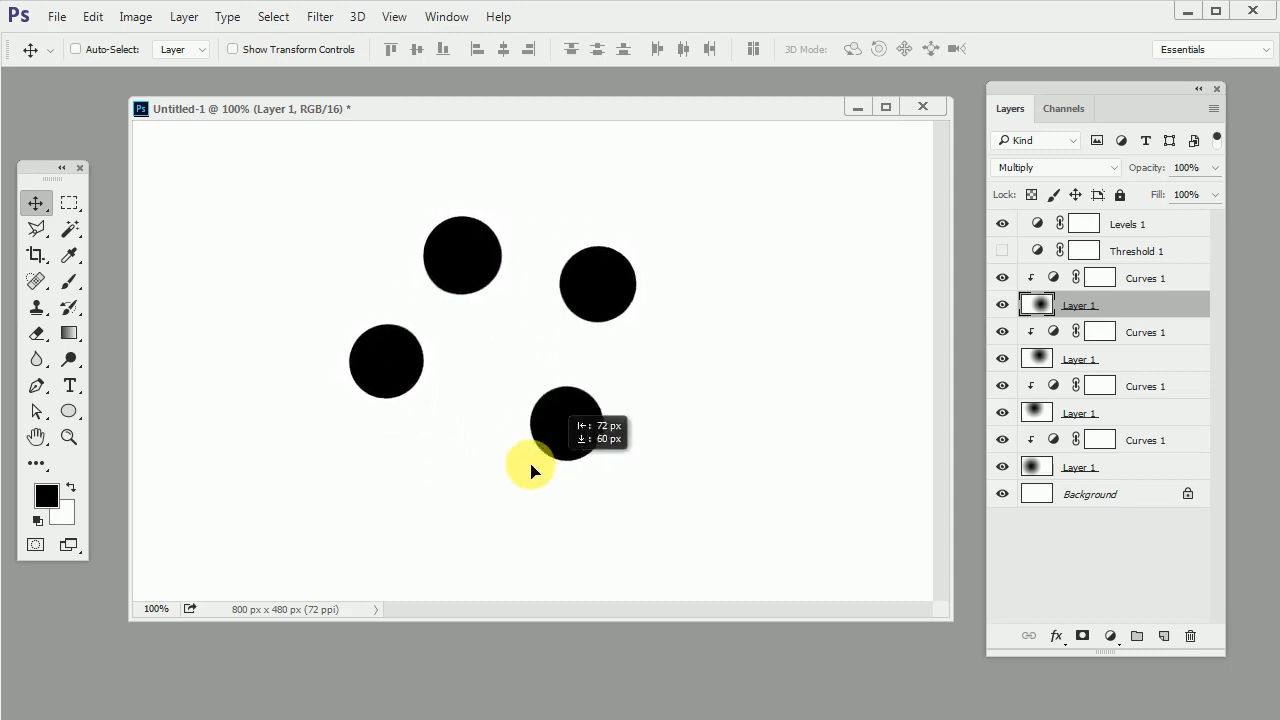